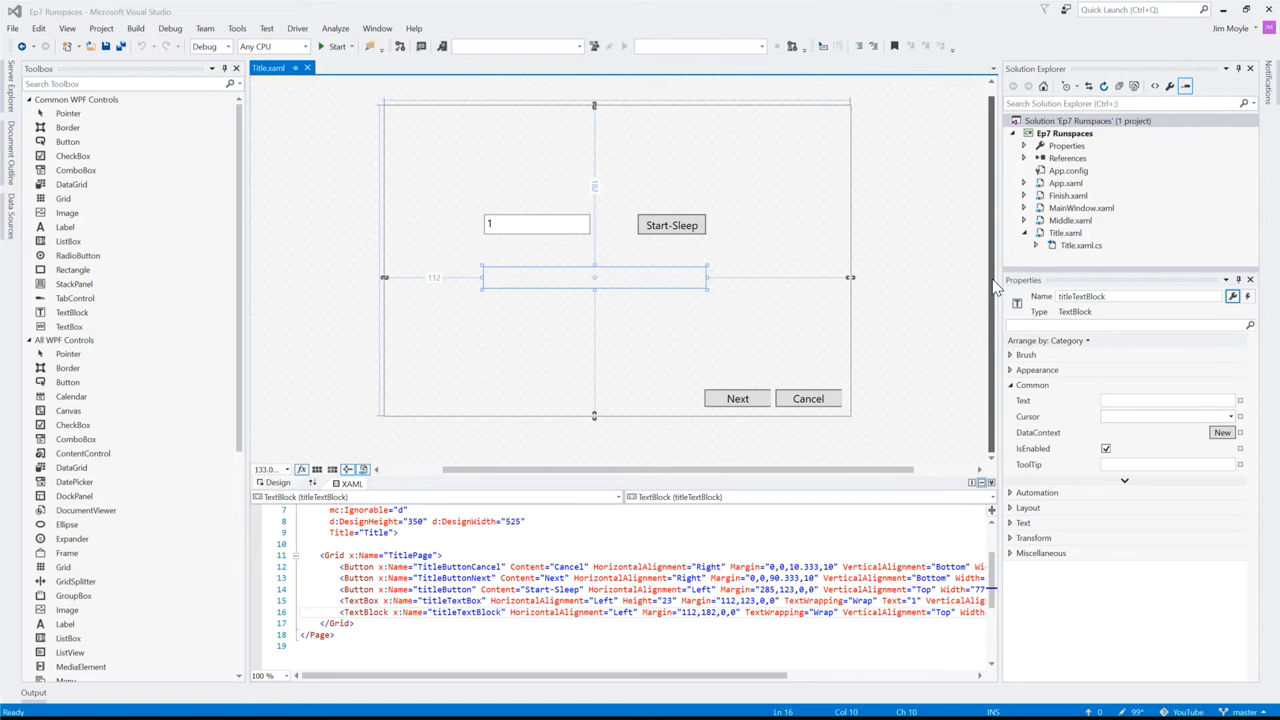
mouse_move(392, 380)
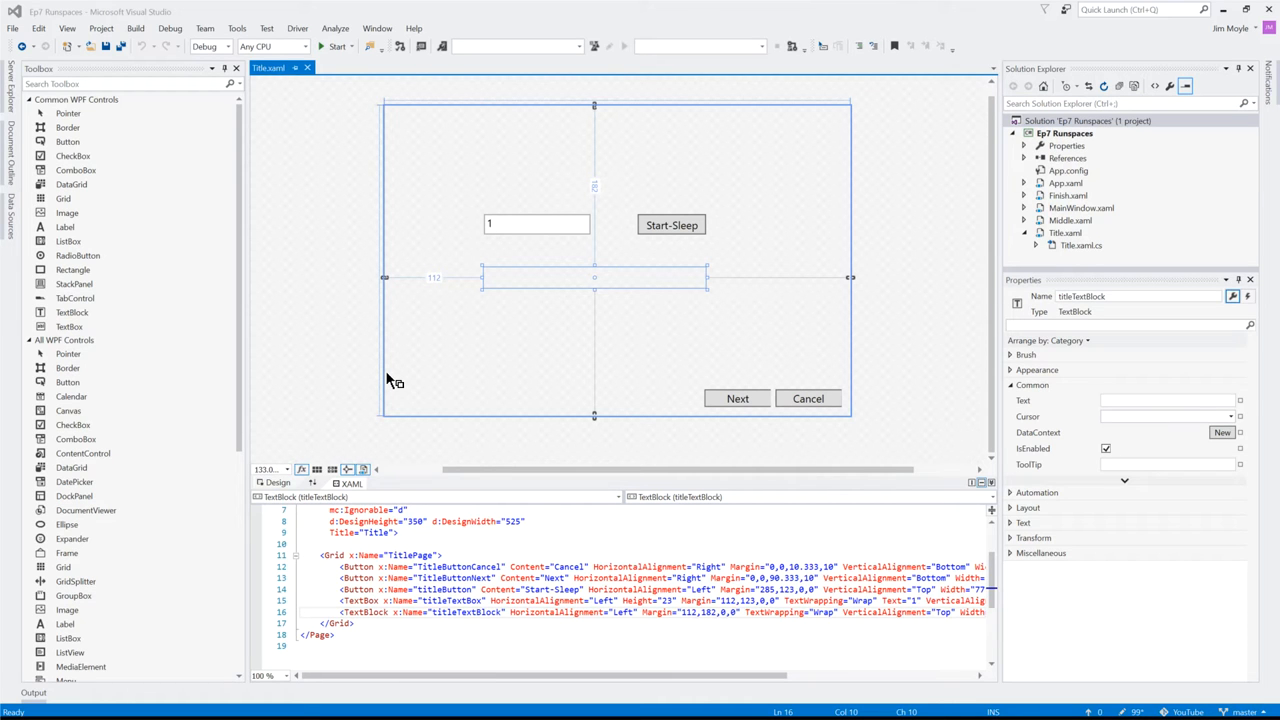
mouse_move(604, 332)
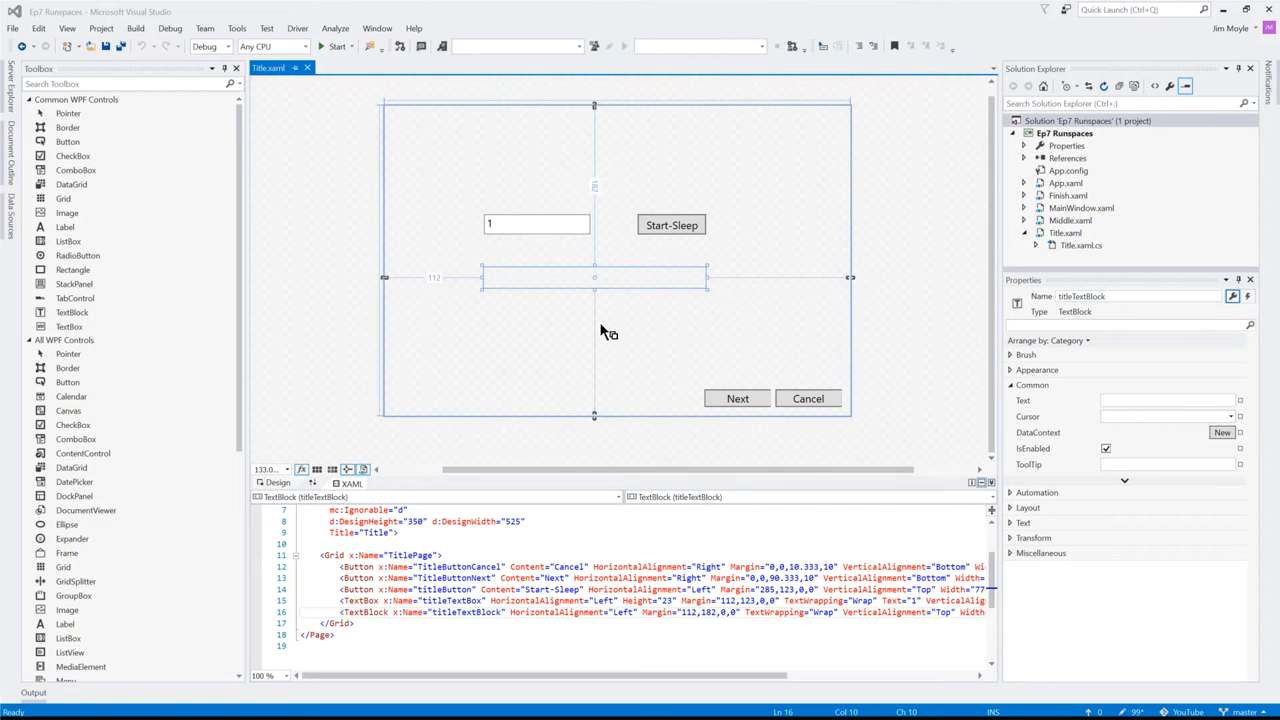
mouse_move(612, 288)
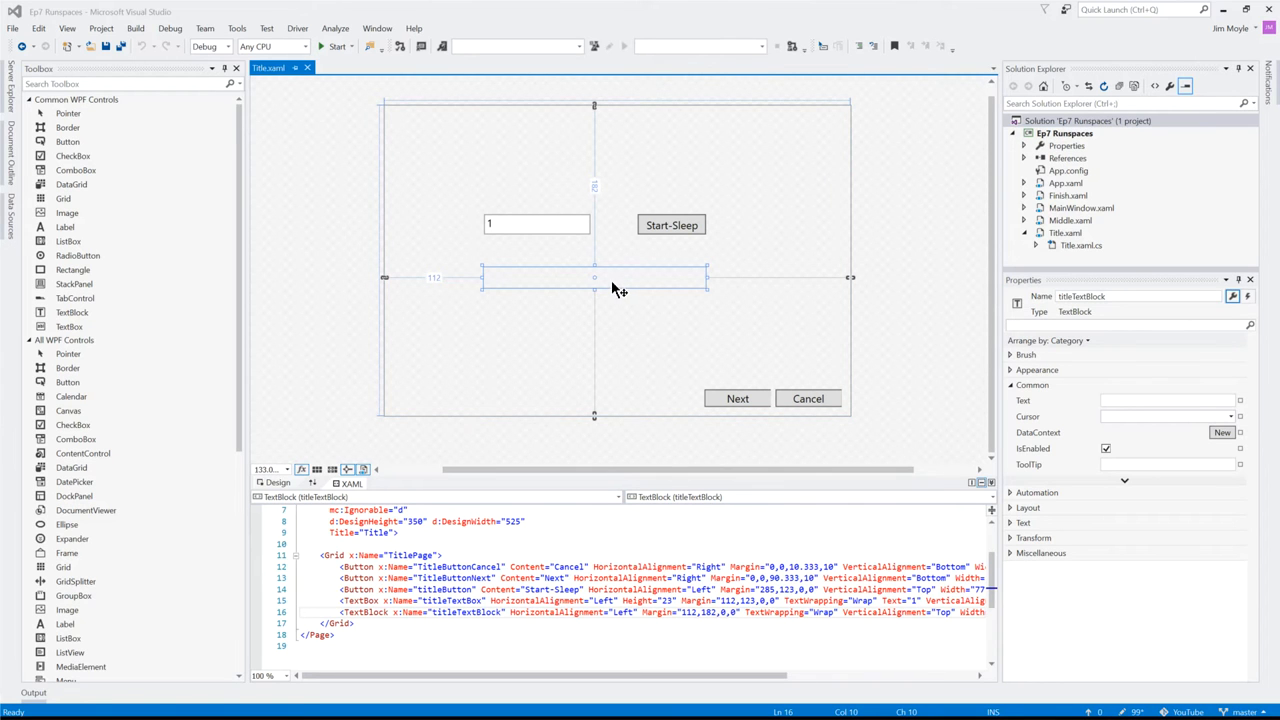
mouse_move(796, 250)
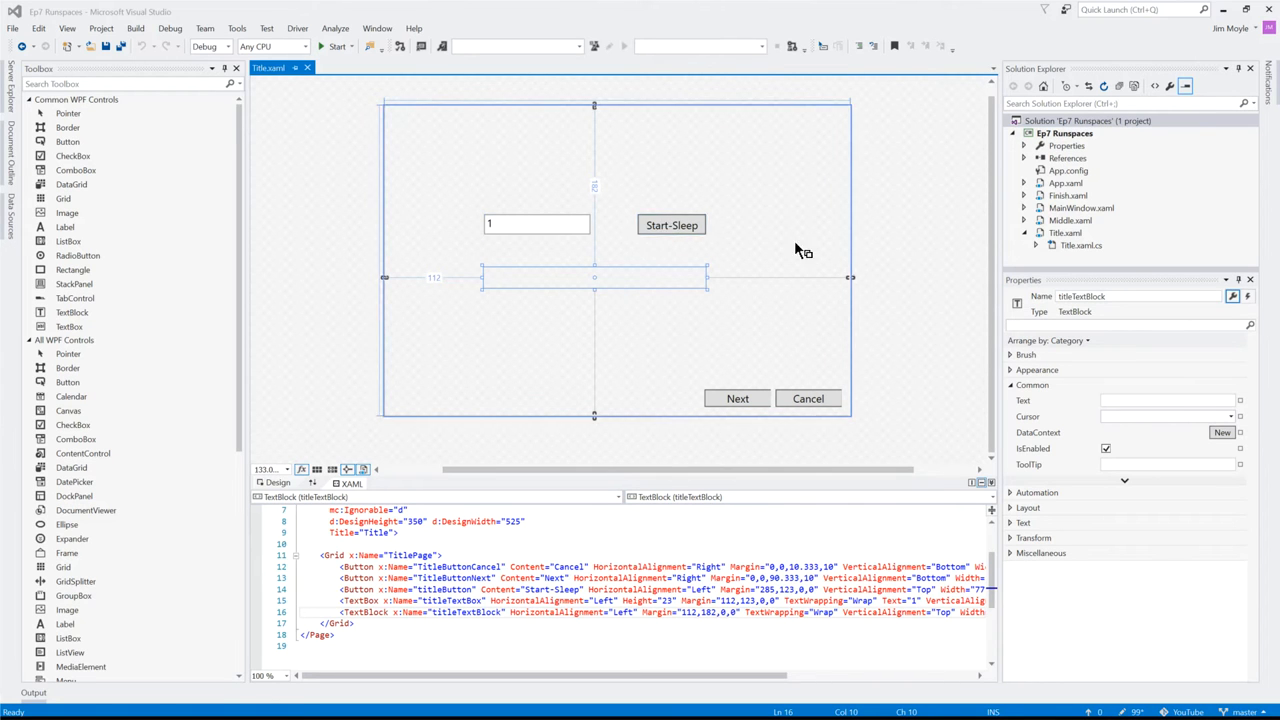
mouse_move(724, 312)
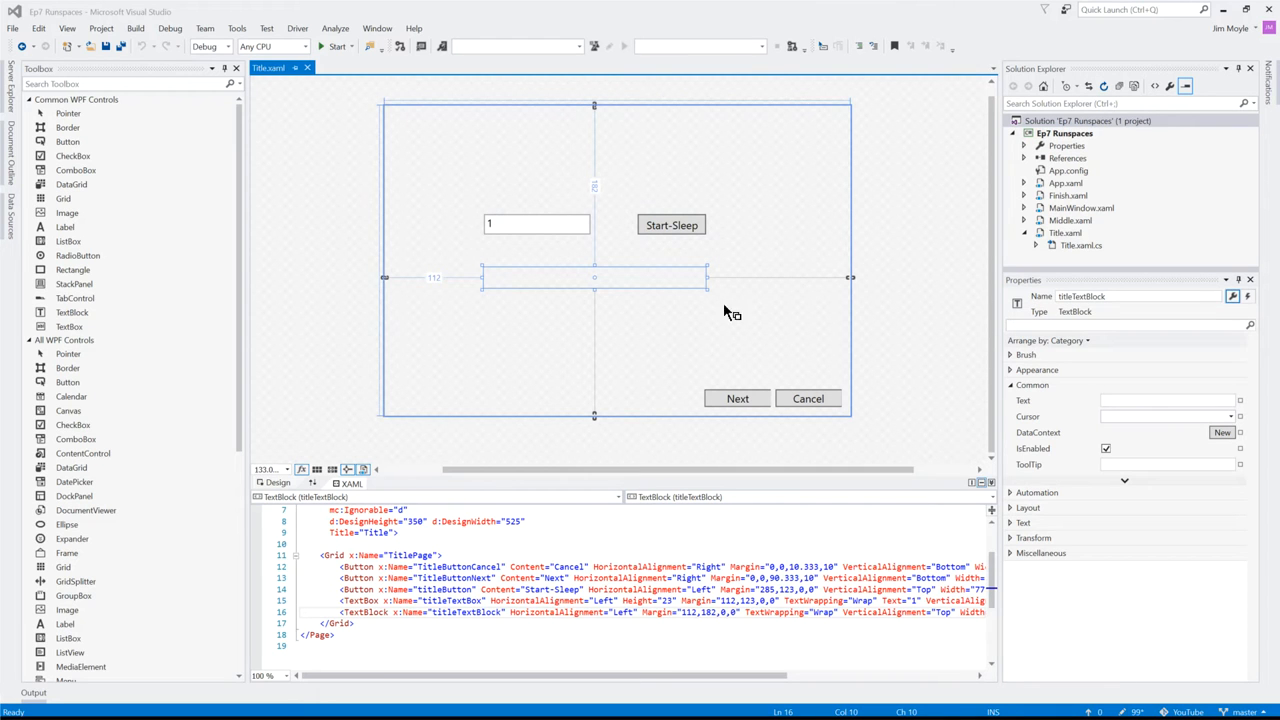
mouse_move(548, 228)
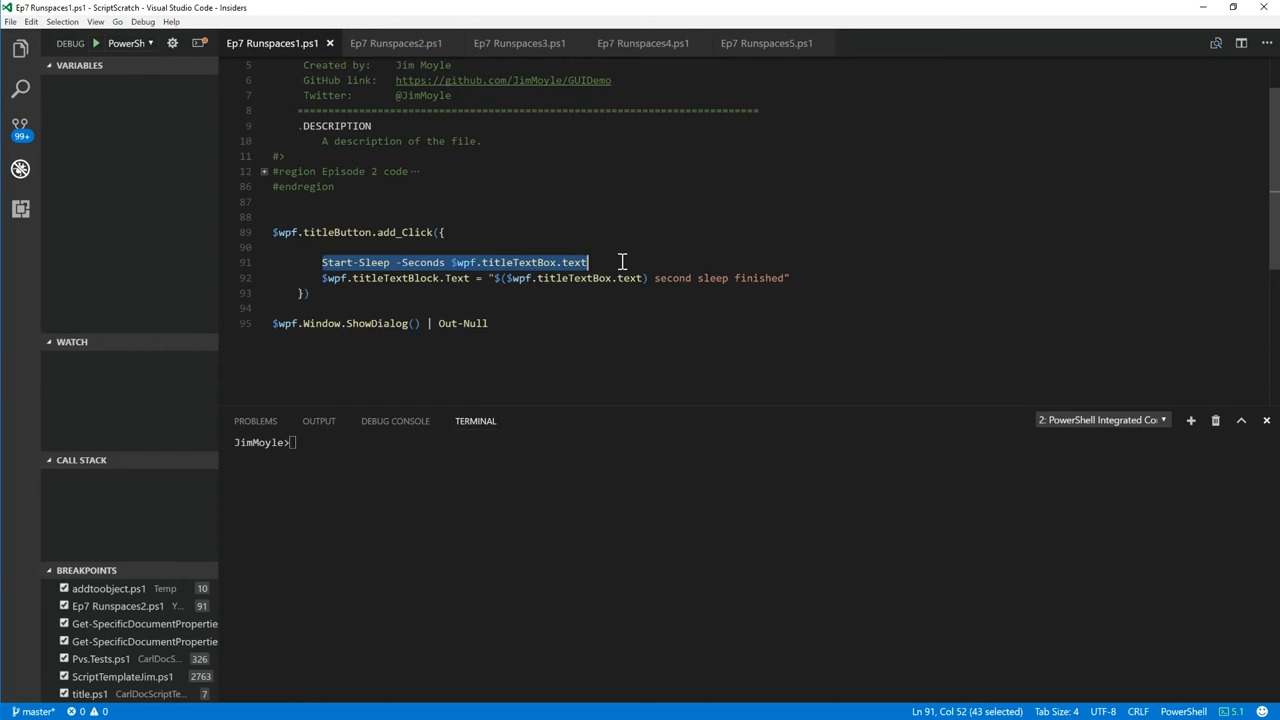
Run the script and start a 1-second sleep in the launched window, then enlarge it
left_click(616, 262)
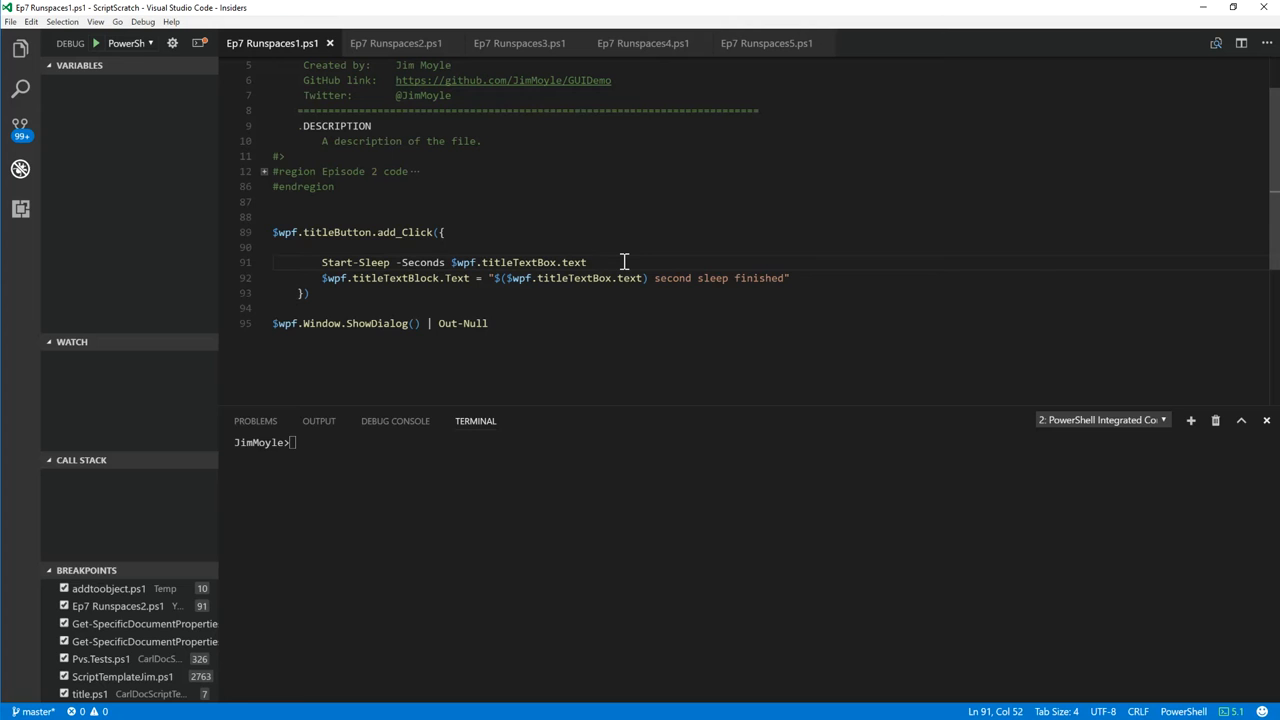
left_click(588, 262)
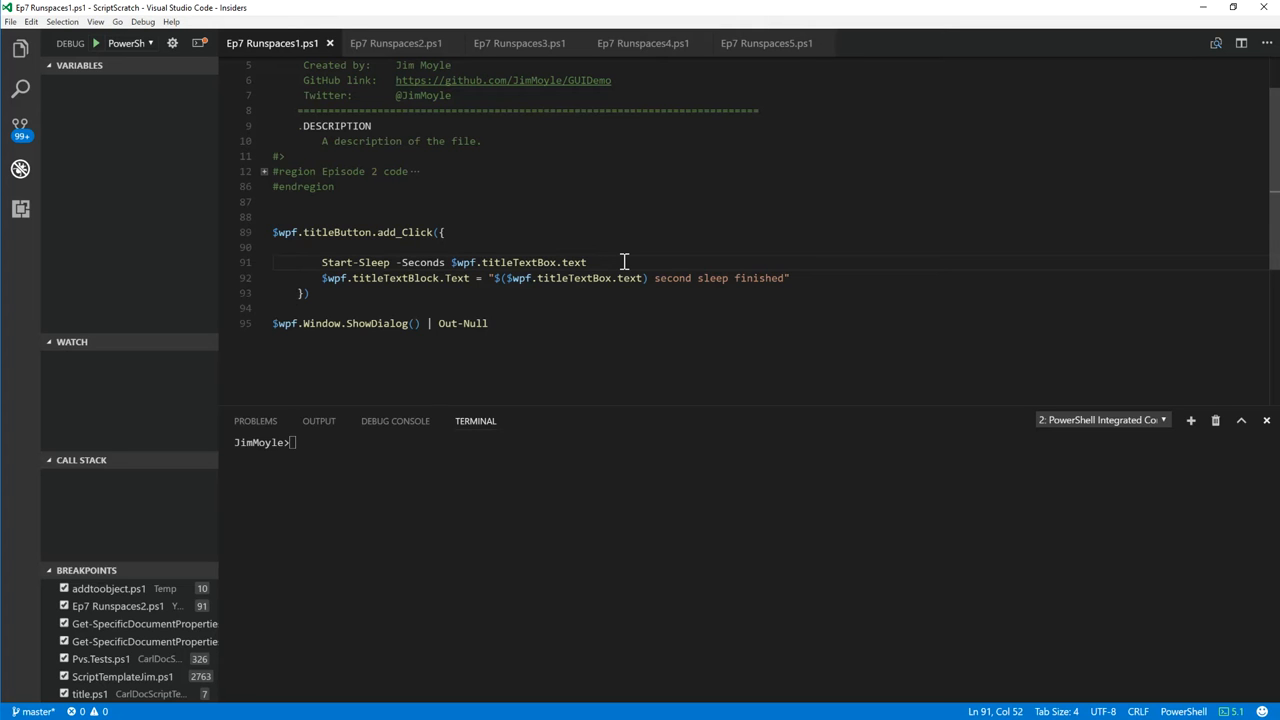
left_click(586, 262)
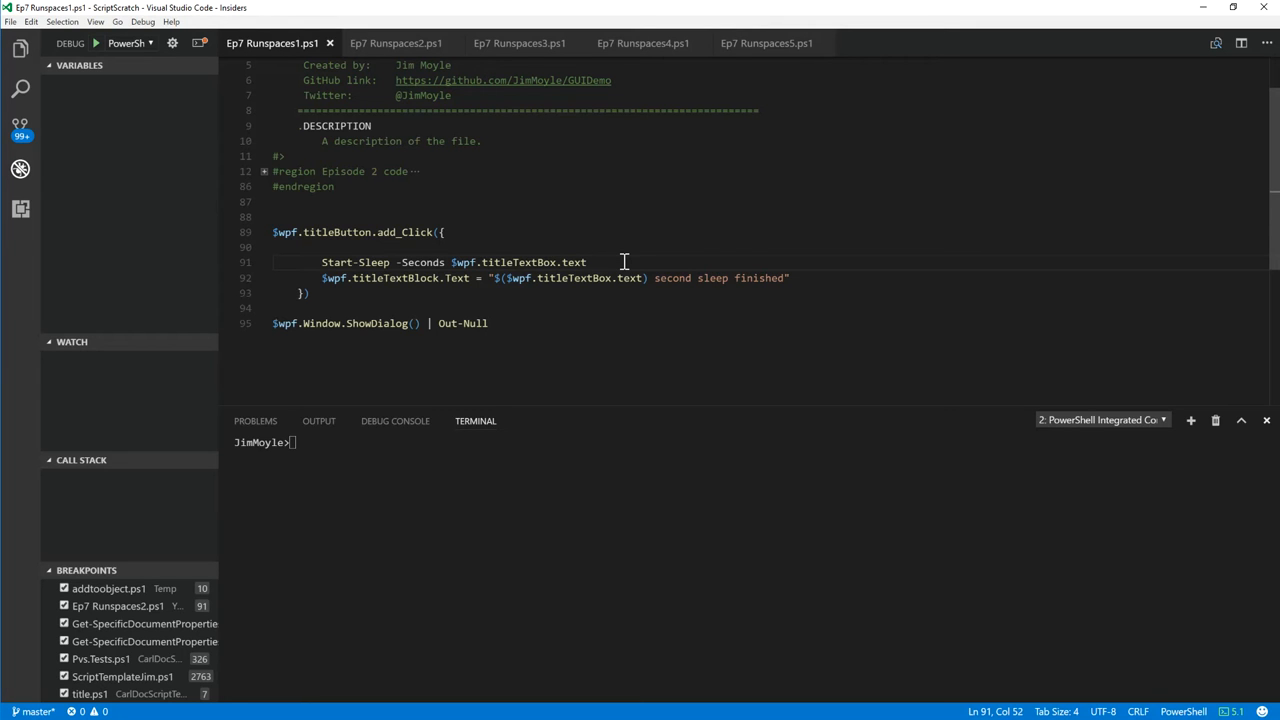
mouse_move(440, 278)
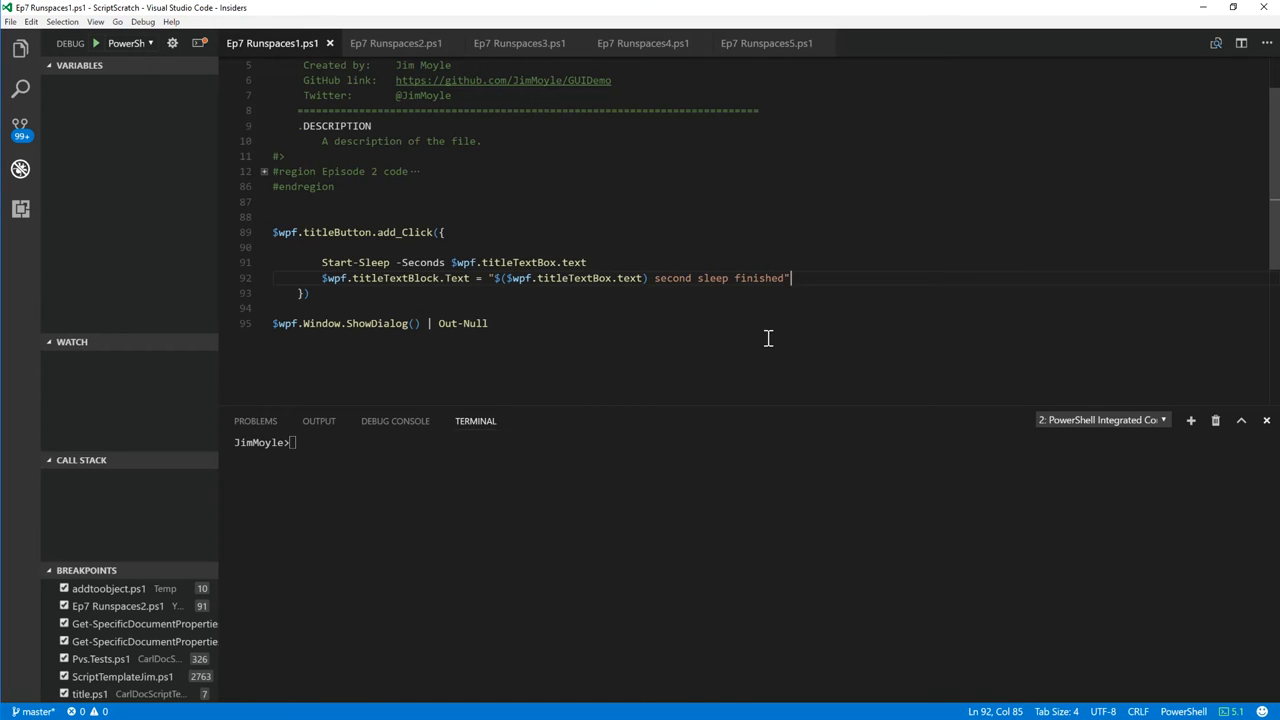
mouse_move(632, 320)
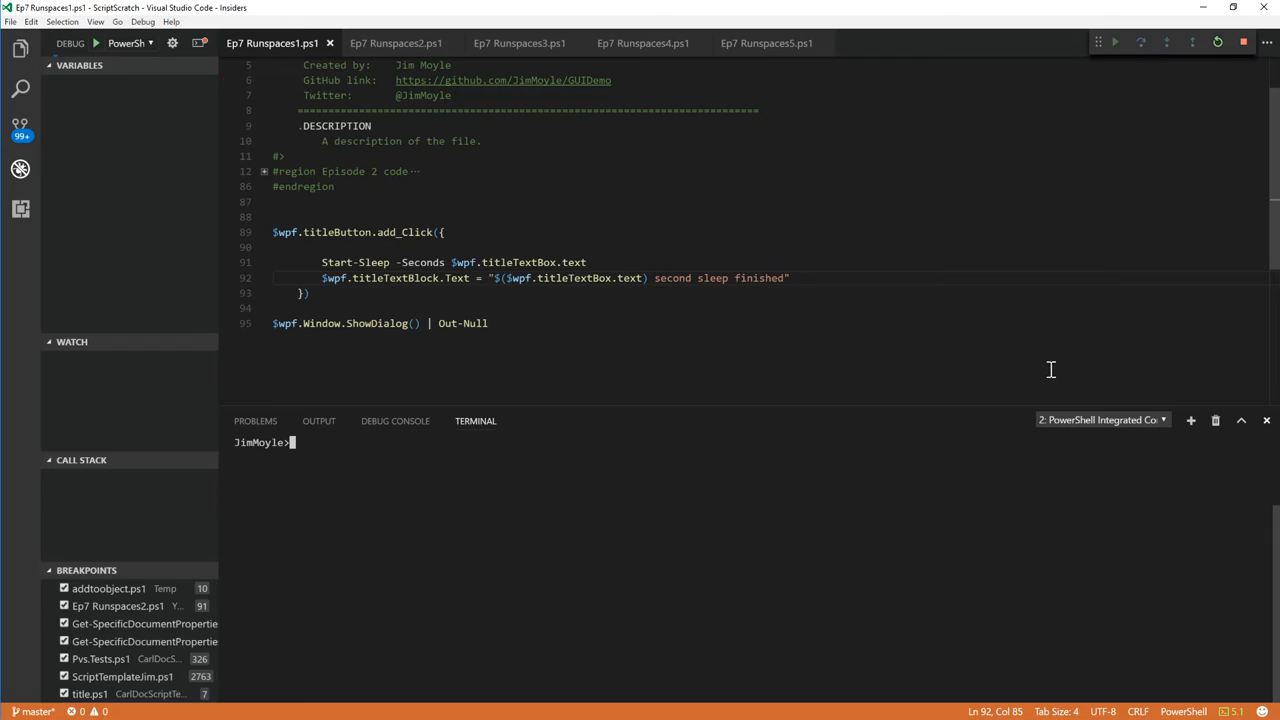
left_click(1116, 42)
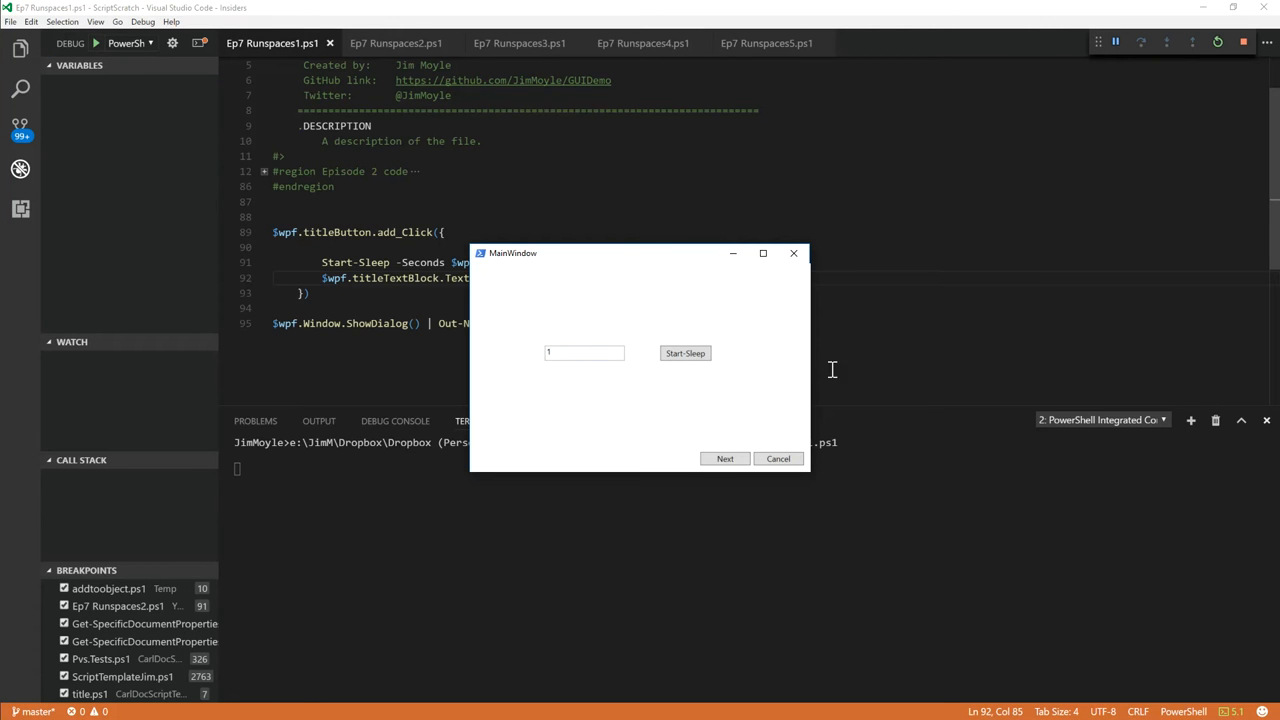
left_click(684, 352)
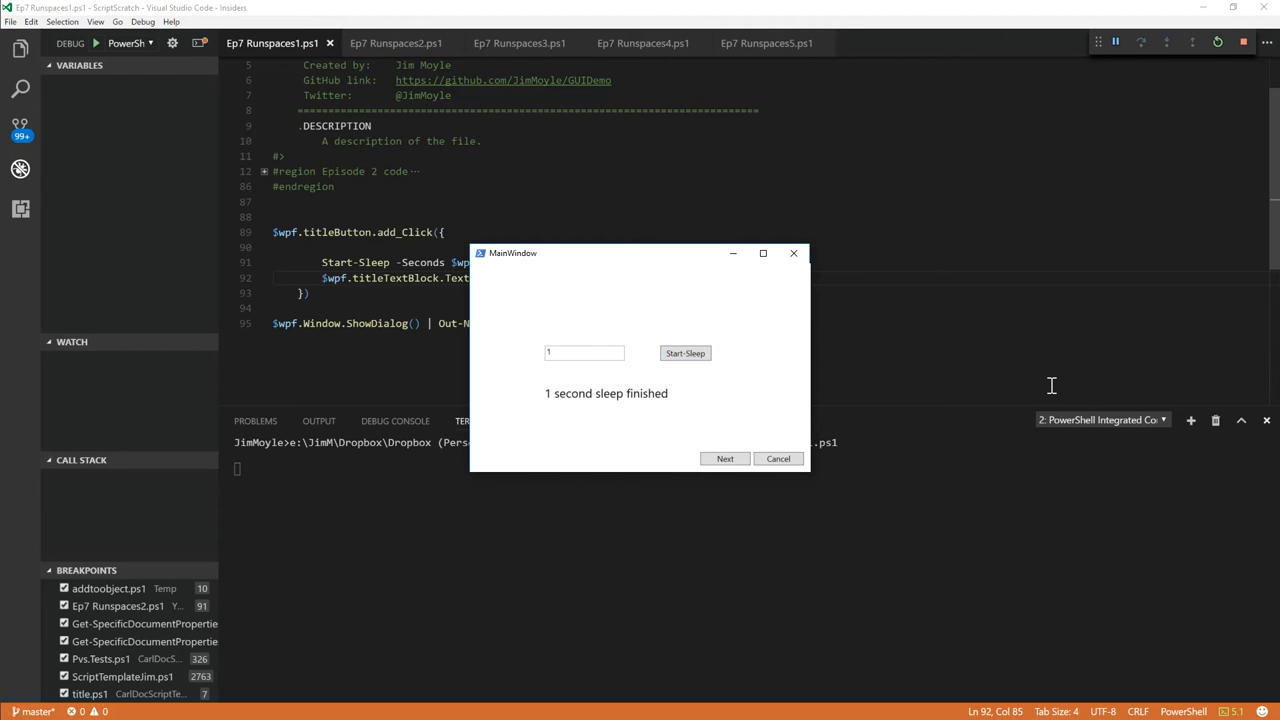
mouse_move(608, 280)
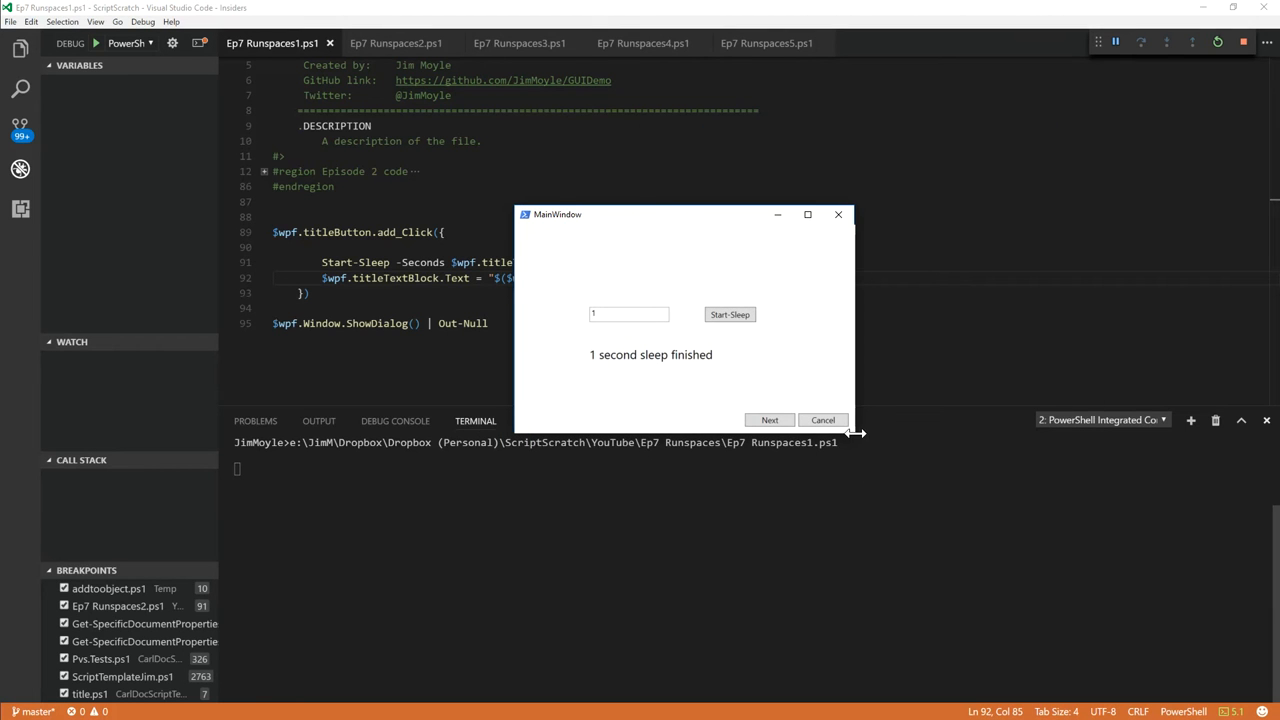
left_click_drag(856, 432, 948, 492)
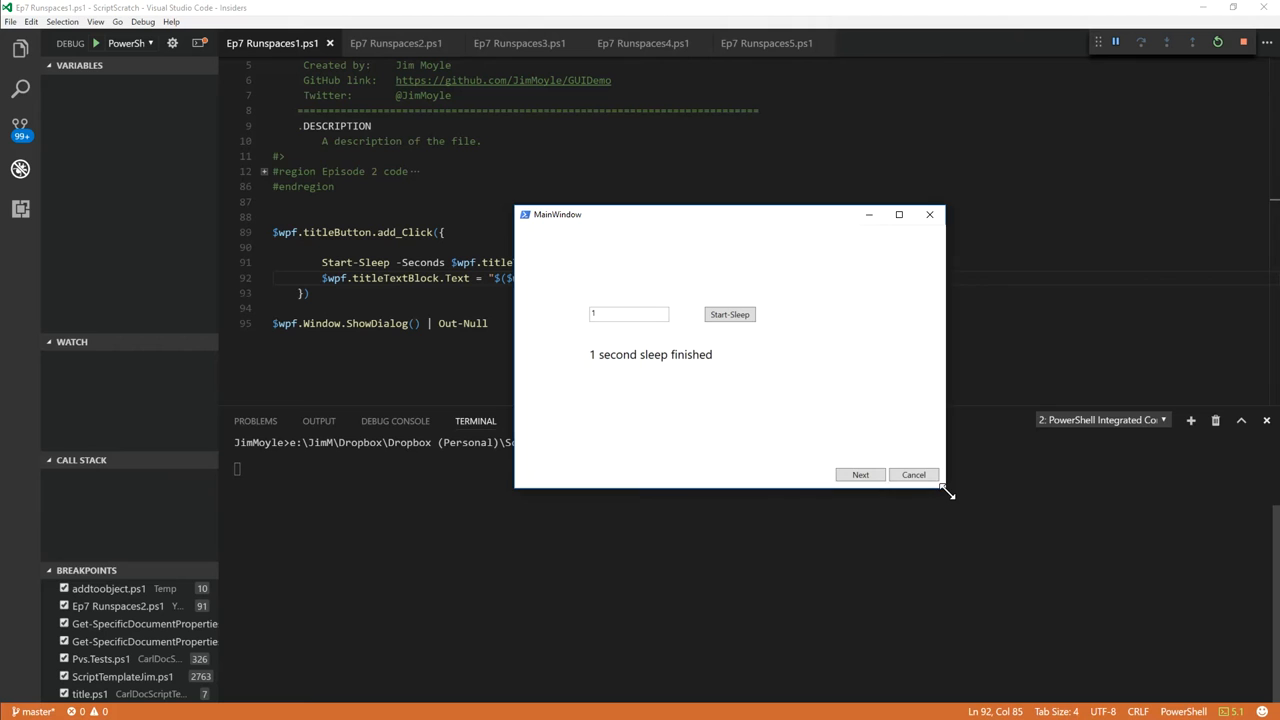
mouse_move(918, 372)
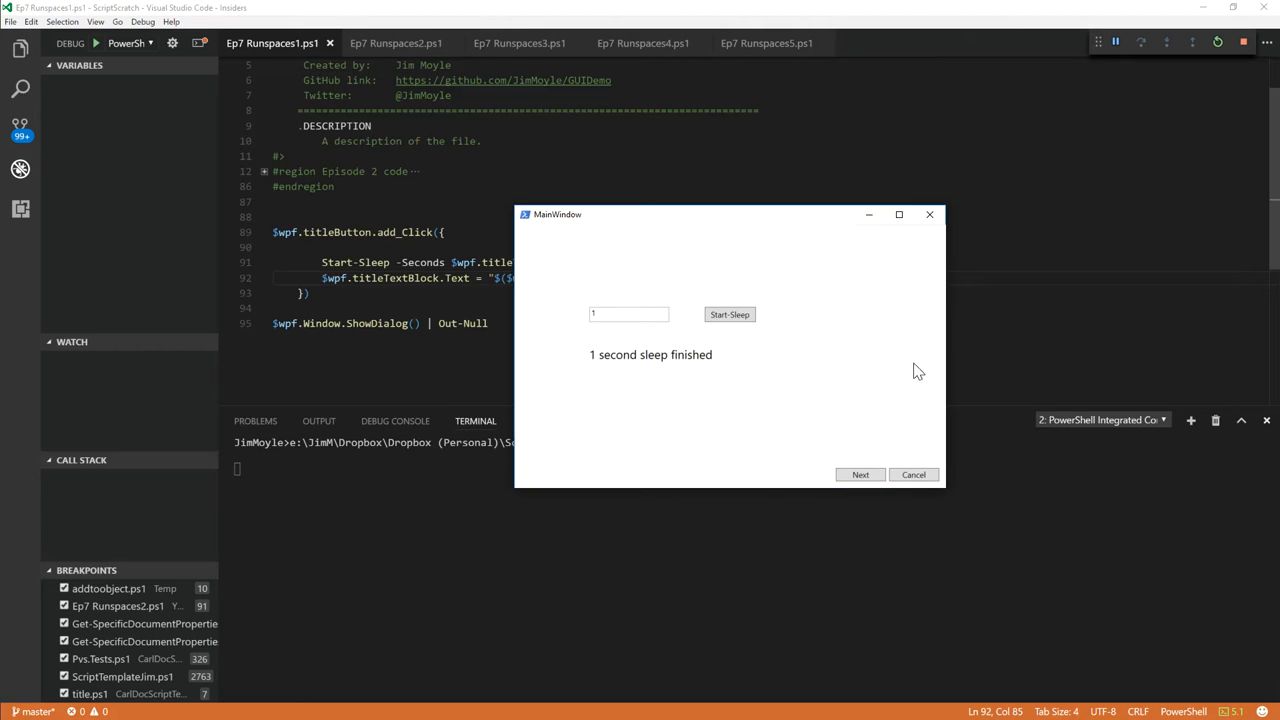
Change the sleep duration to 10, start it again and move the window aside
left_click(628, 314)
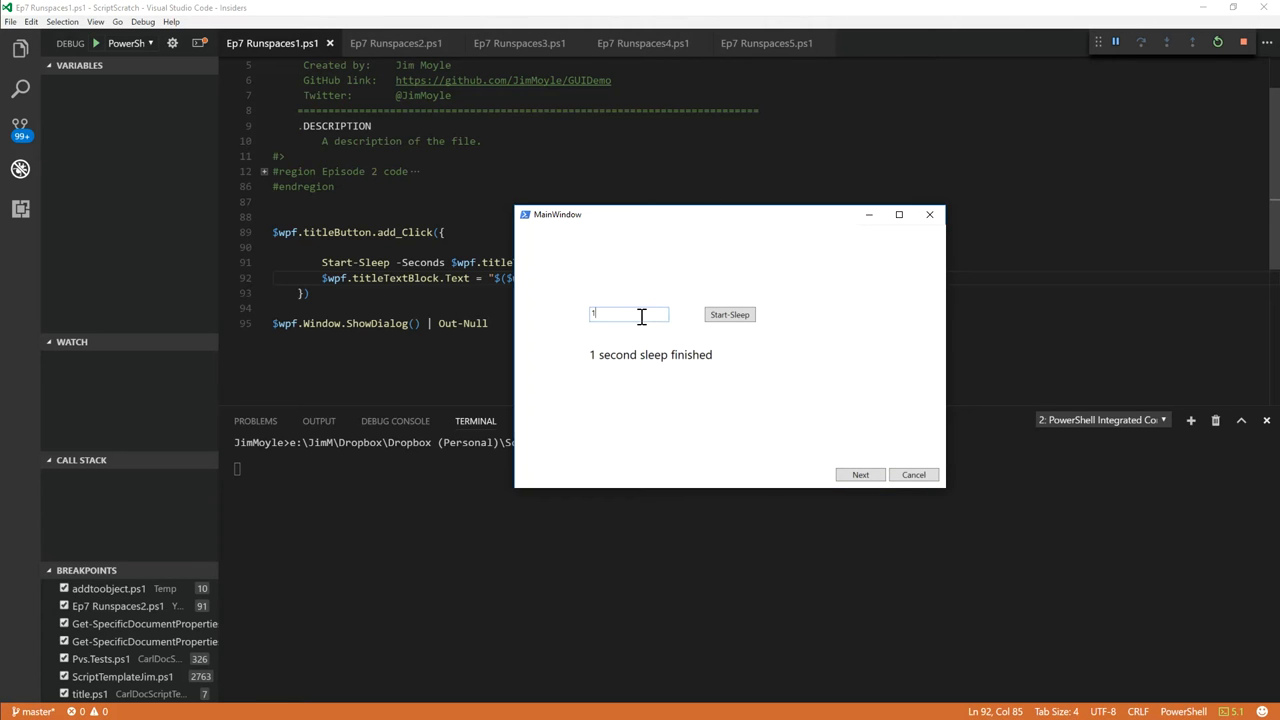
type("0")
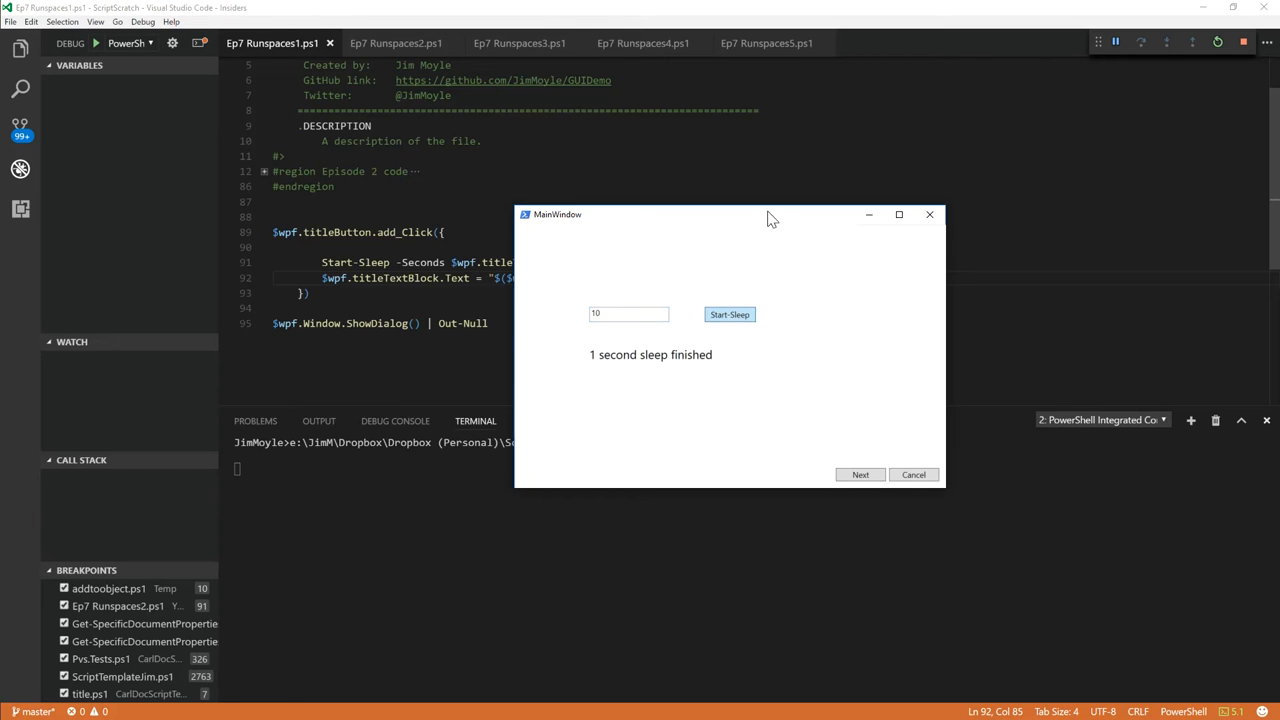
mouse_move(756, 240)
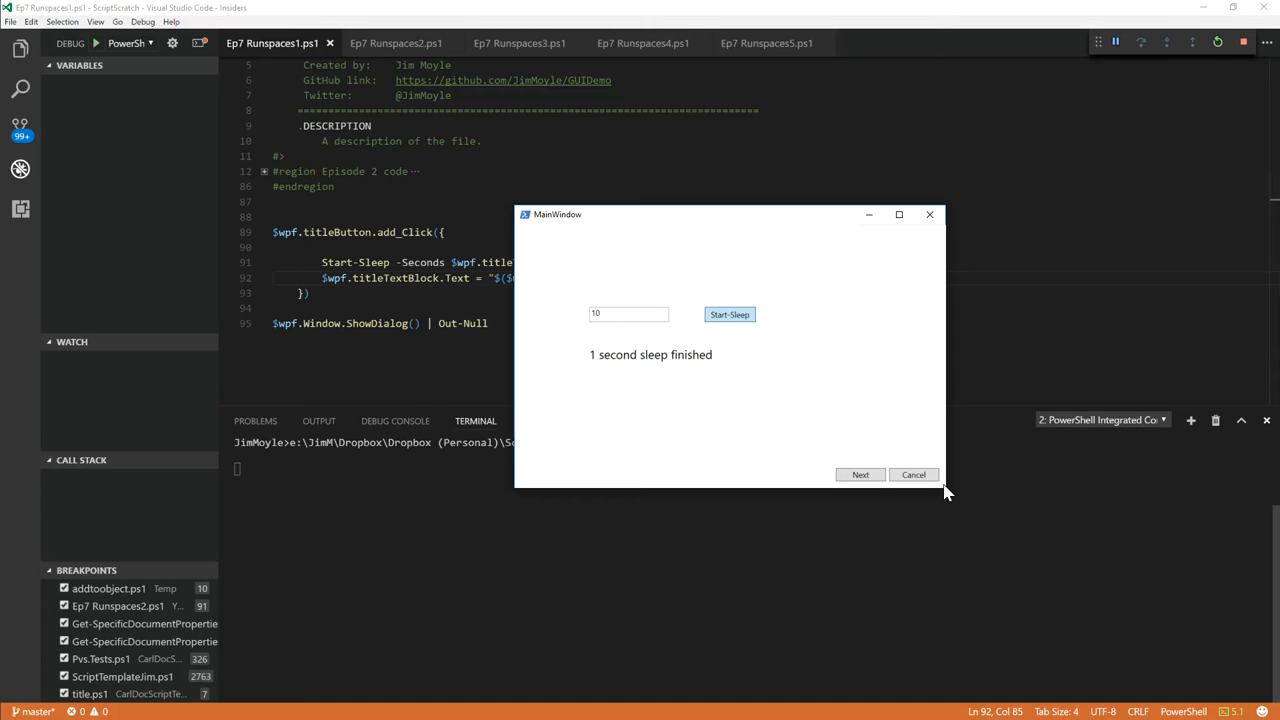
mouse_move(794, 248)
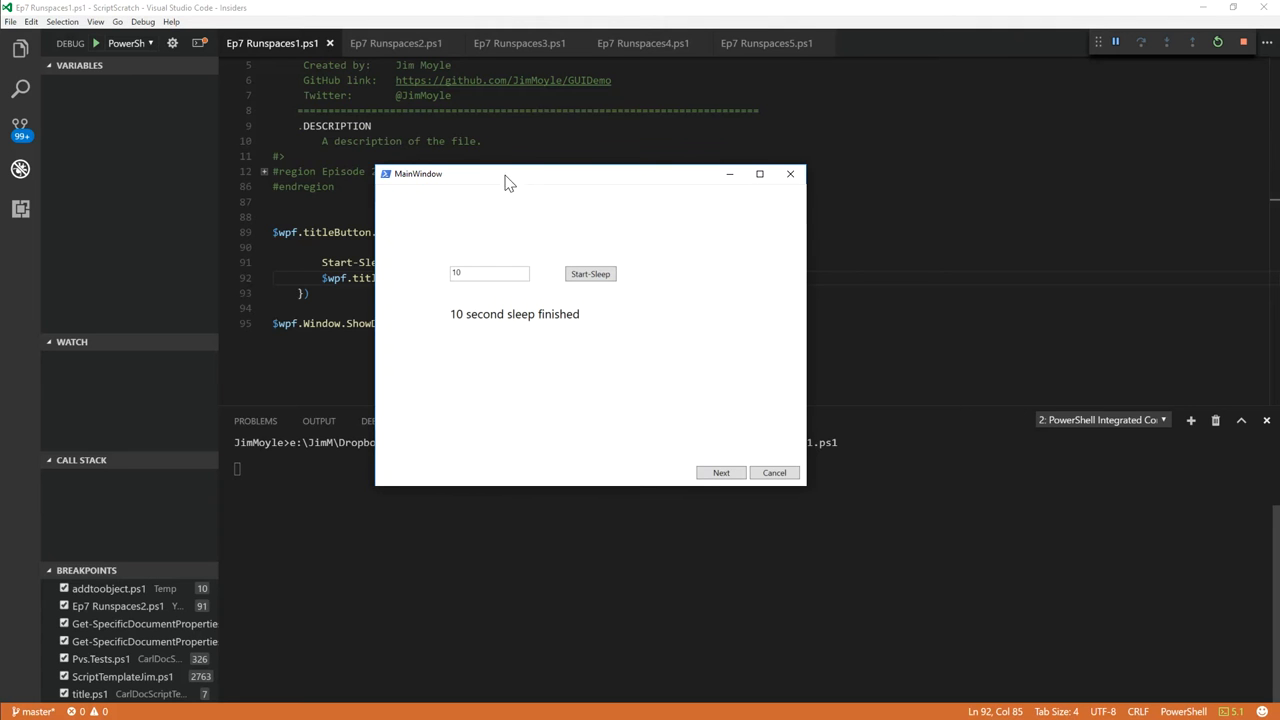
mouse_move(806, 492)
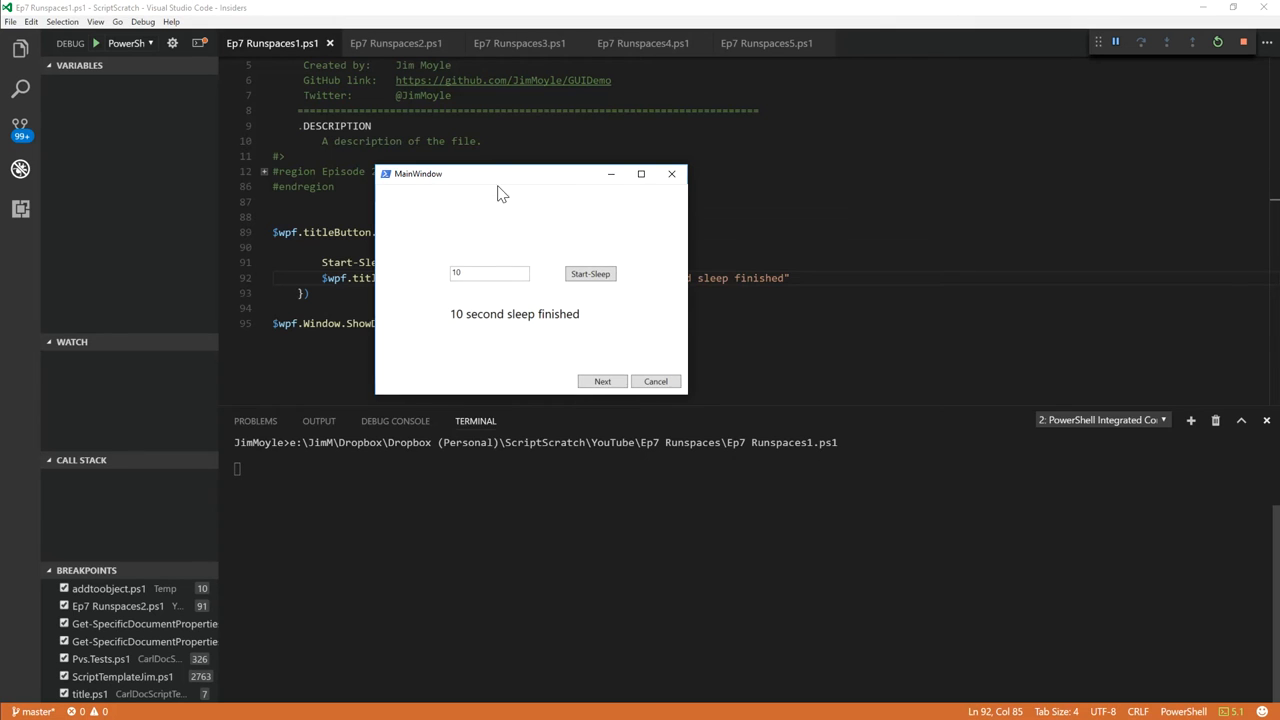
left_click_drag(500, 172, 930, 164)
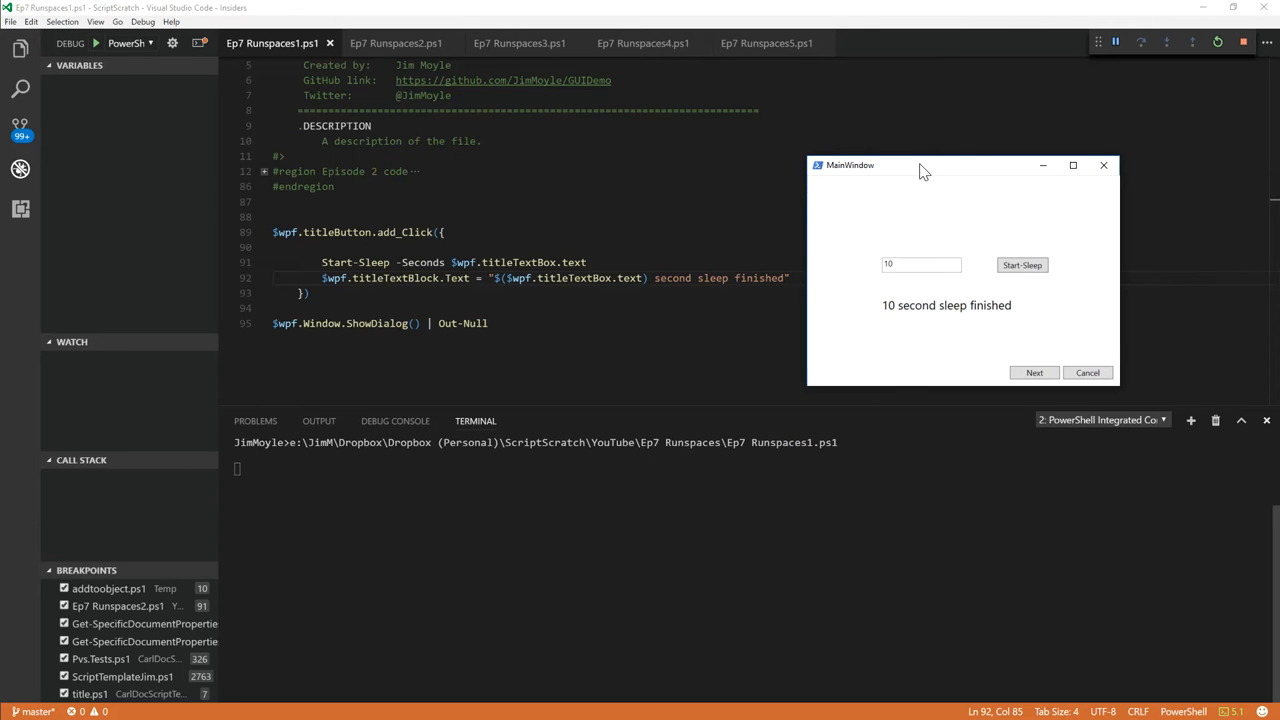
mouse_move(928, 224)
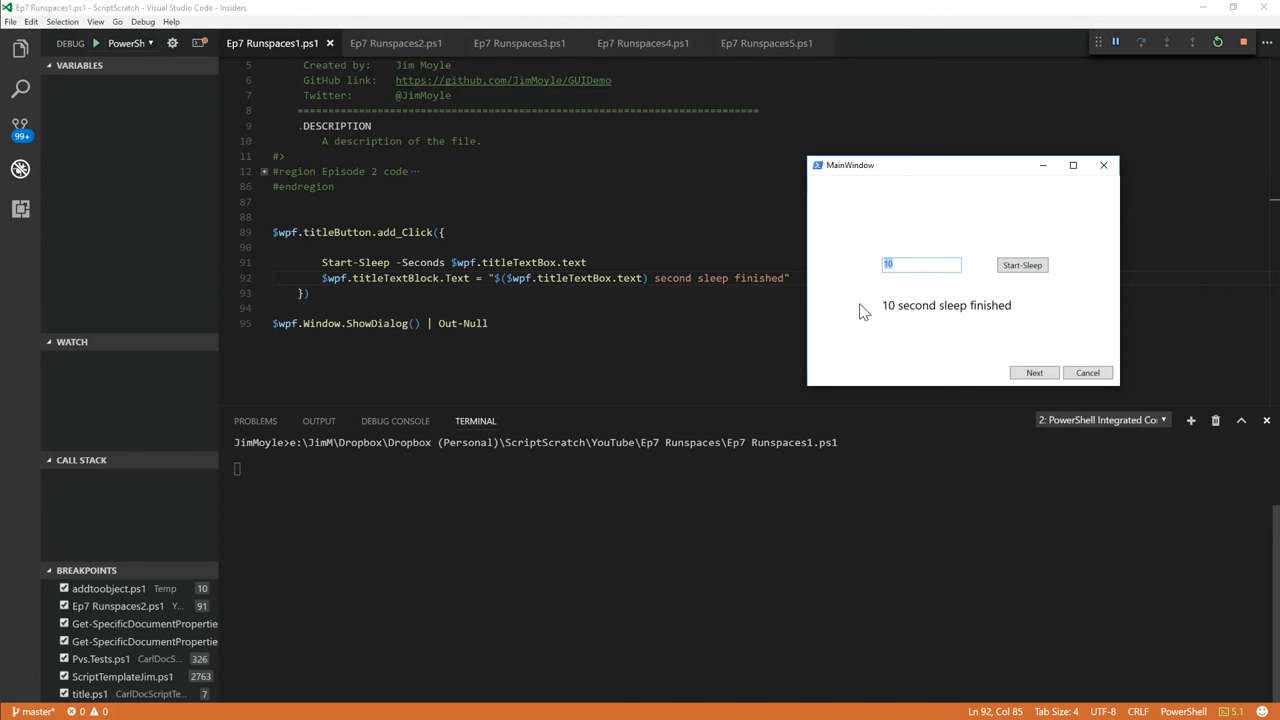
type("5")
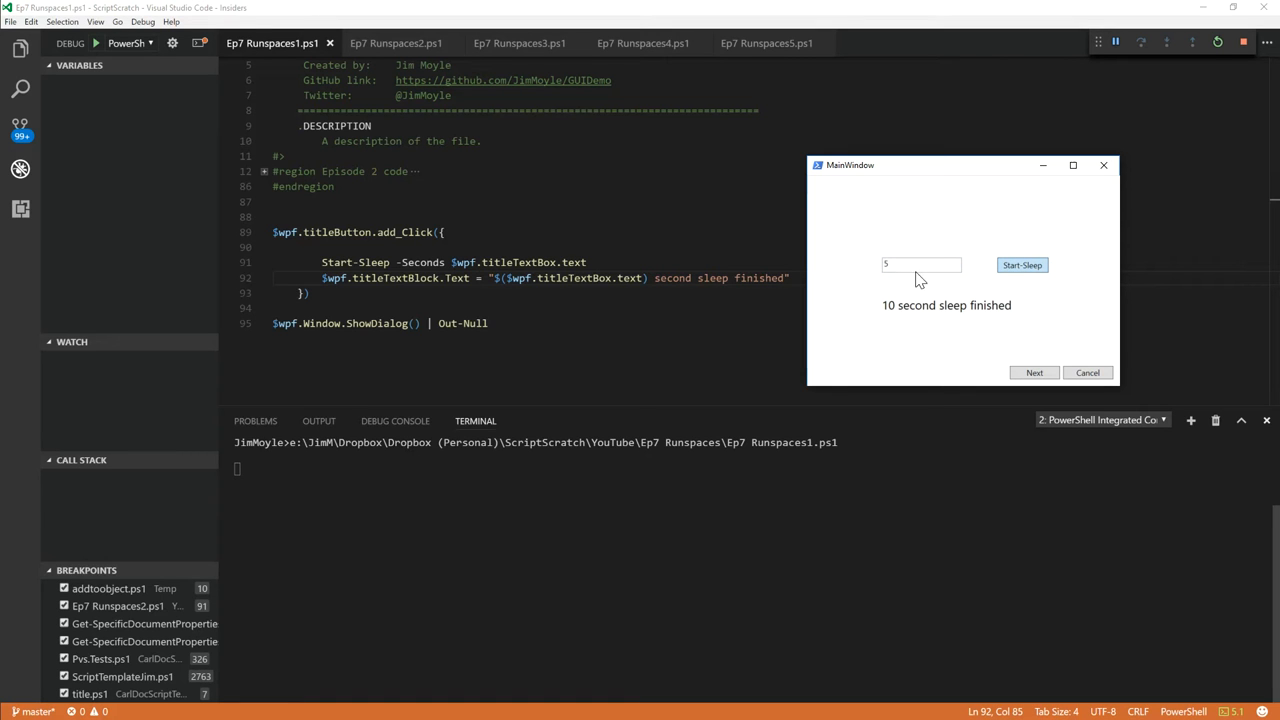
mouse_move(972, 172)
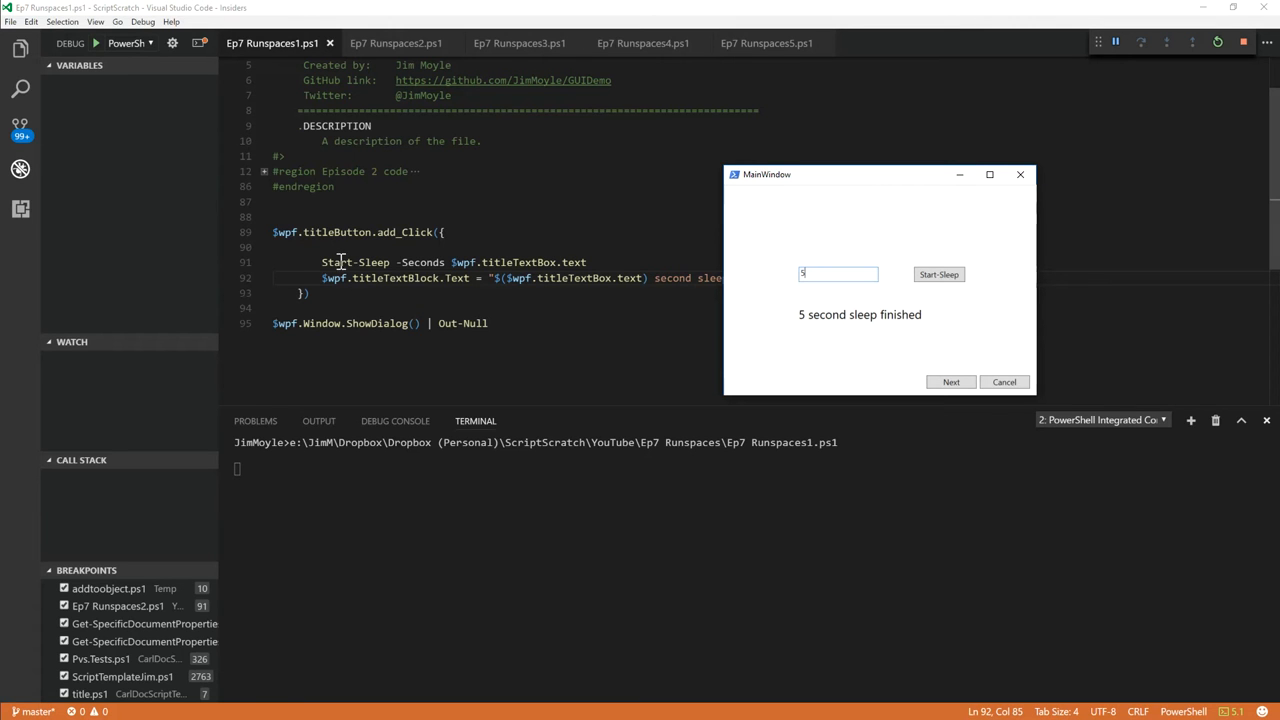
mouse_move(626, 252)
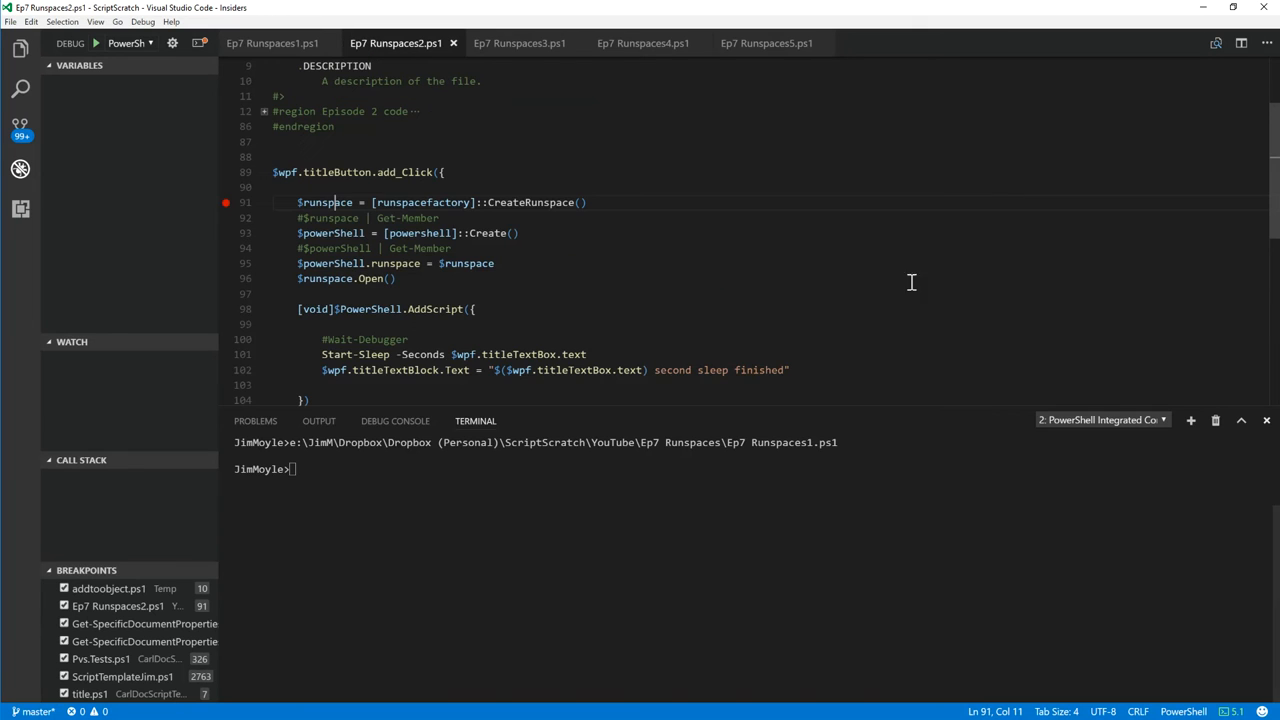
mouse_move(622, 252)
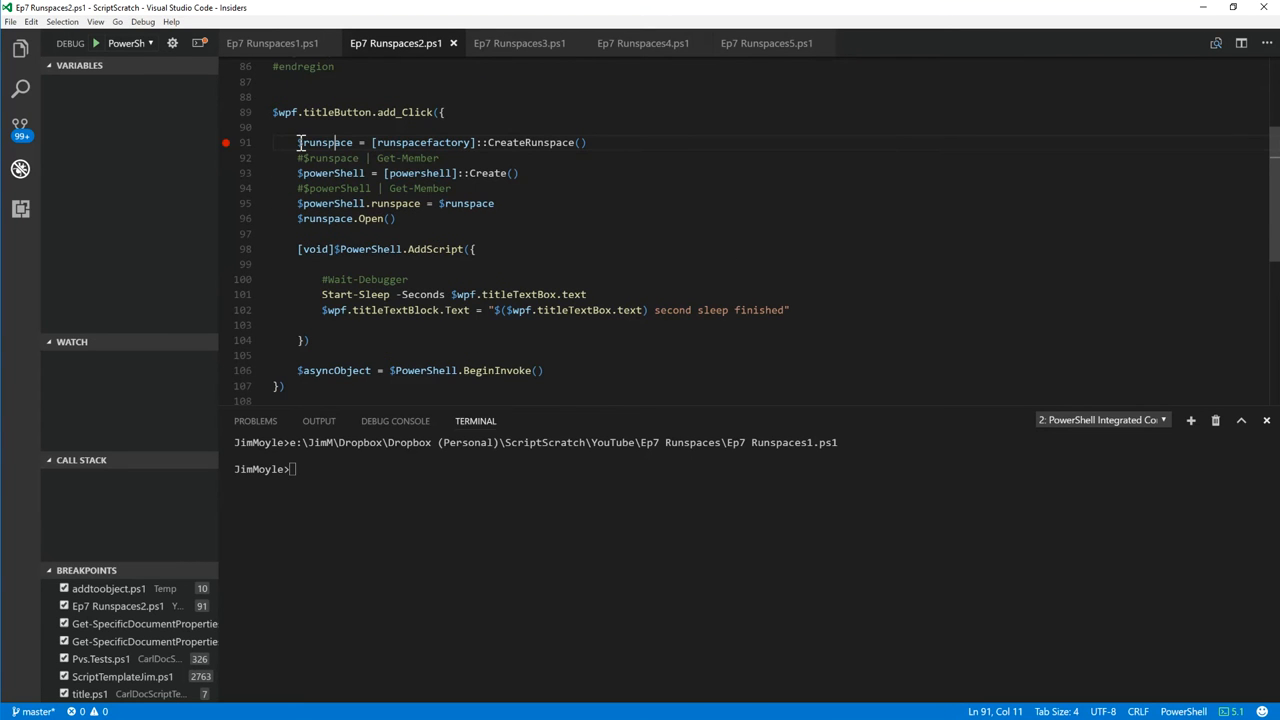
left_click_drag(296, 142, 586, 142)
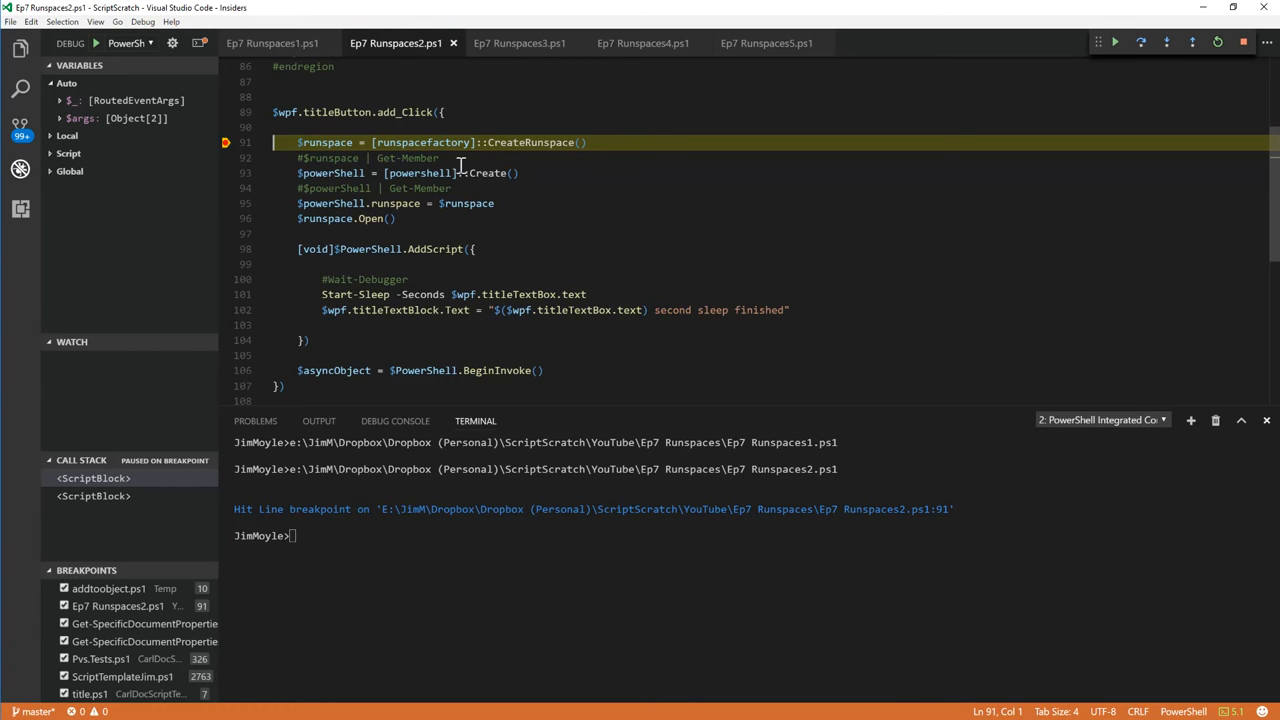
mouse_move(840, 196)
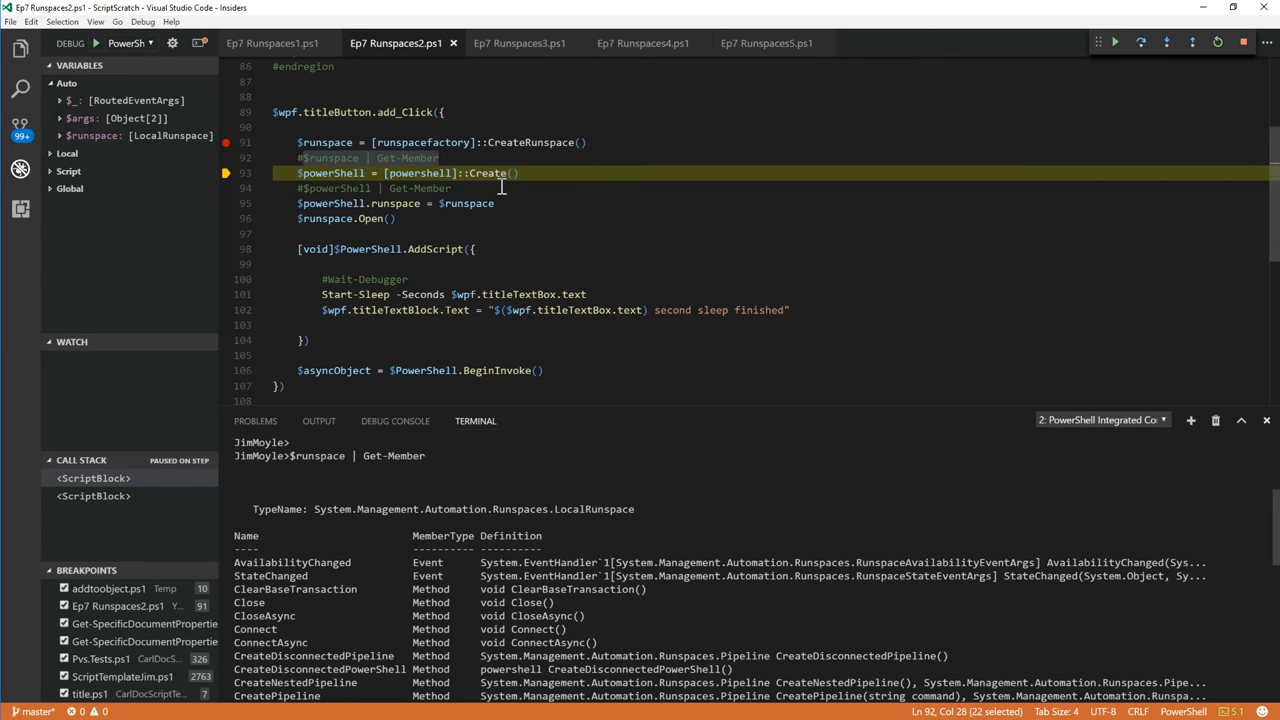
mouse_move(540, 228)
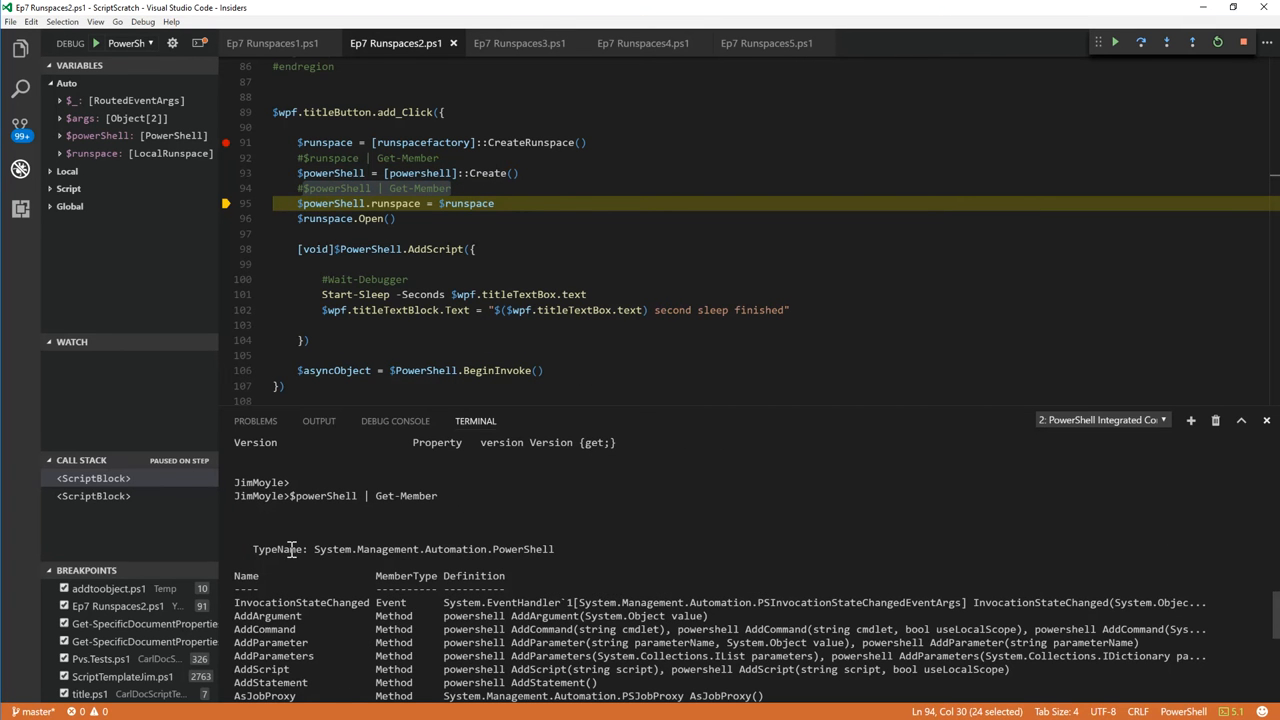
Run Get-Runspace at the debug prompt to show several runspaces in a breakpoint
scroll("down", 3)
type("t")
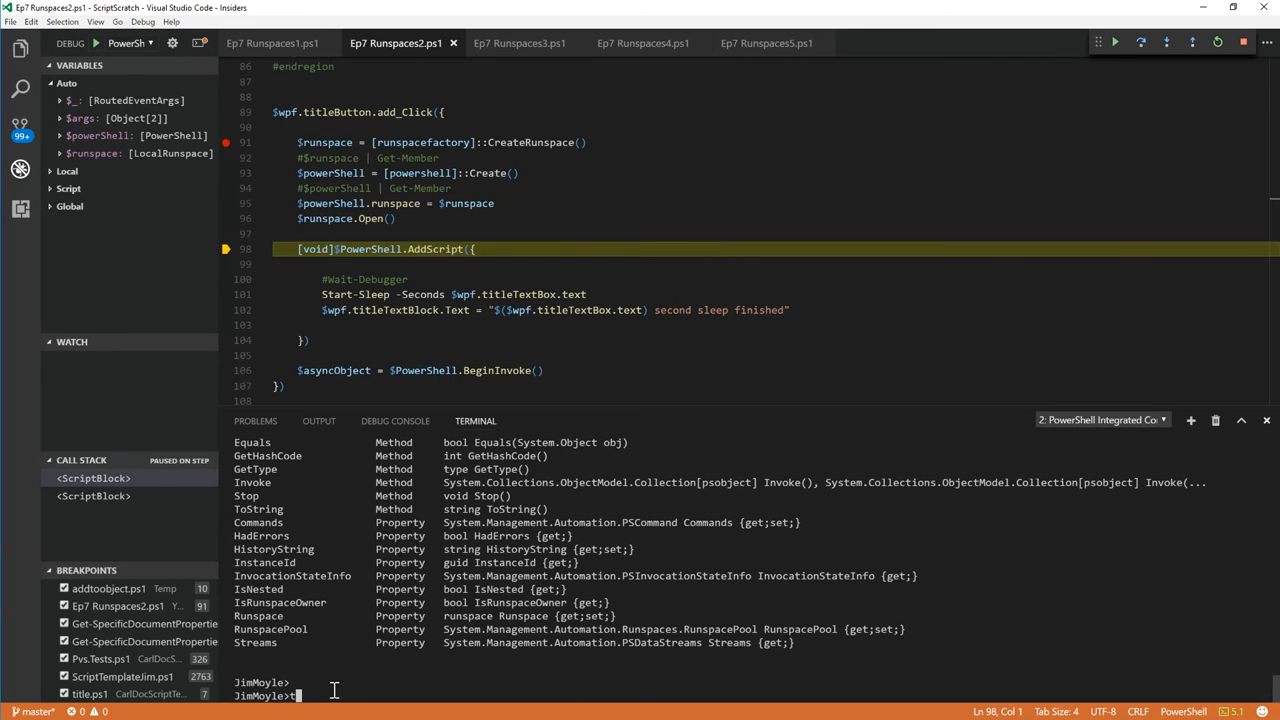
type("get")
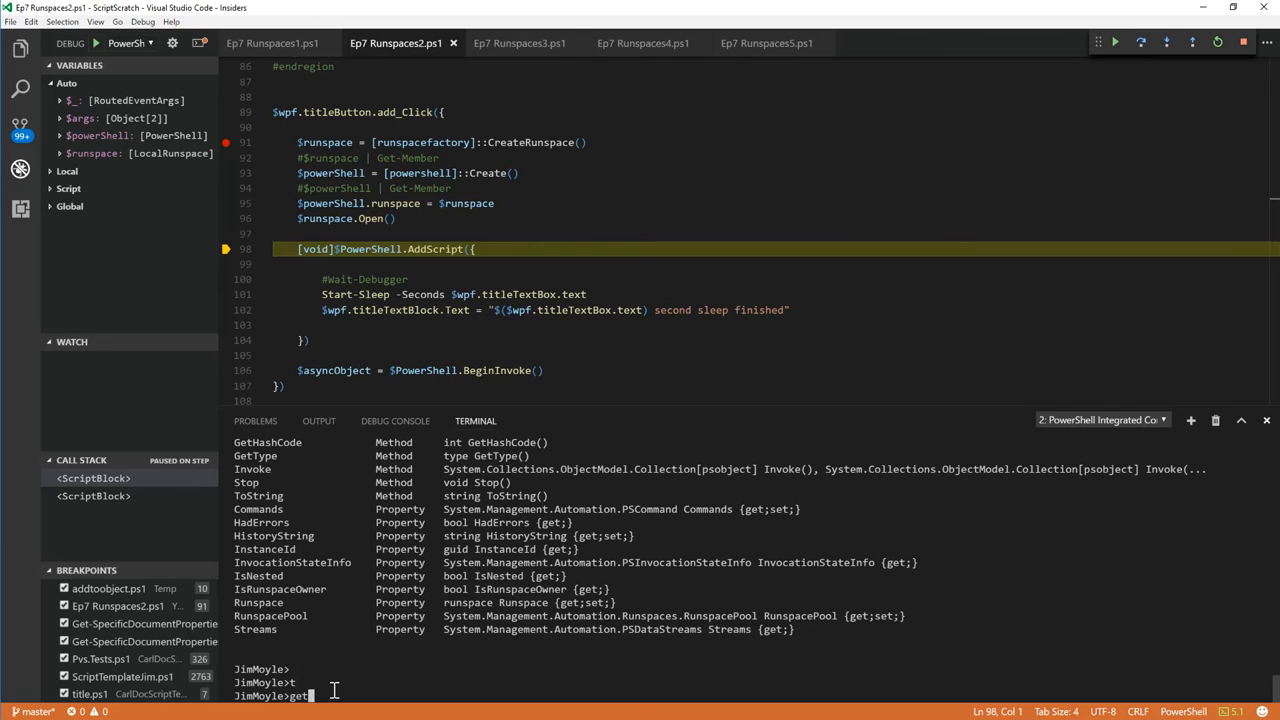
type("-run")
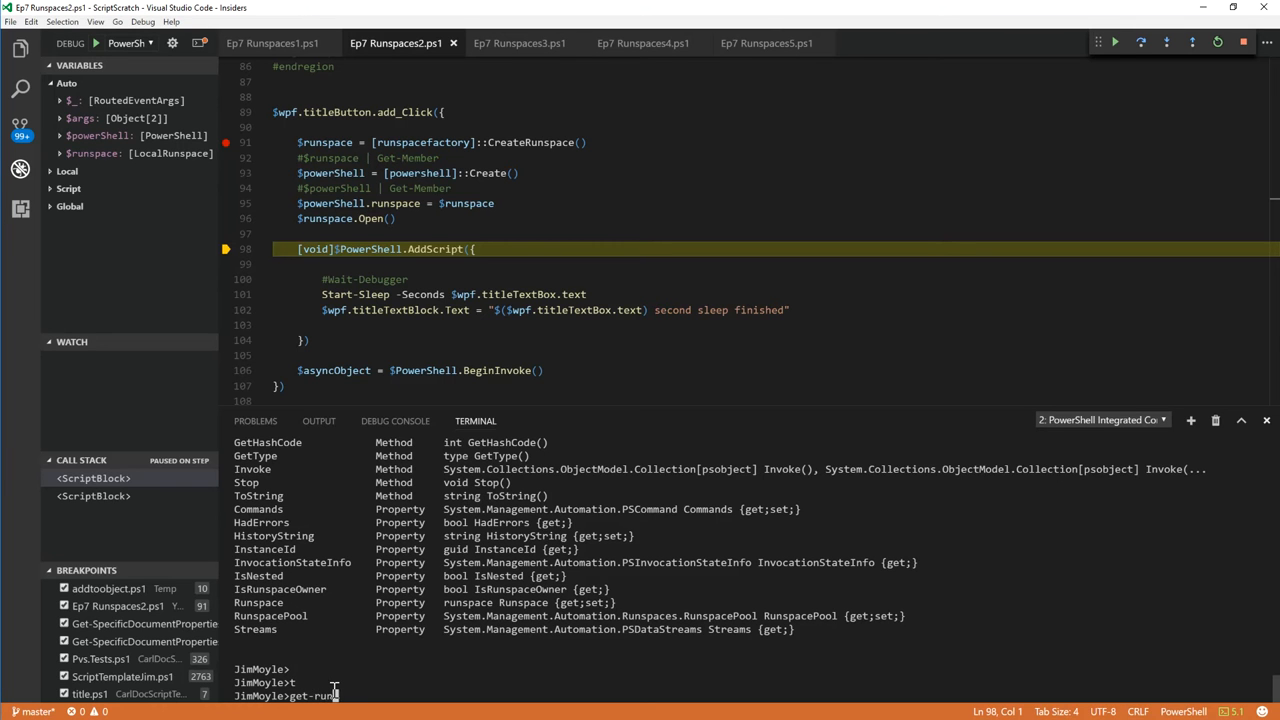
key("Enter")
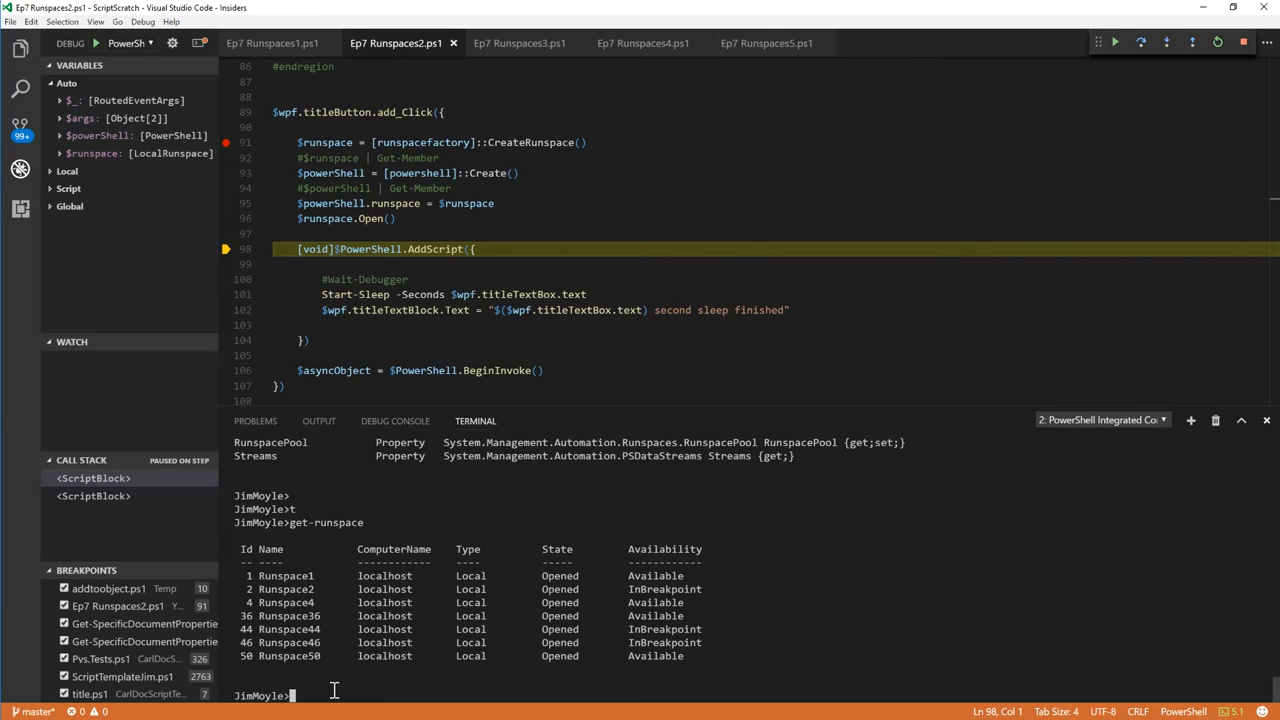
mouse_move(752, 588)
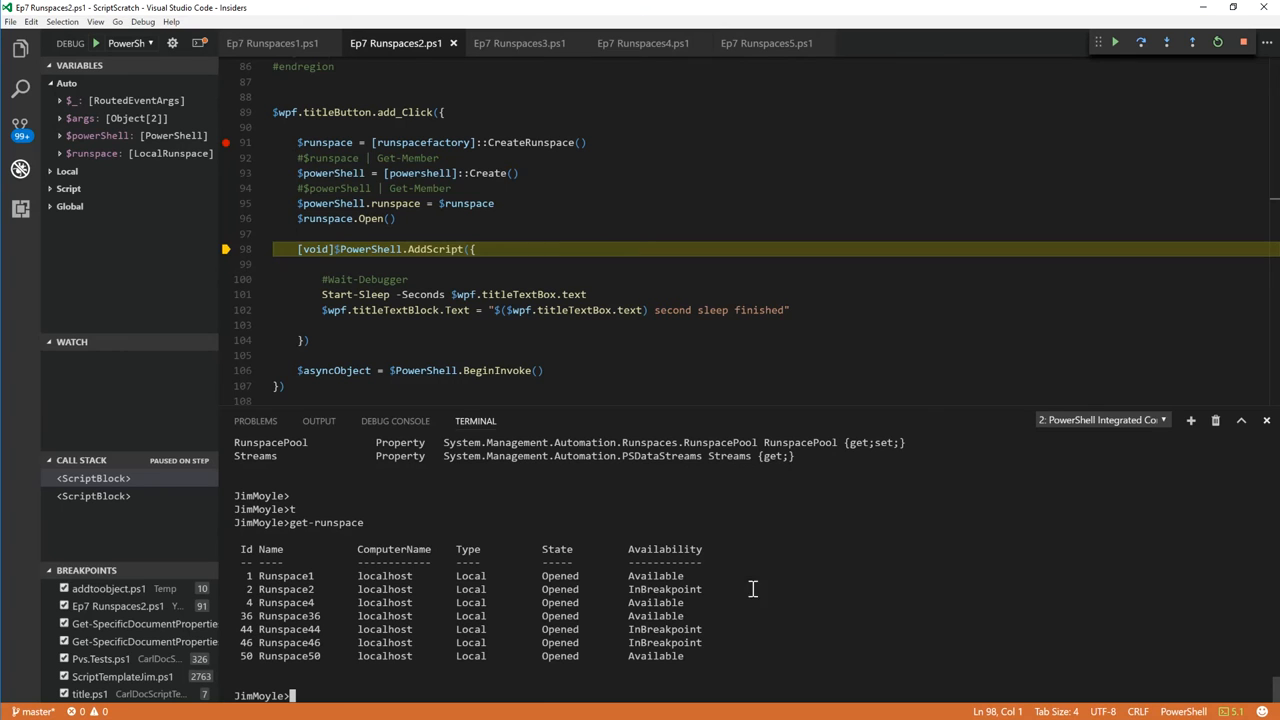
mouse_move(710, 632)
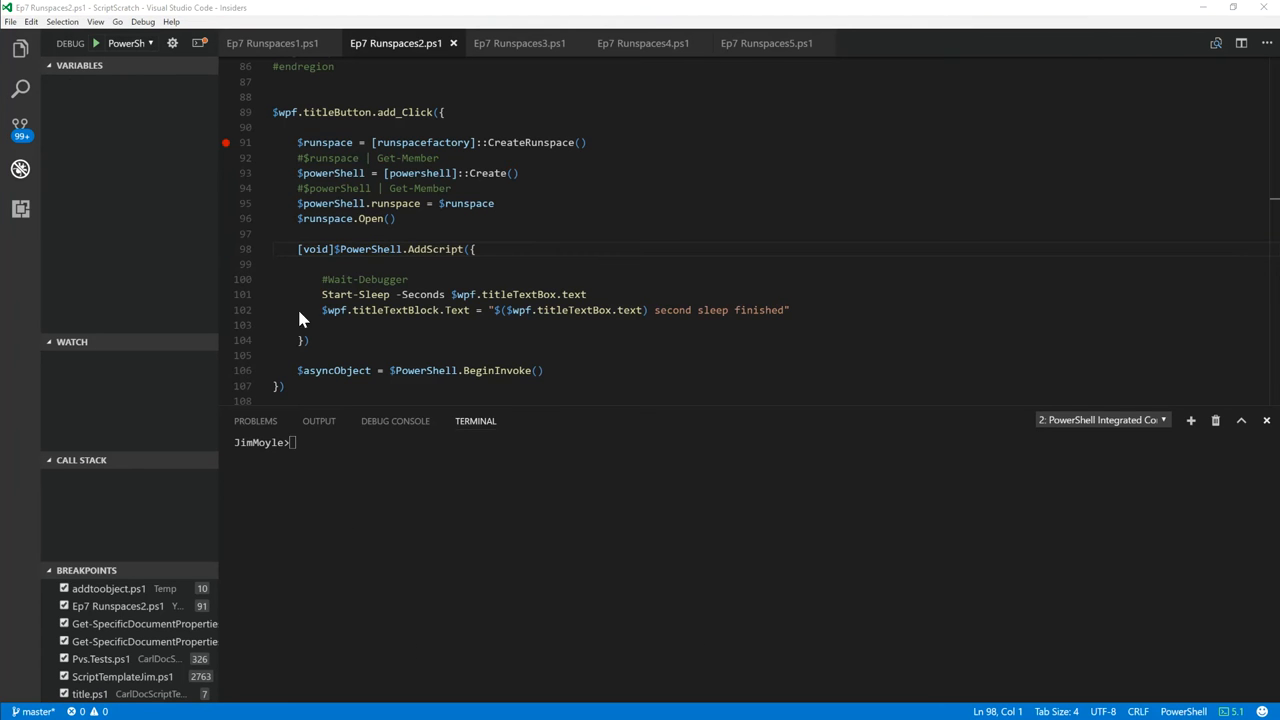
mouse_move(944, 344)
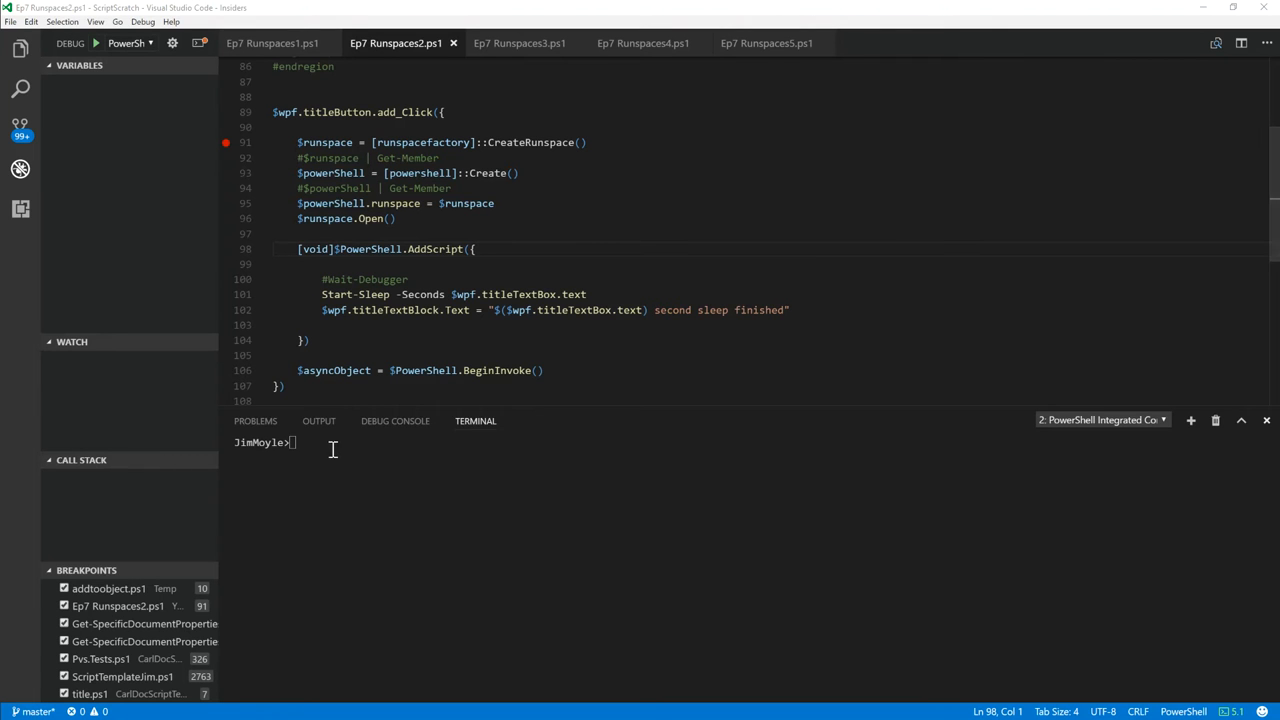
Run Get-Runspace after stopping the debugger, listing Runspace1, busy Runspace2 and Runspace4
type("get-runspace")
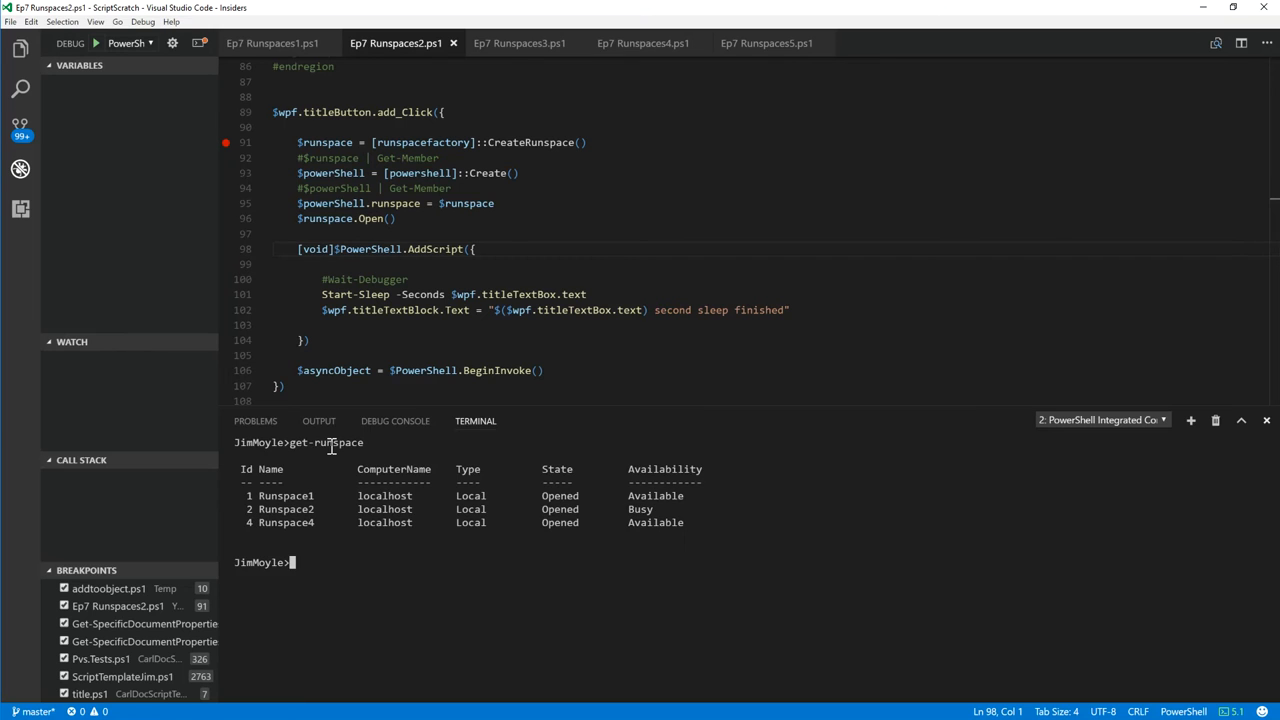
mouse_move(668, 604)
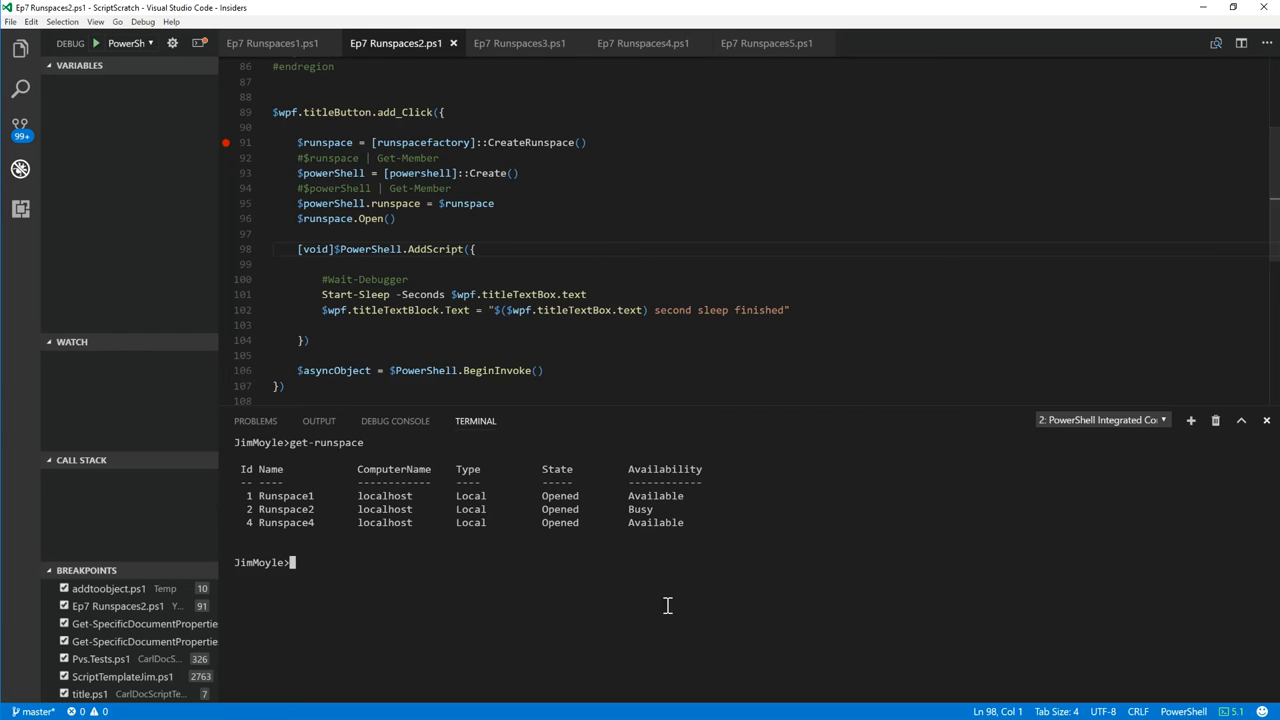
mouse_move(746, 520)
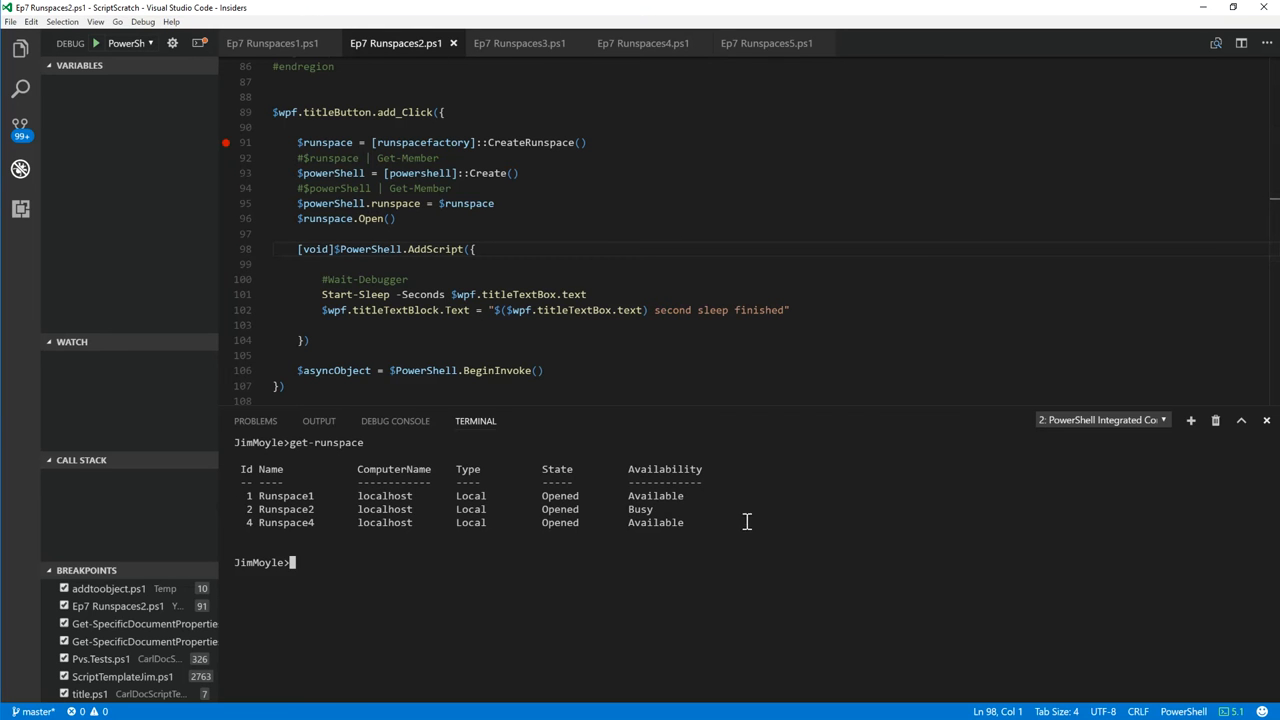
mouse_move(698, 524)
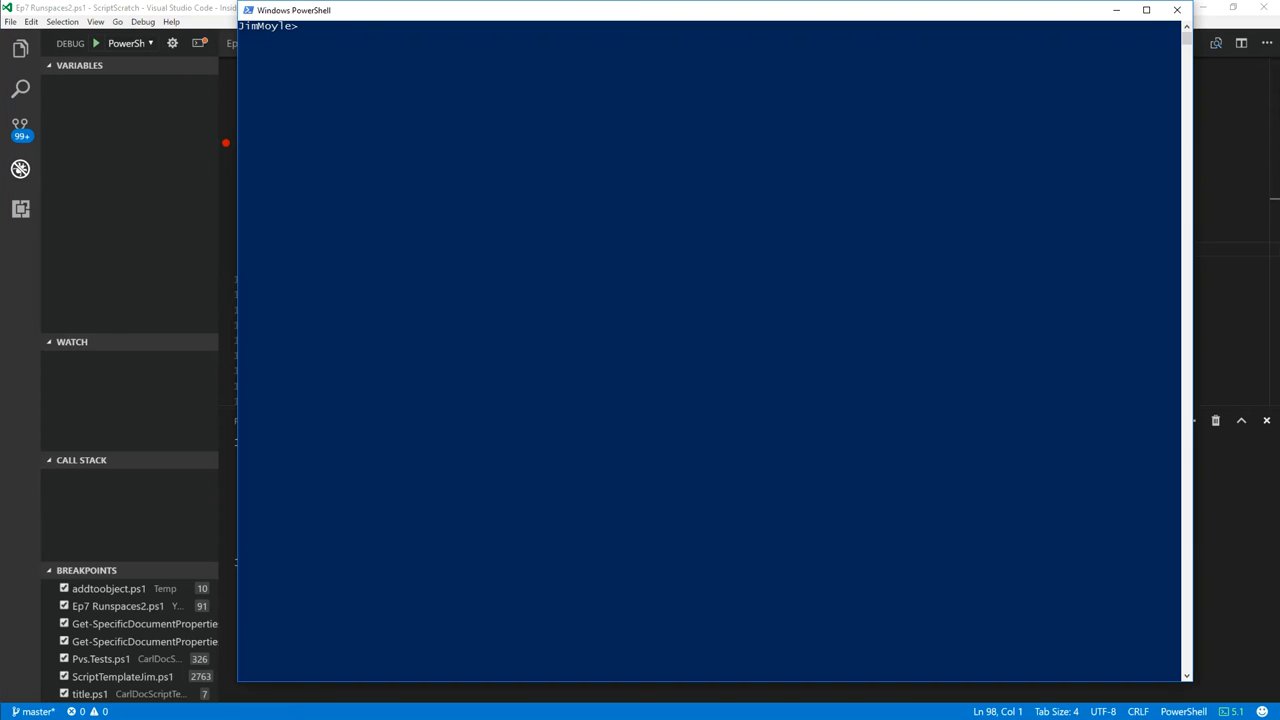
Run Get-Runspace in a separate PowerShell window, showing only a busy Runspace1
type("get-")
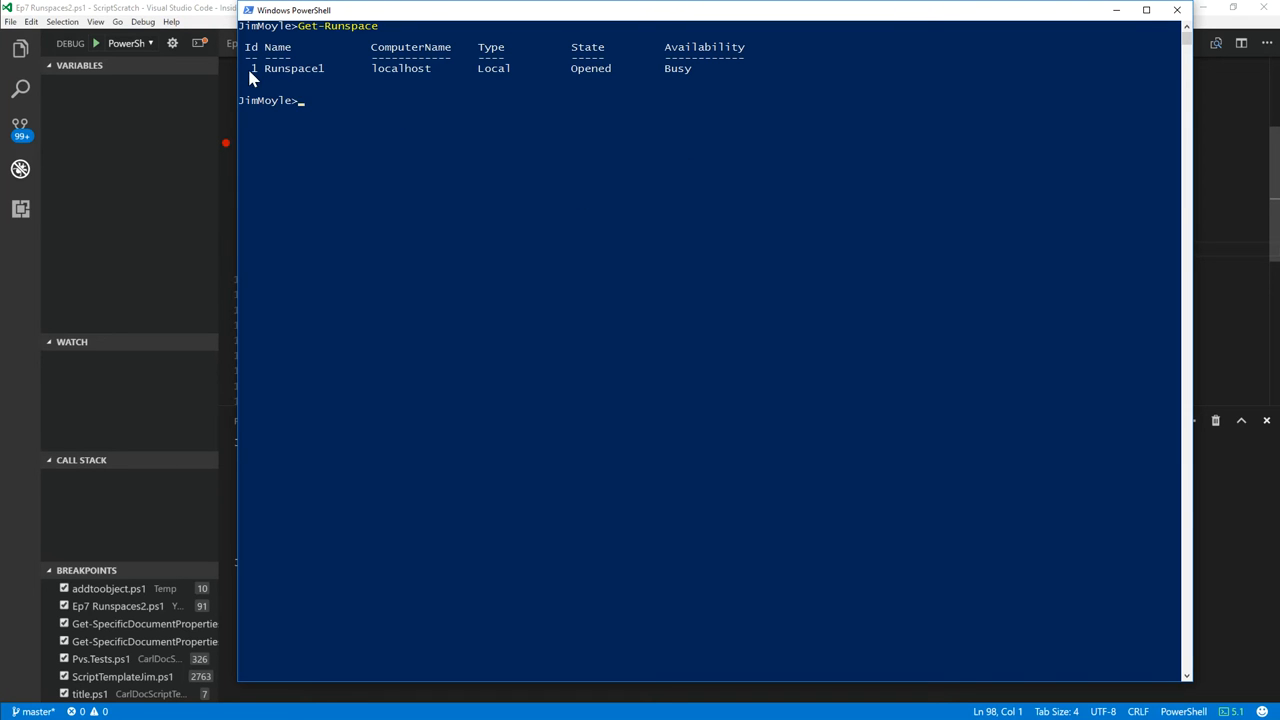
mouse_move(708, 160)
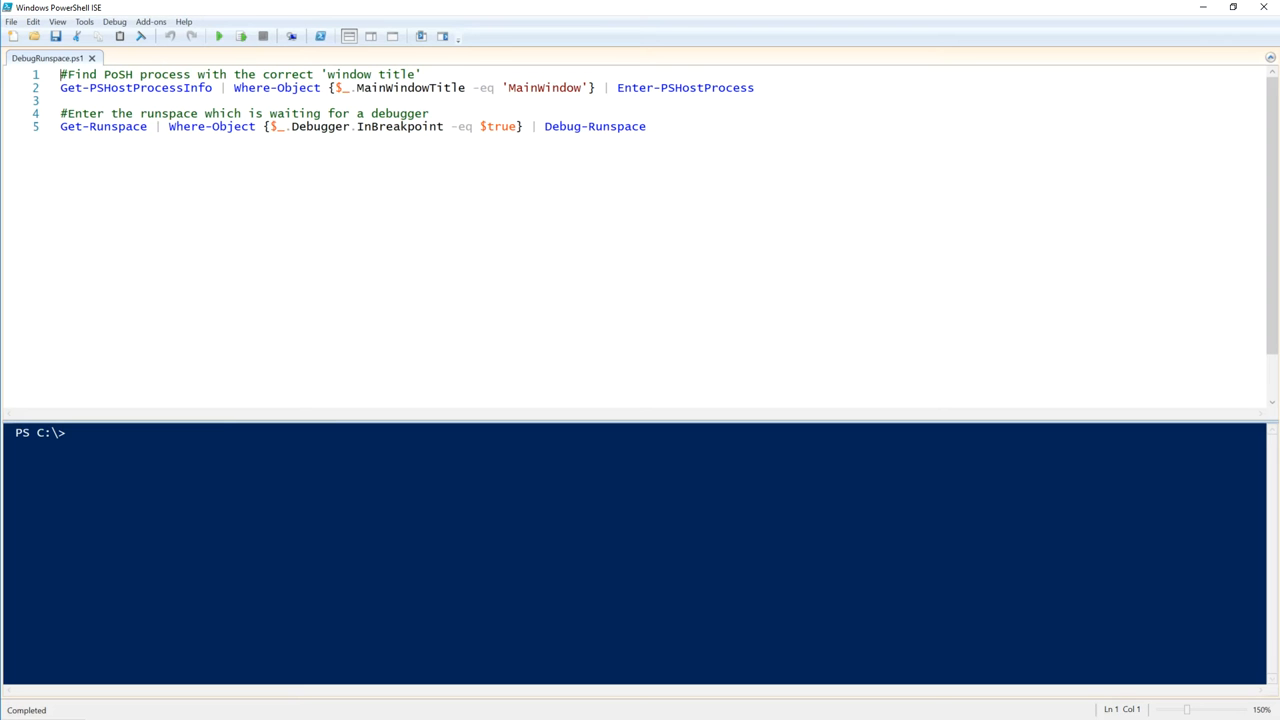
type("get-runspace")
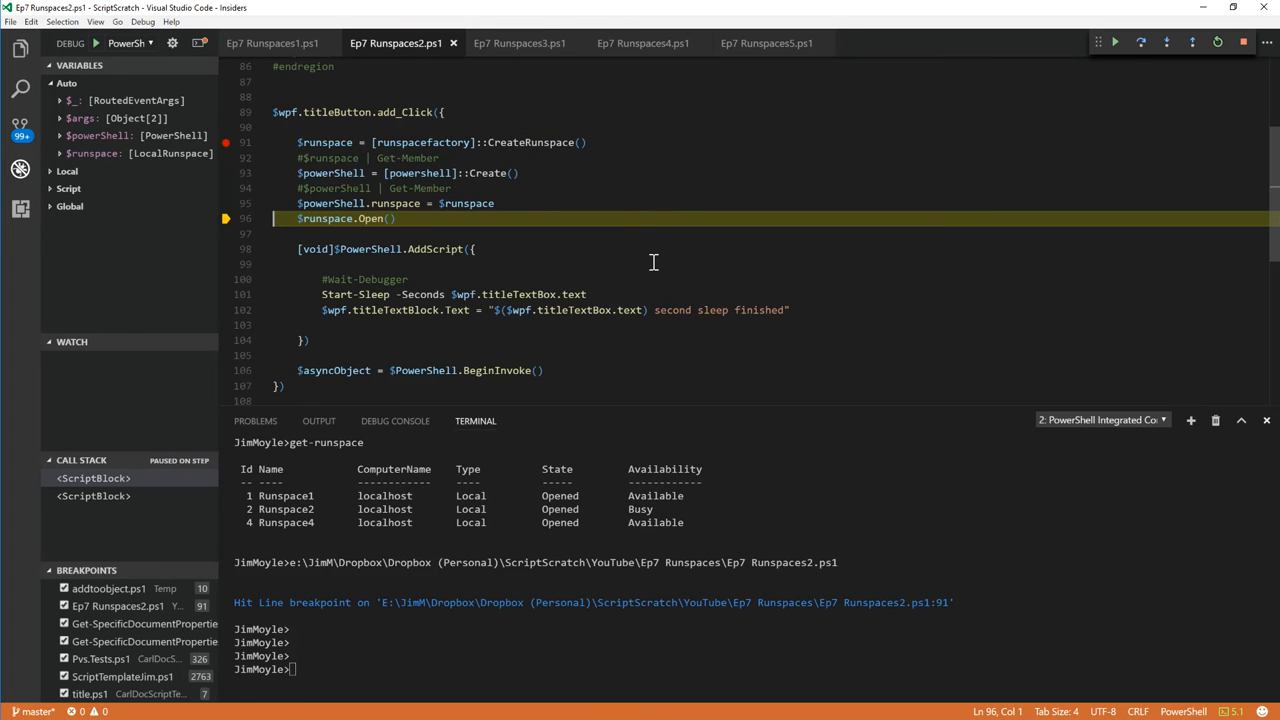
Step to the AddScript block and list runspaces, with Runspace2 now InBreakpoint
key("F10")
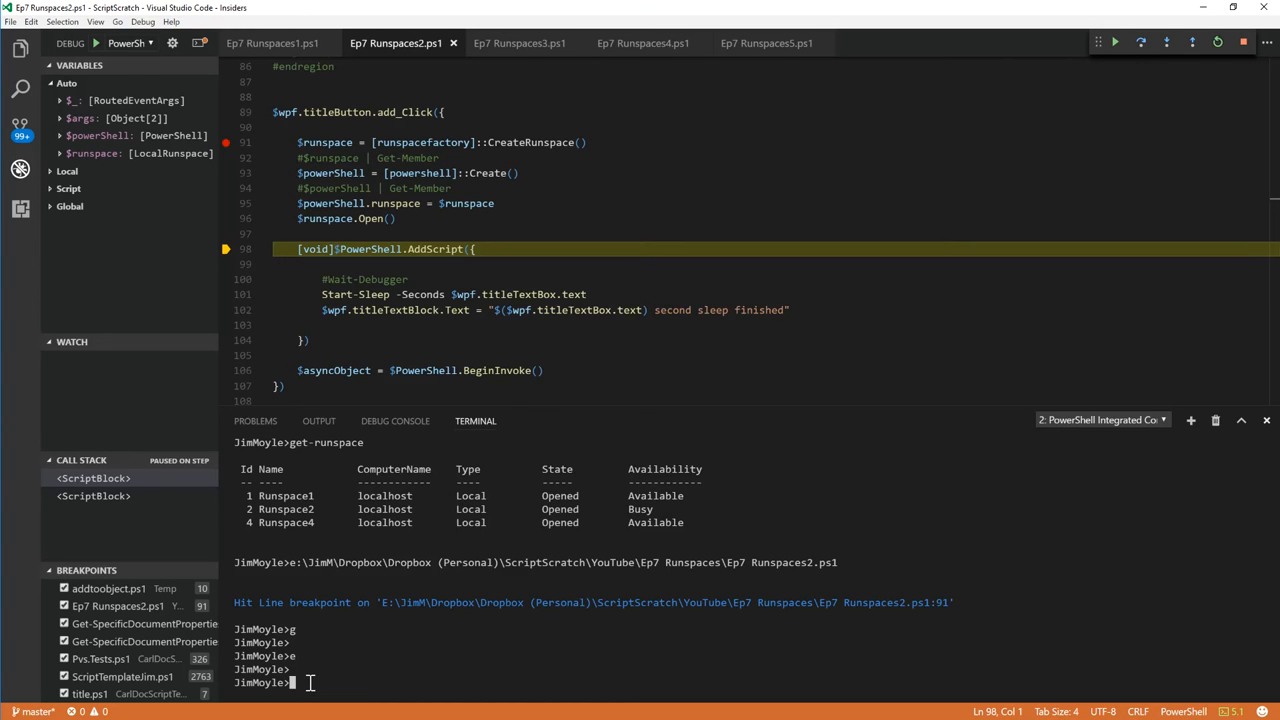
type("get-runs")
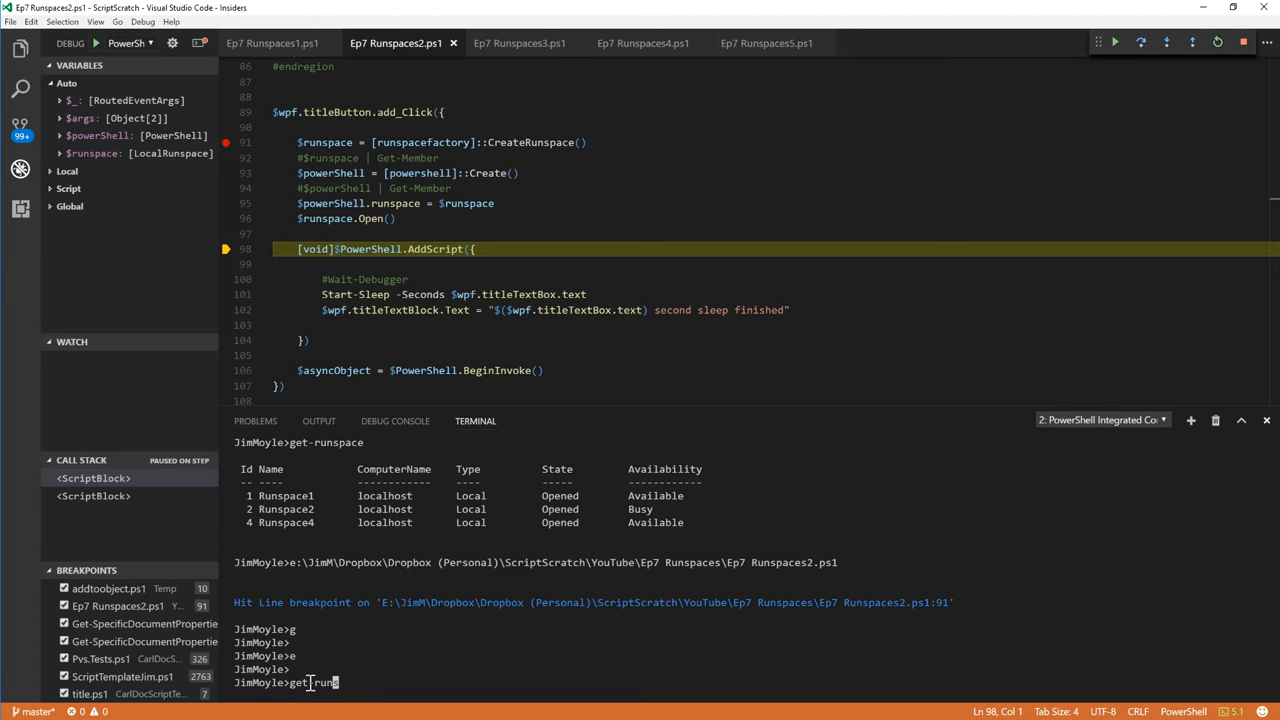
key("Enter")
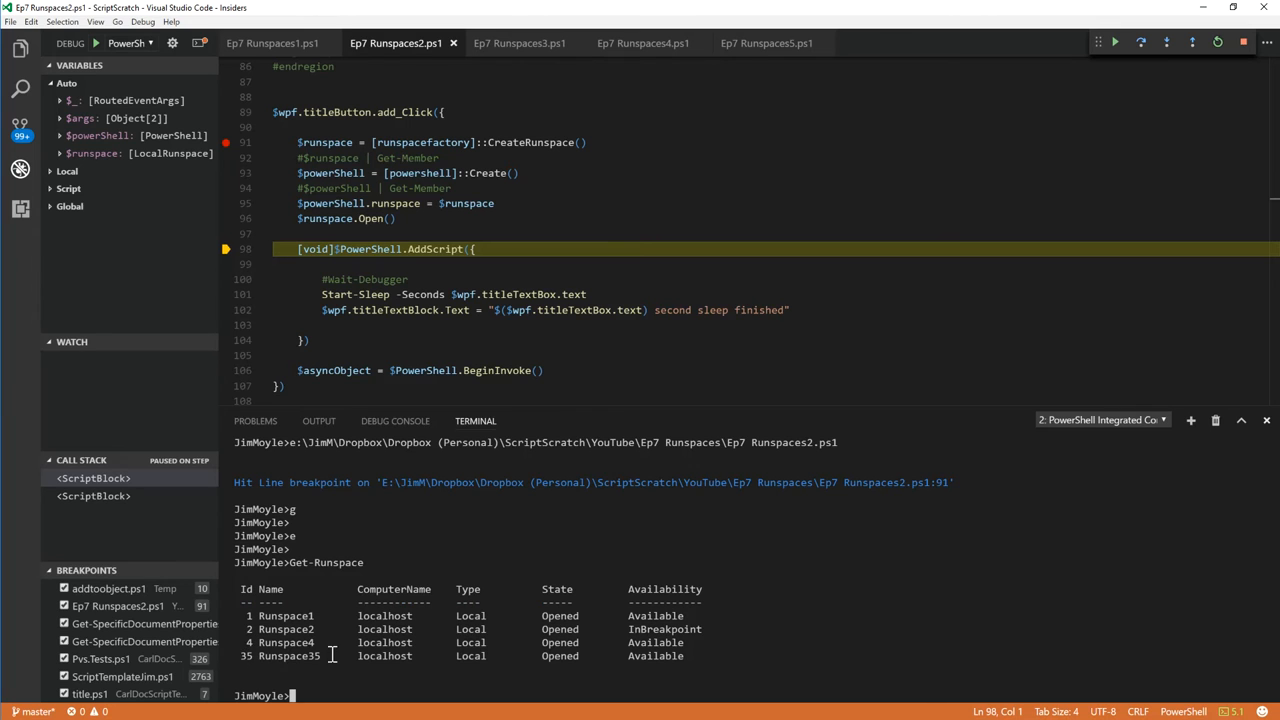
mouse_move(680, 660)
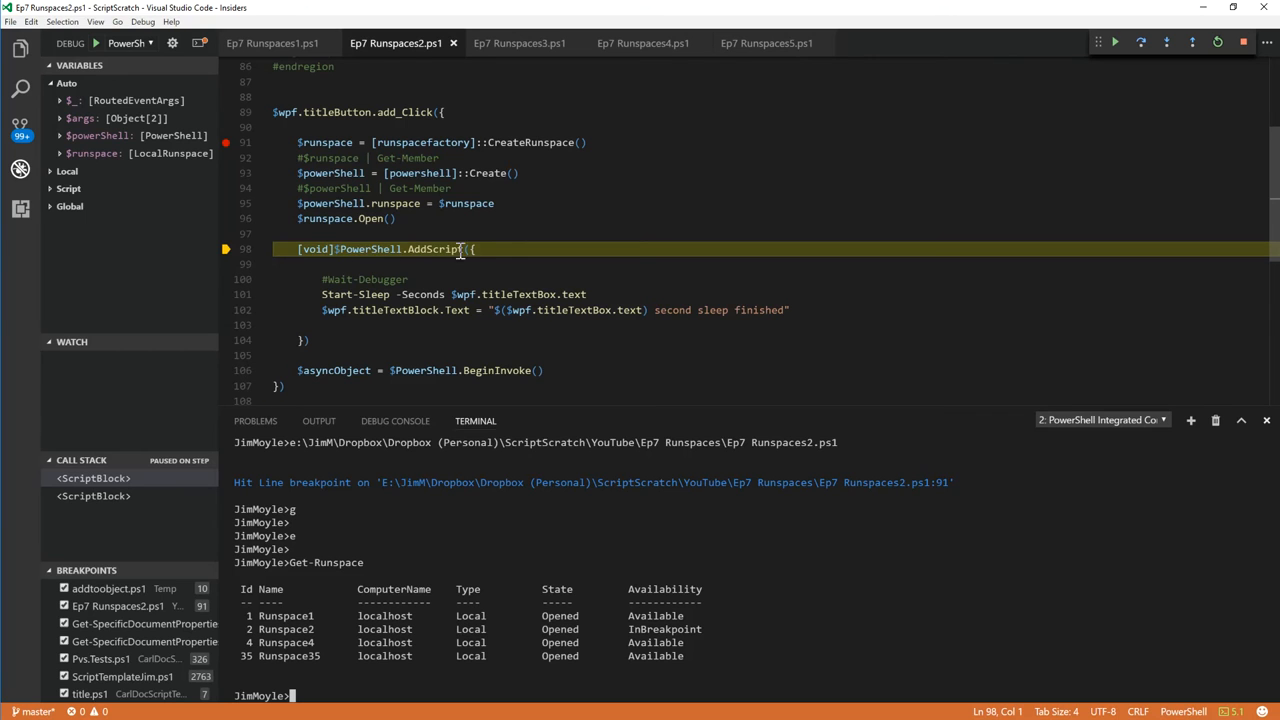
mouse_move(332, 294)
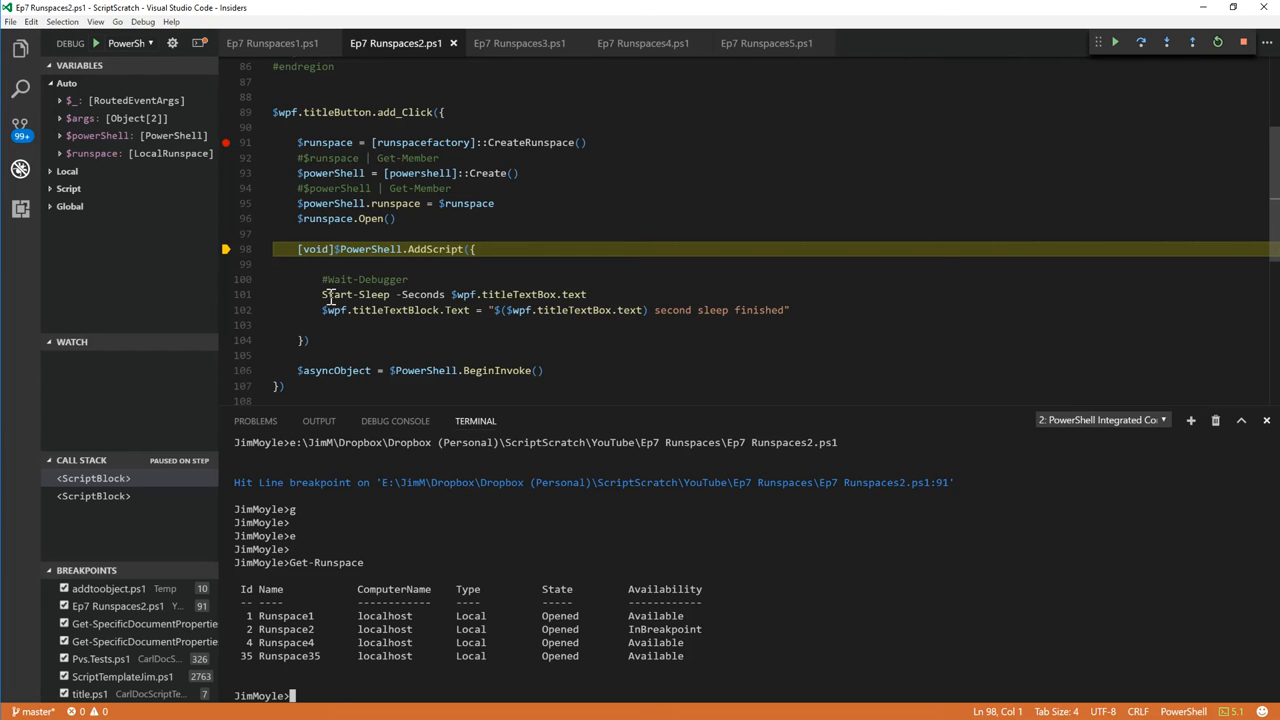
mouse_move(568, 362)
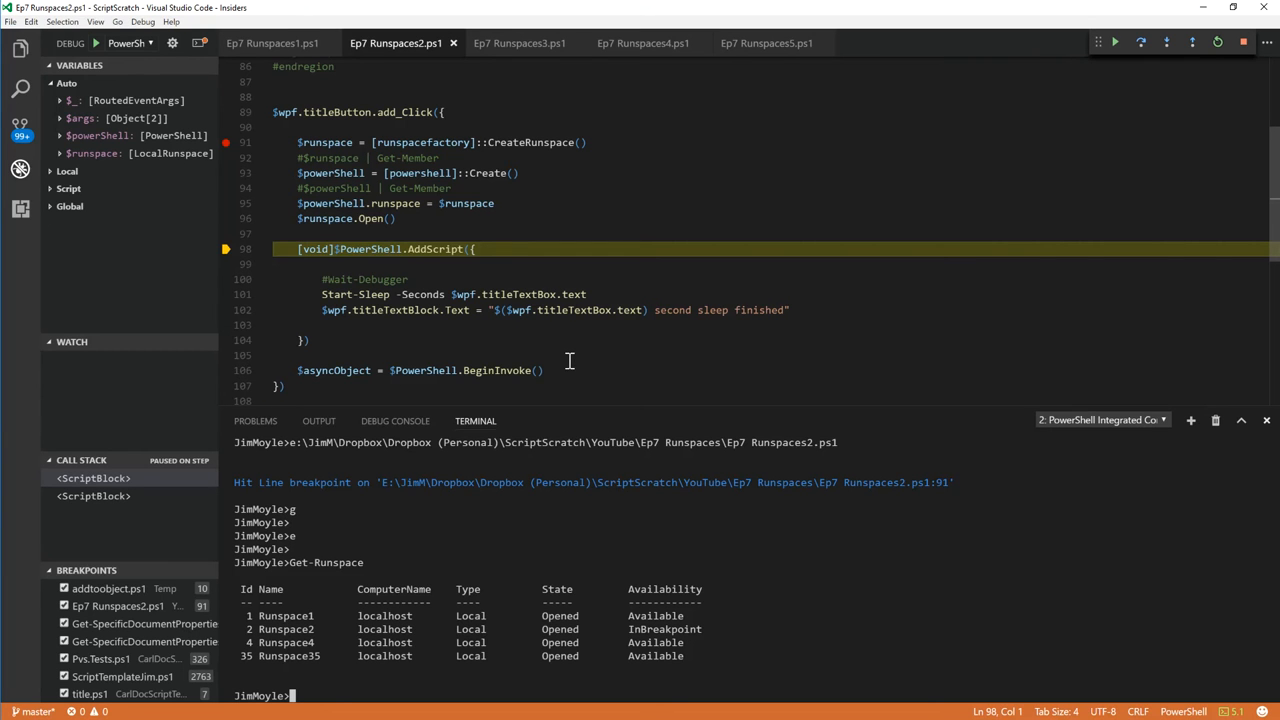
mouse_move(316, 616)
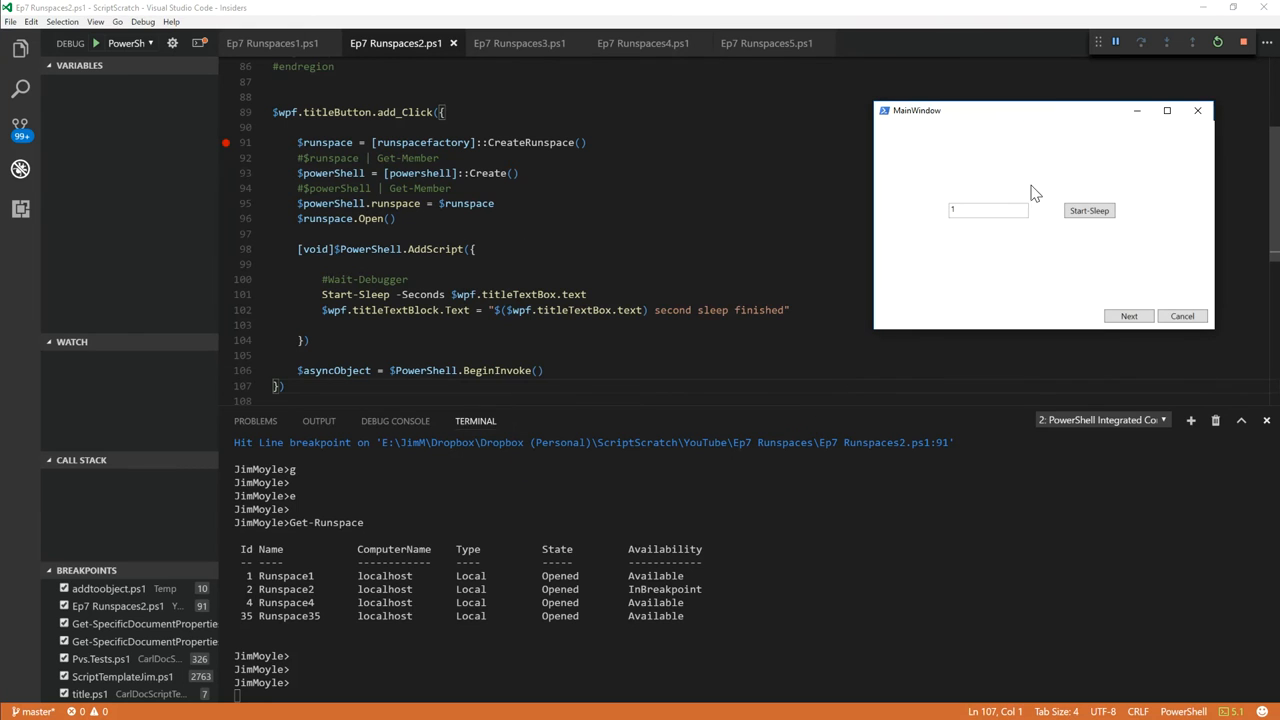
mouse_move(1200, 244)
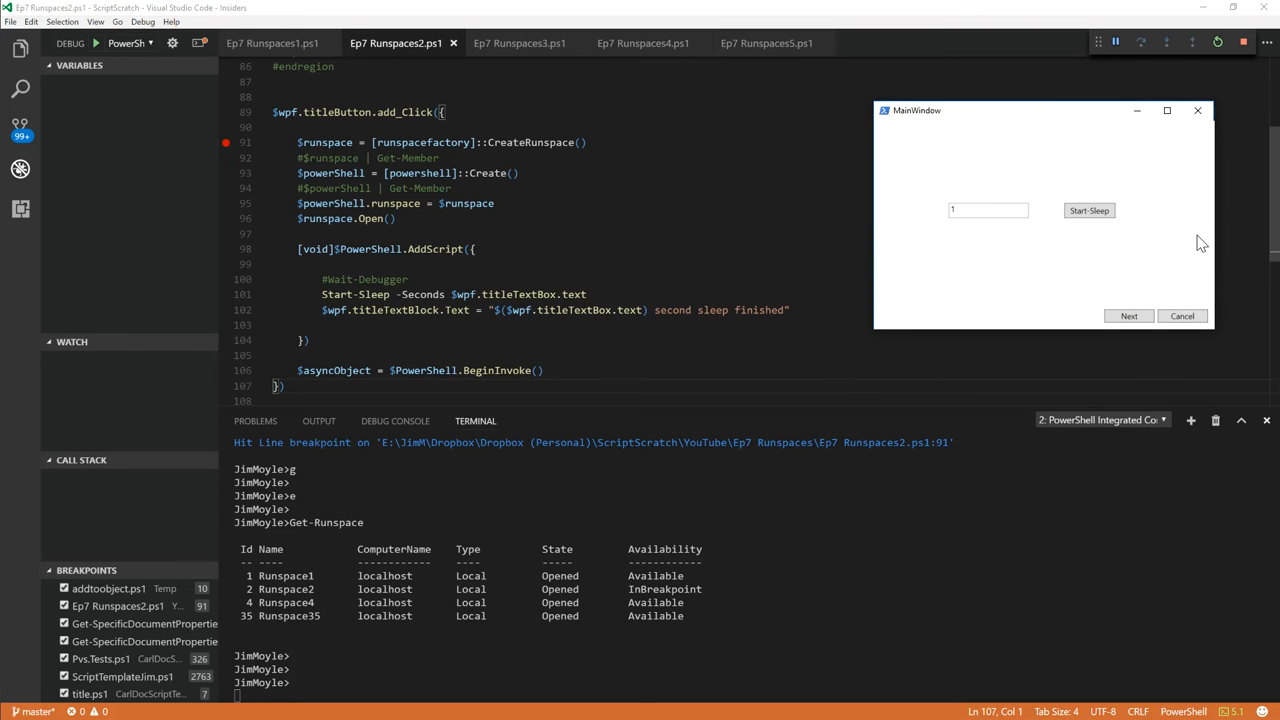
mouse_move(1052, 238)
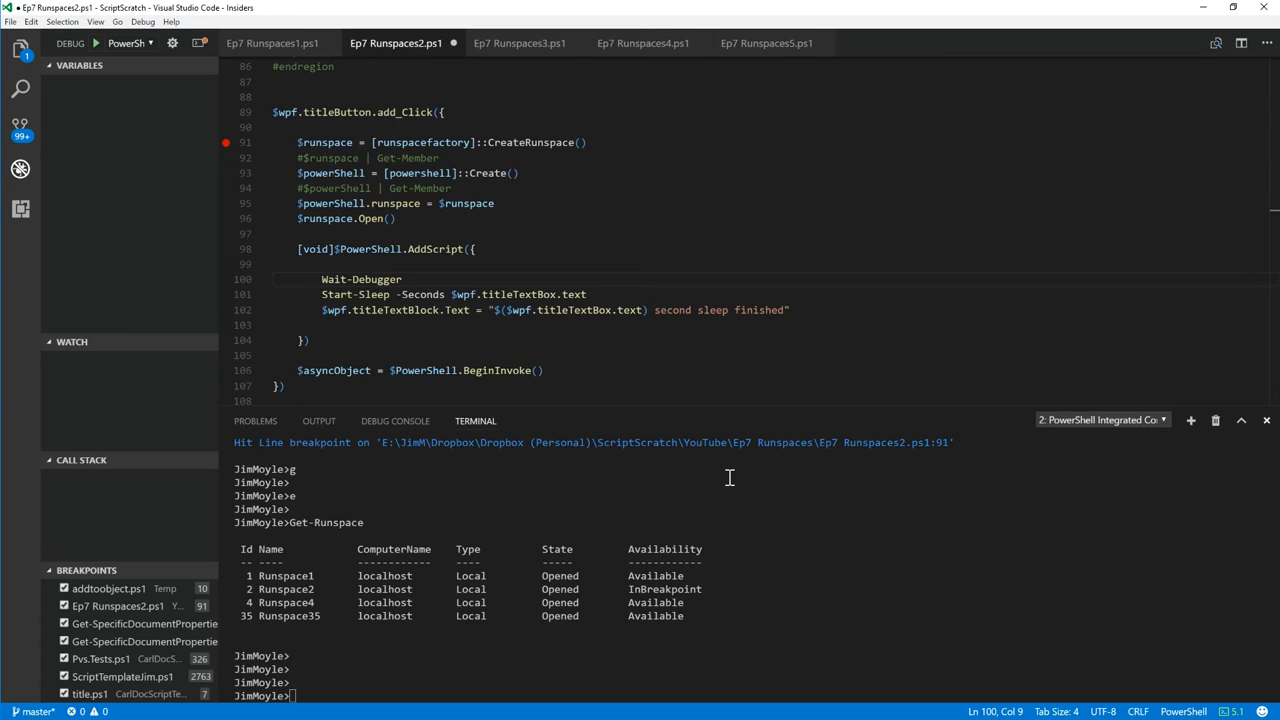
mouse_move(104, 46)
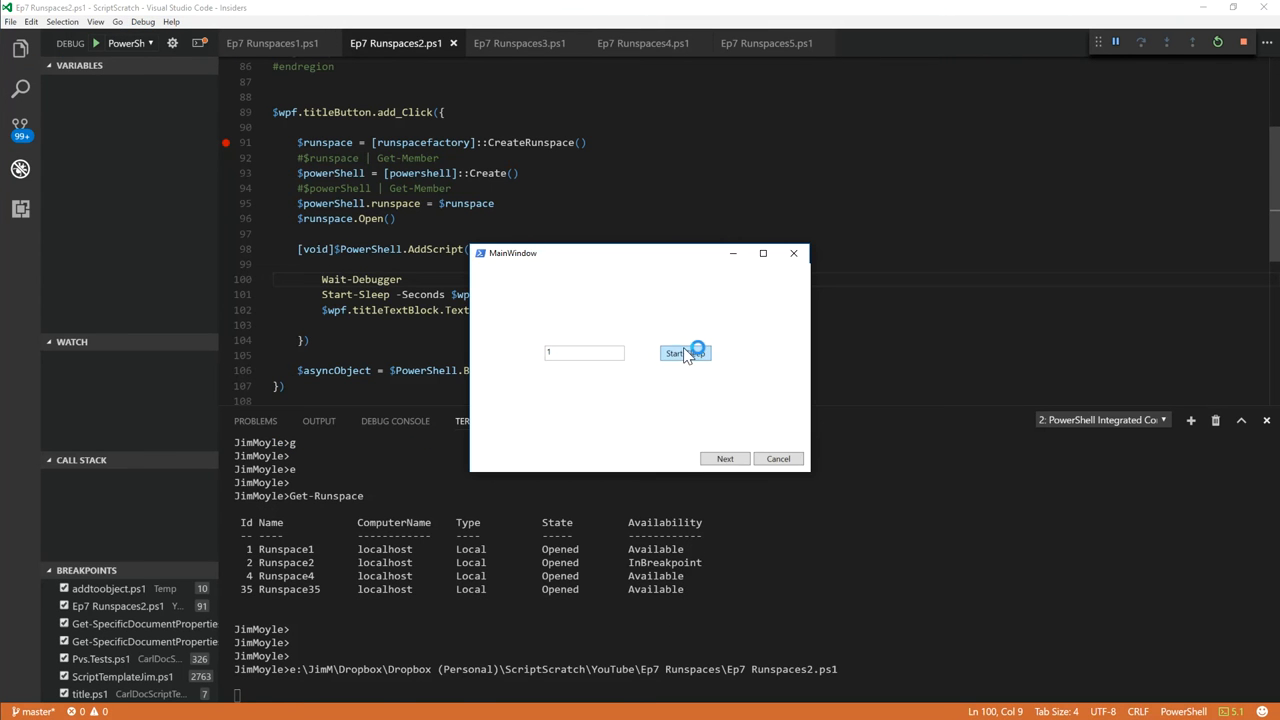
Start the timed sleep in the relaunched MainWindow form
left_click(684, 352)
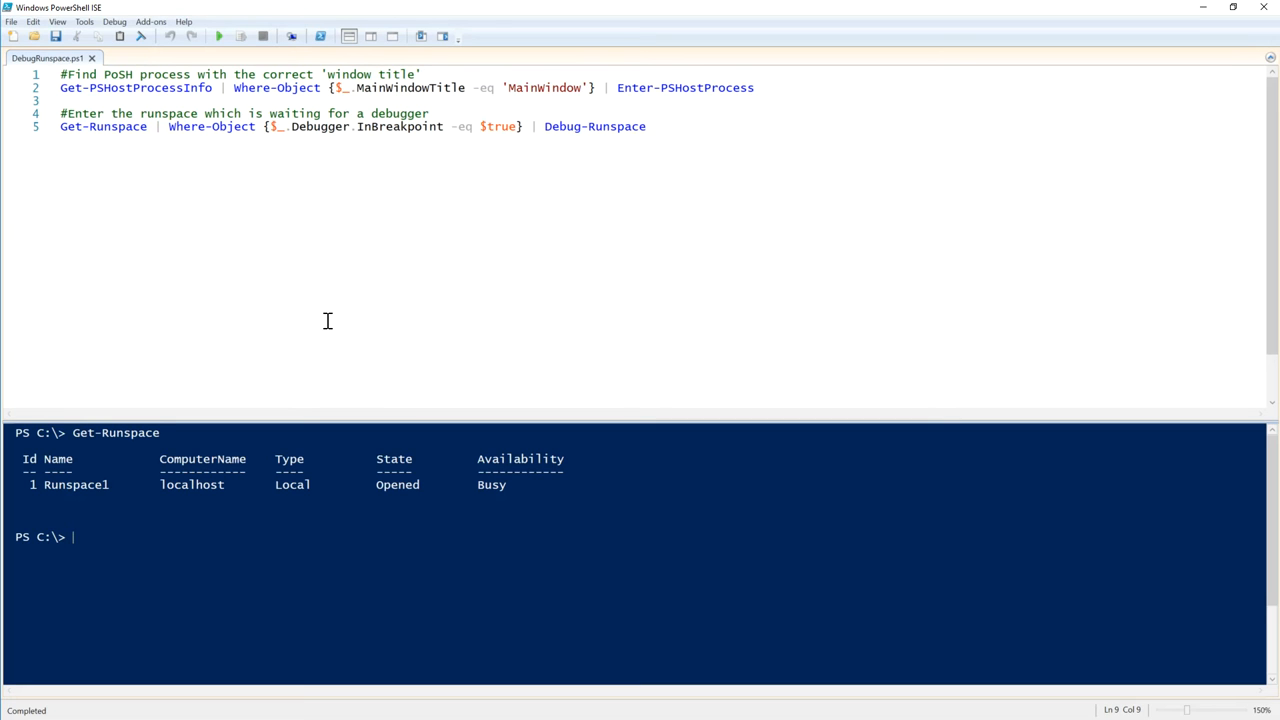
mouse_move(138, 112)
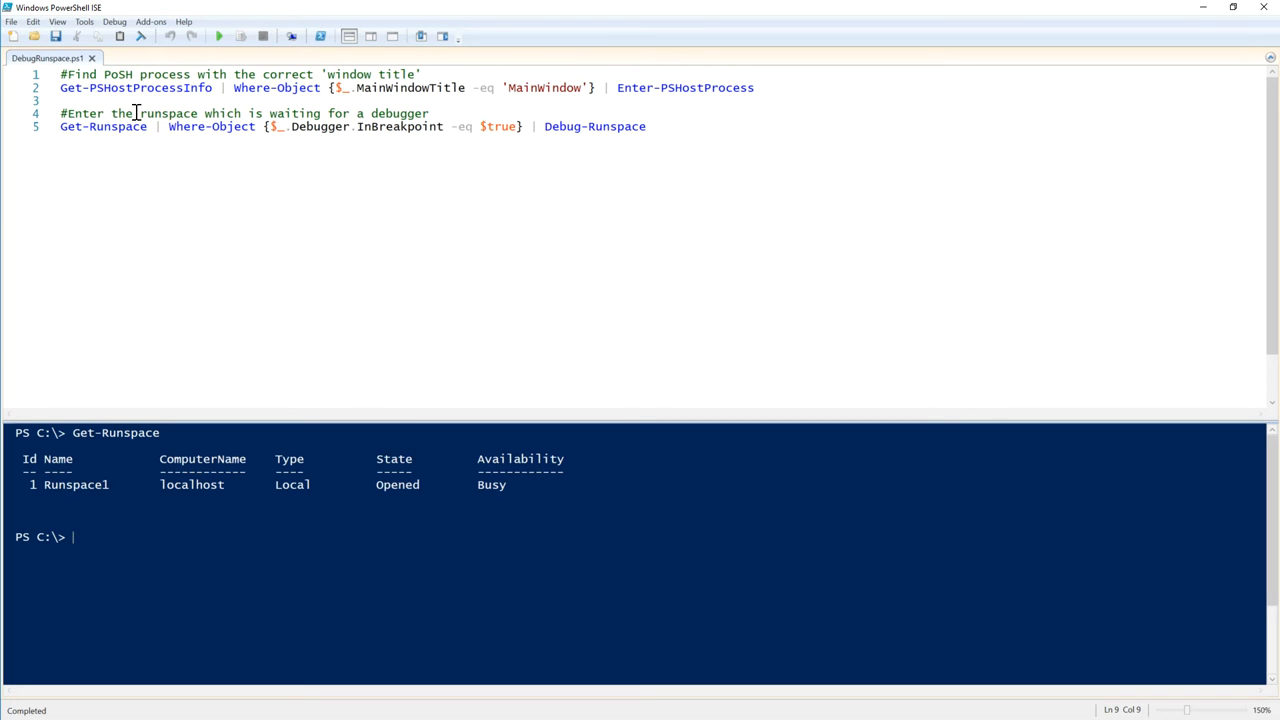
Run Get-PSHostProcessInfo and pick out the MainWindow host process entry
double_click(130, 88)
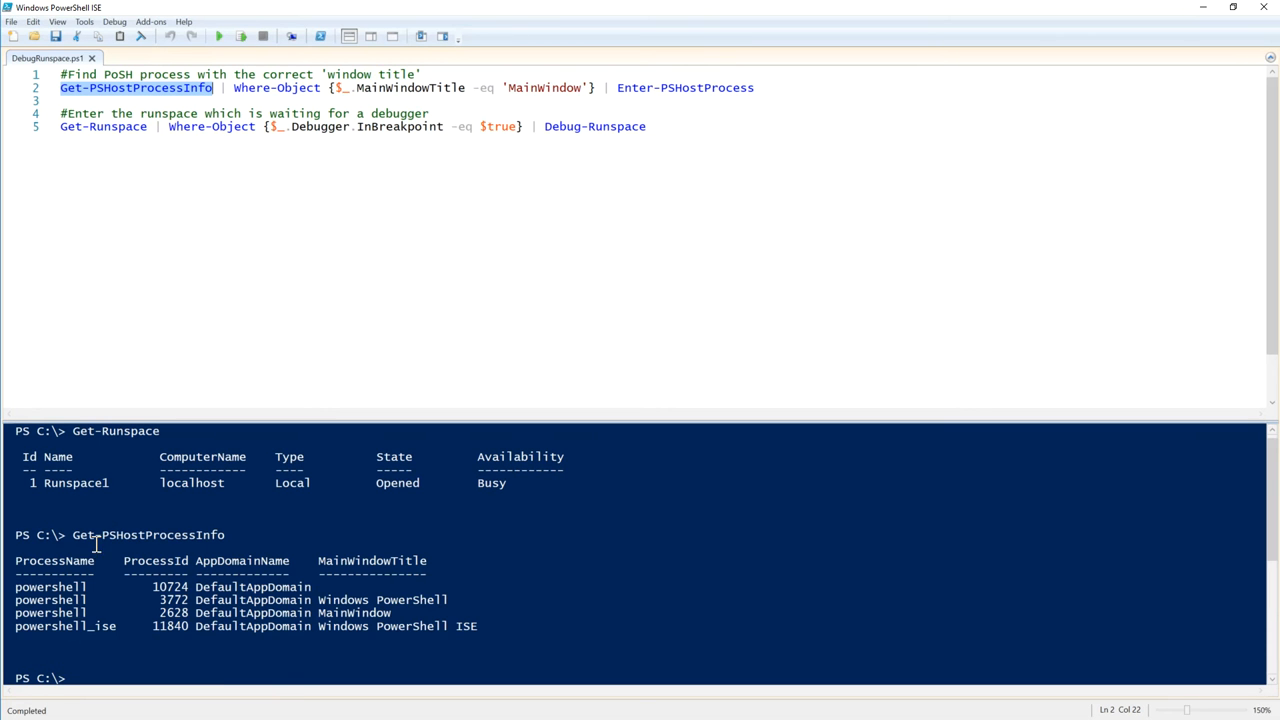
mouse_move(318, 636)
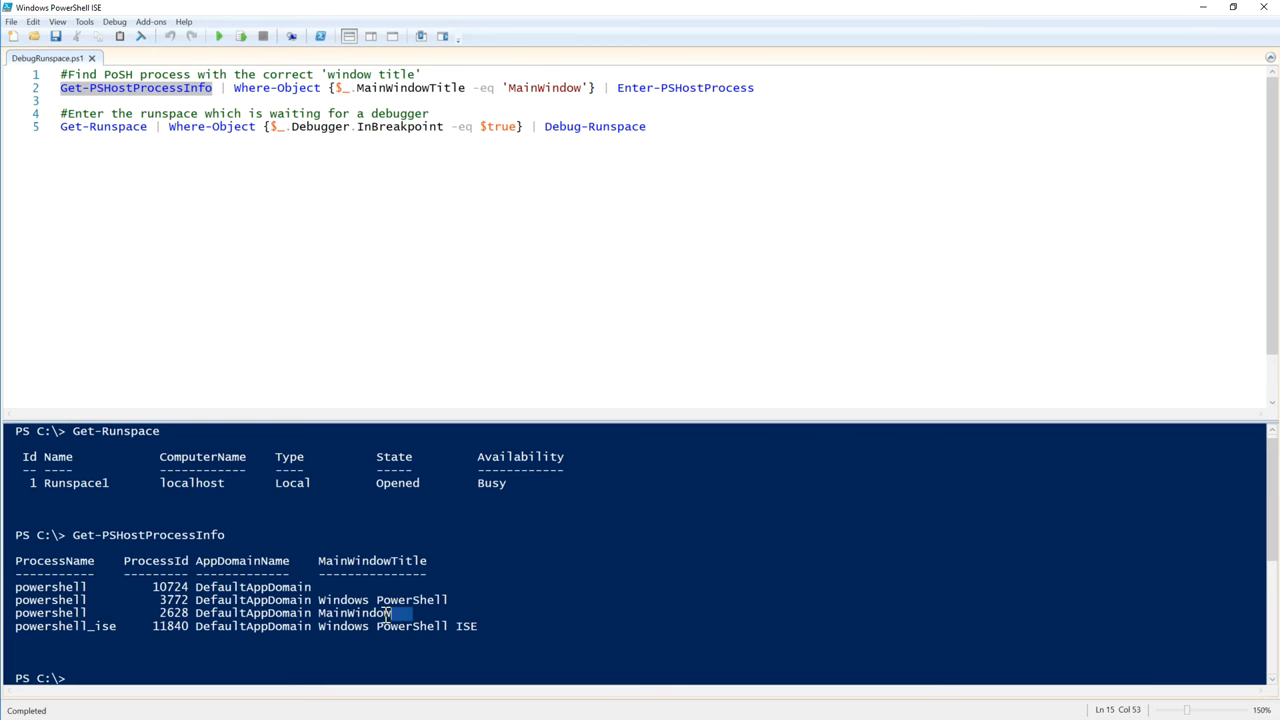
double_click(356, 612)
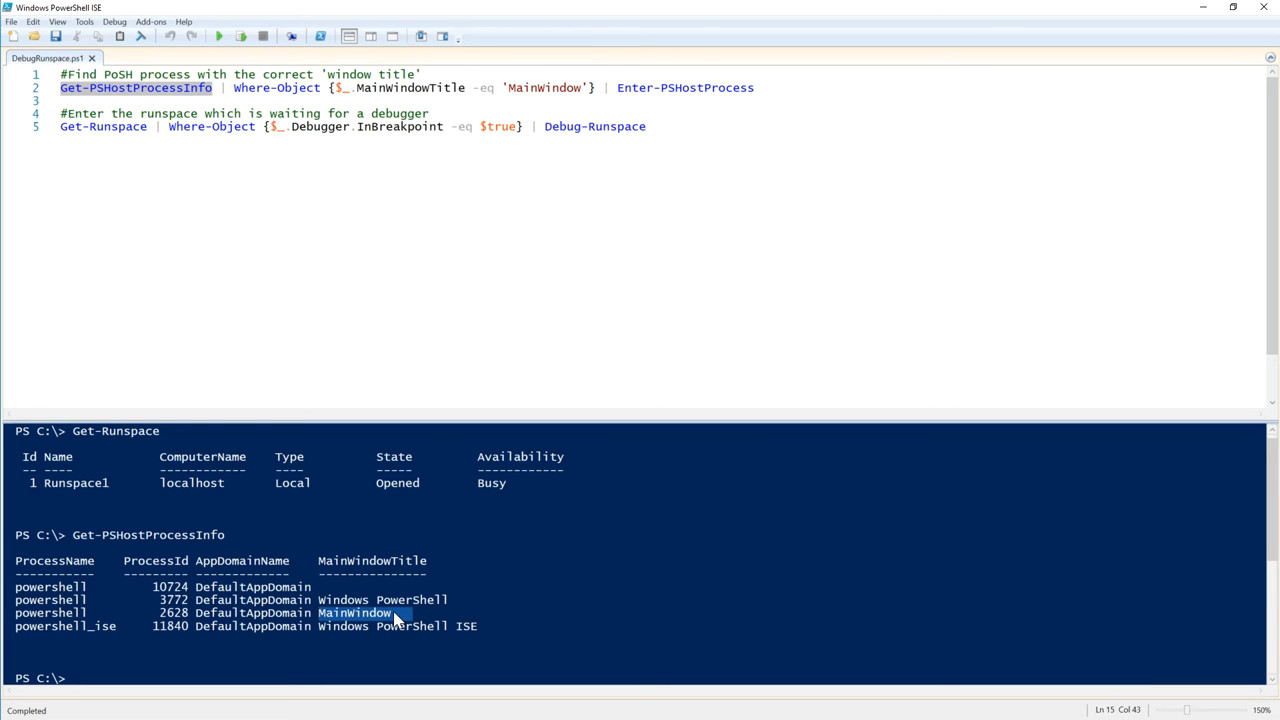
mouse_move(194, 90)
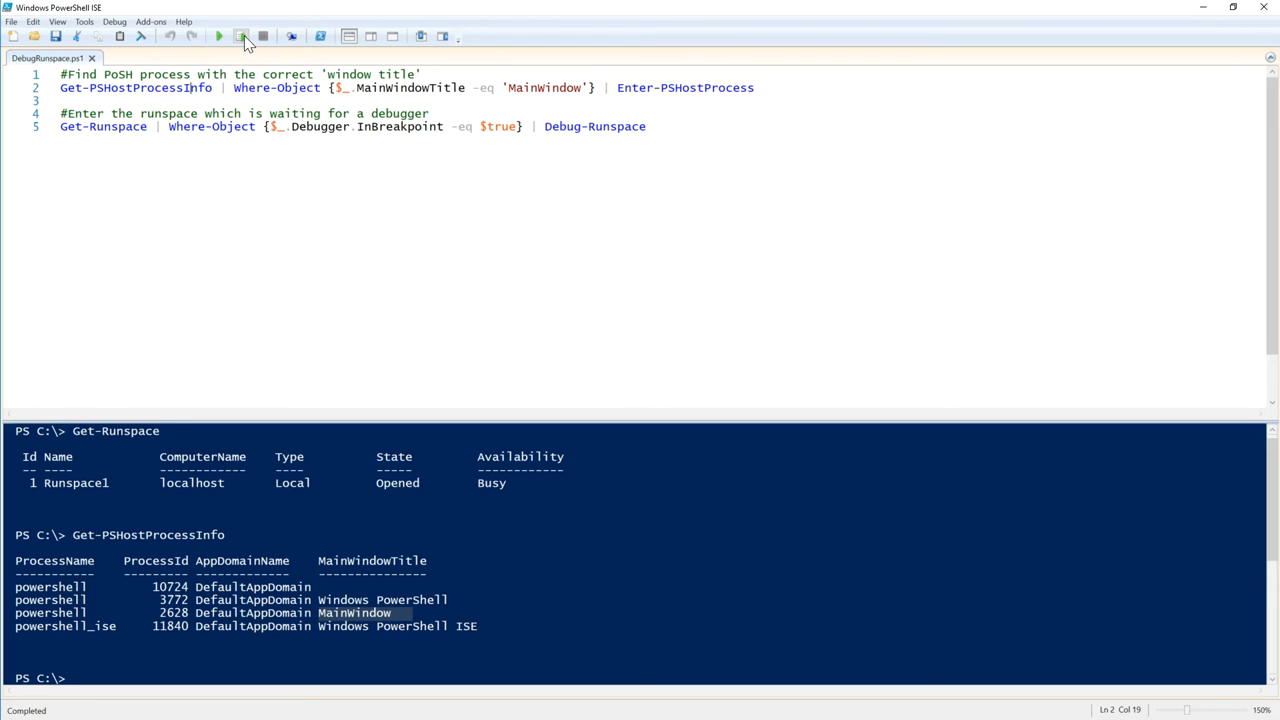
Enter the MainWindow host process, list its runspaces and debug the breakpointed one
left_click(240, 36)
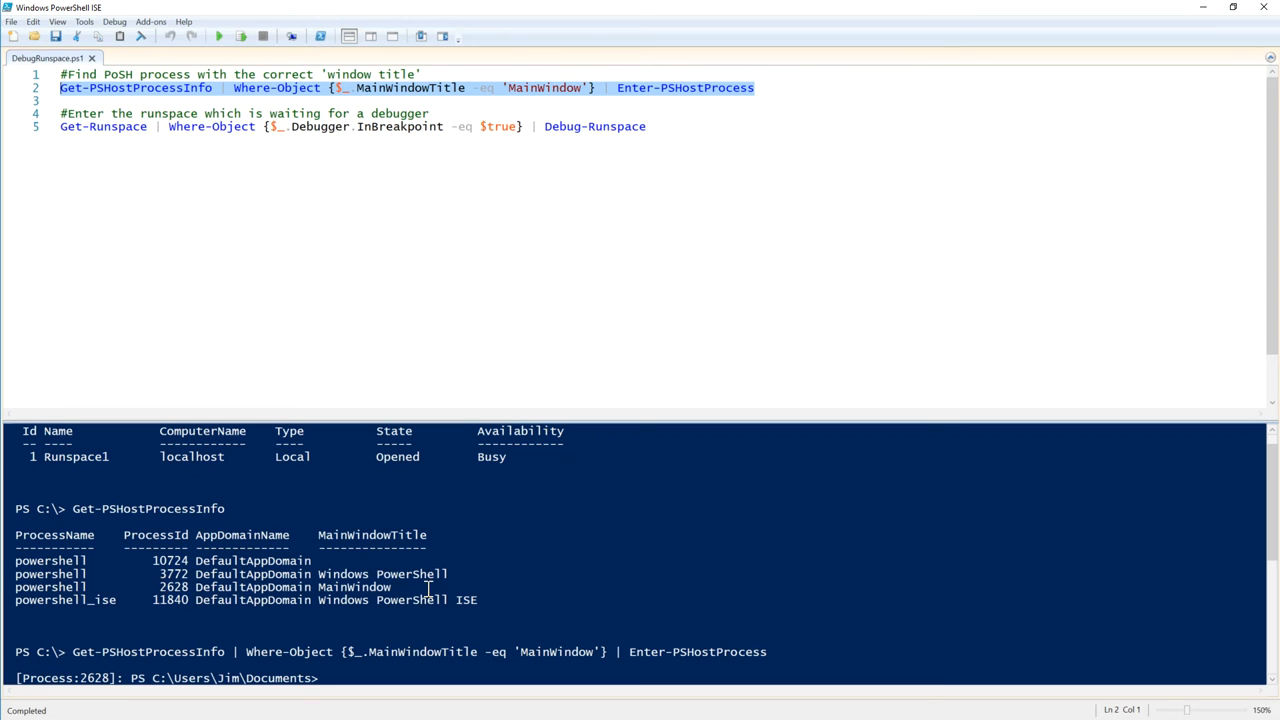
left_click(140, 126)
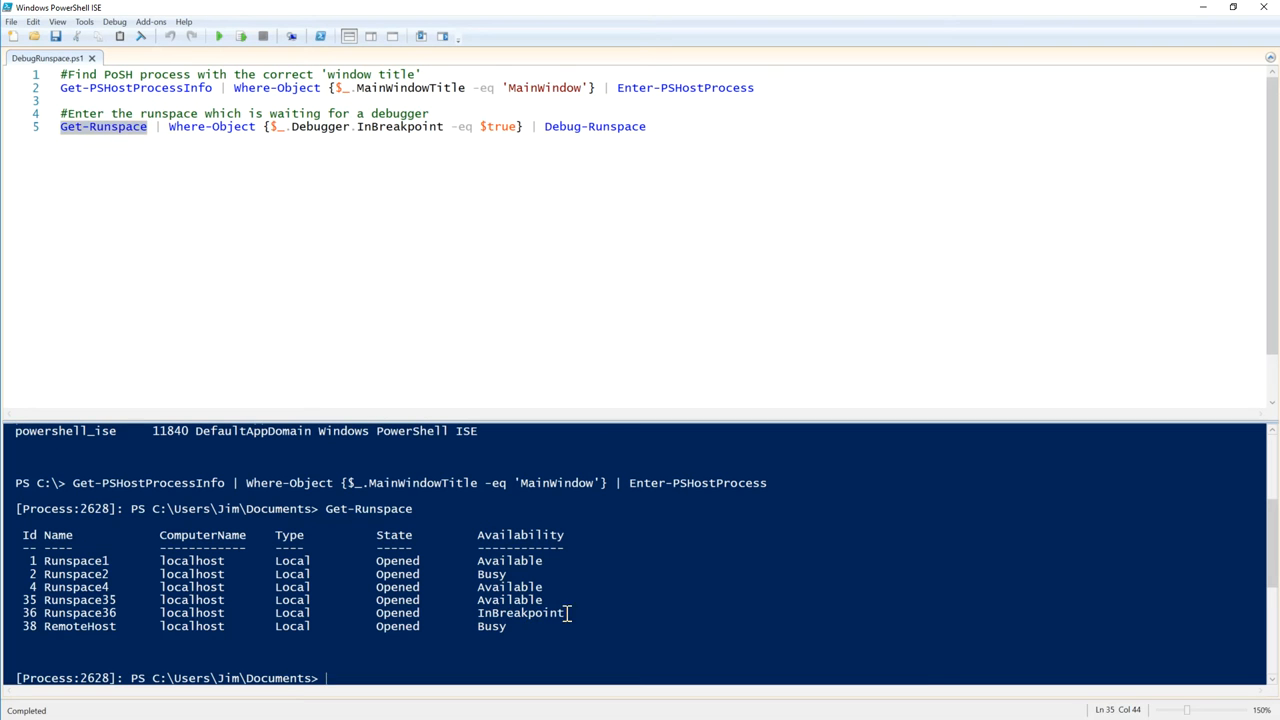
double_click(524, 612)
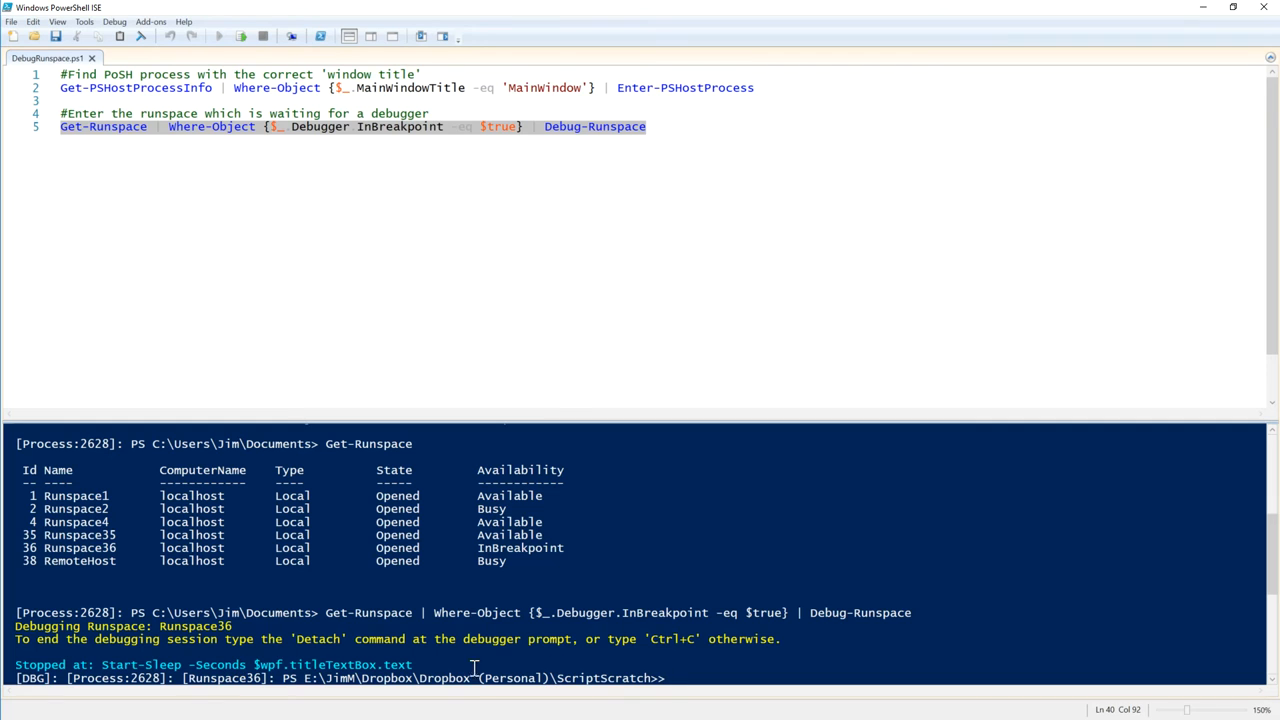
mouse_move(818, 596)
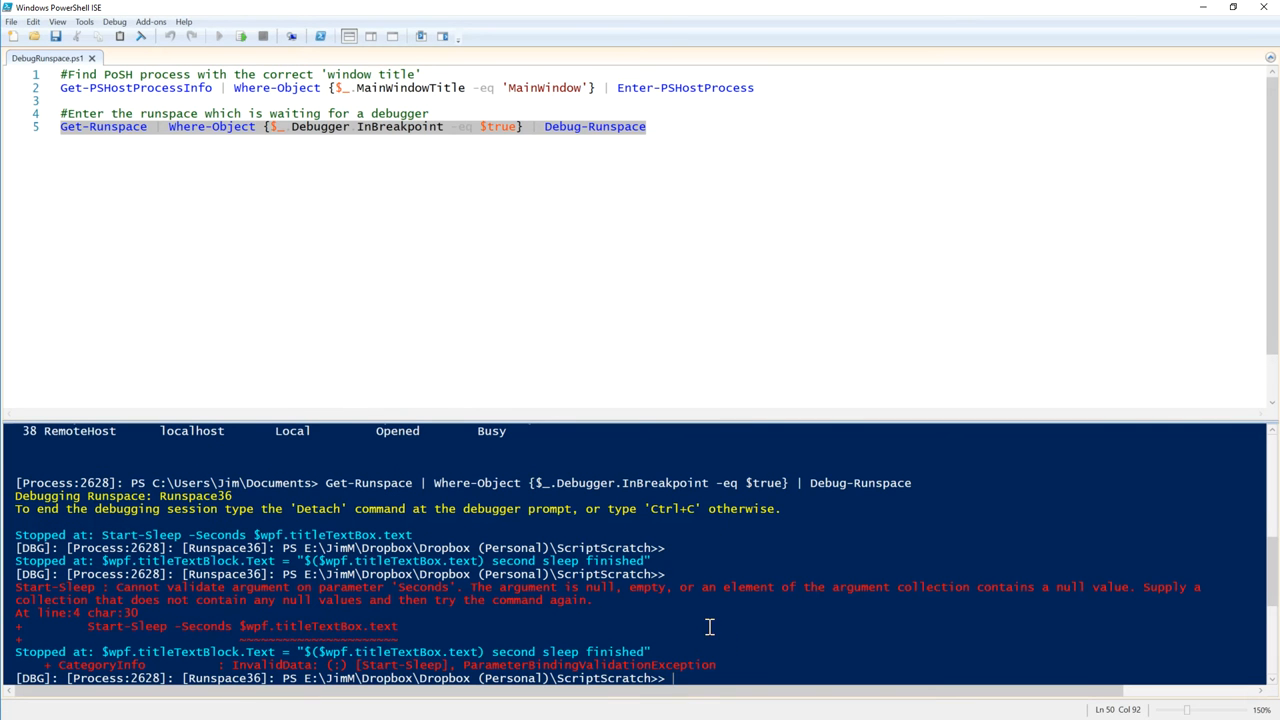
mouse_move(348, 630)
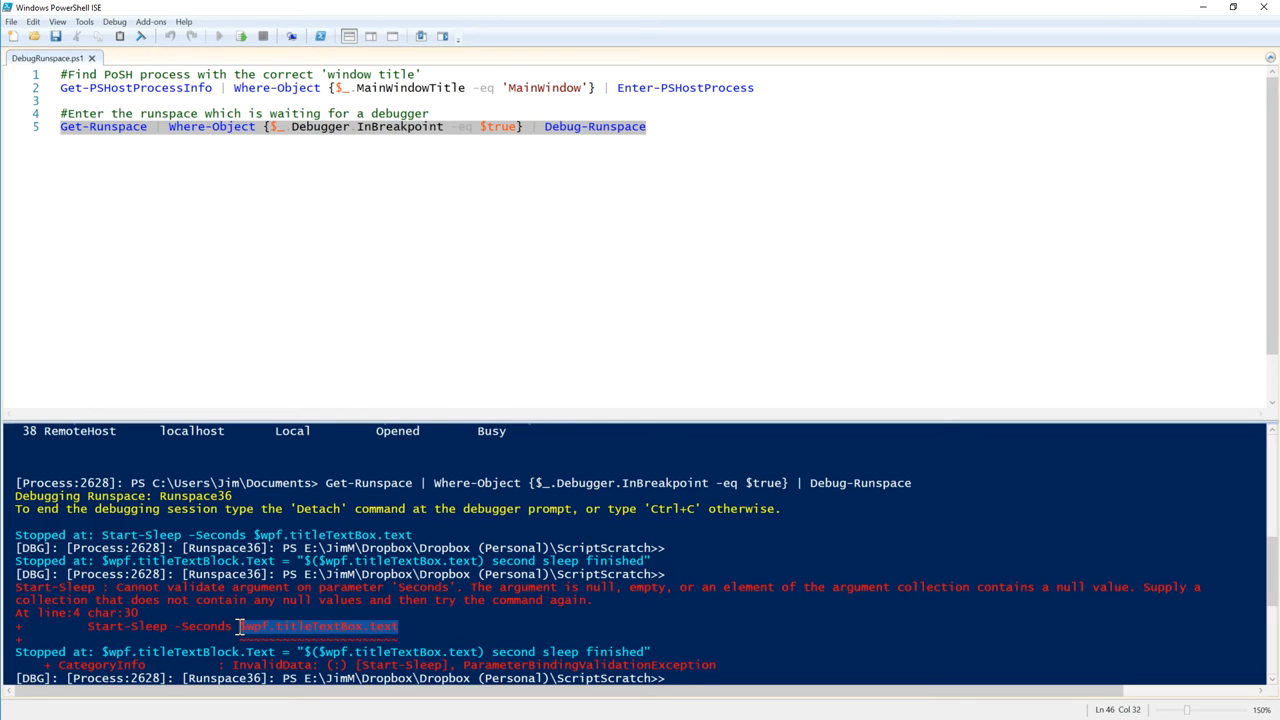
Query $wpf.titleTextBox.text at the DBG prompt, which fails with property-not-found
right_click(360, 622)
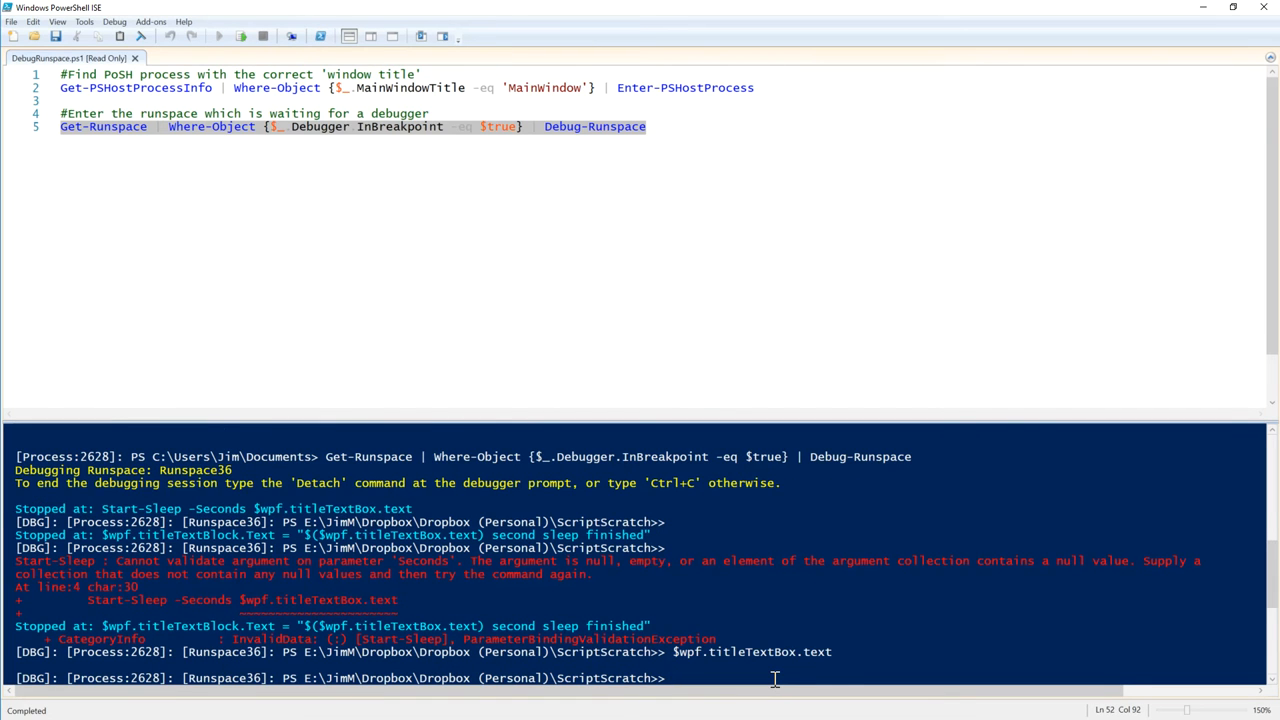
type("$wpf.titleTextBo")
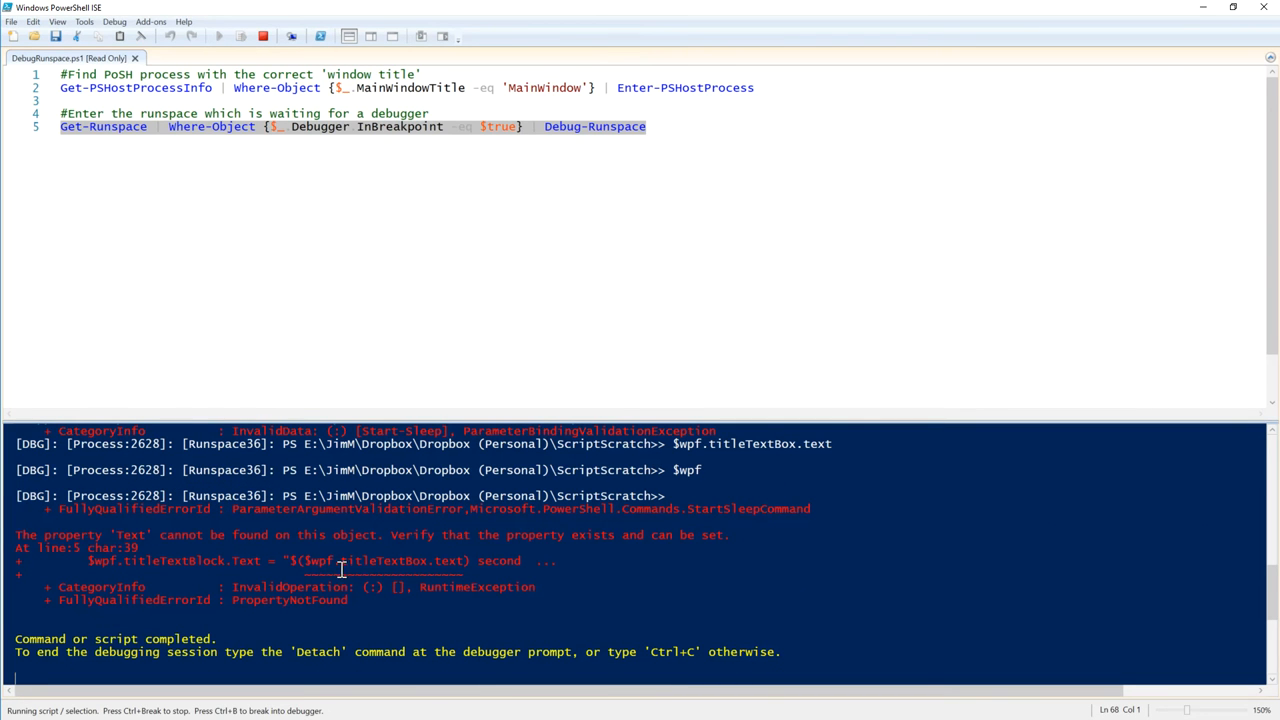
mouse_move(452, 560)
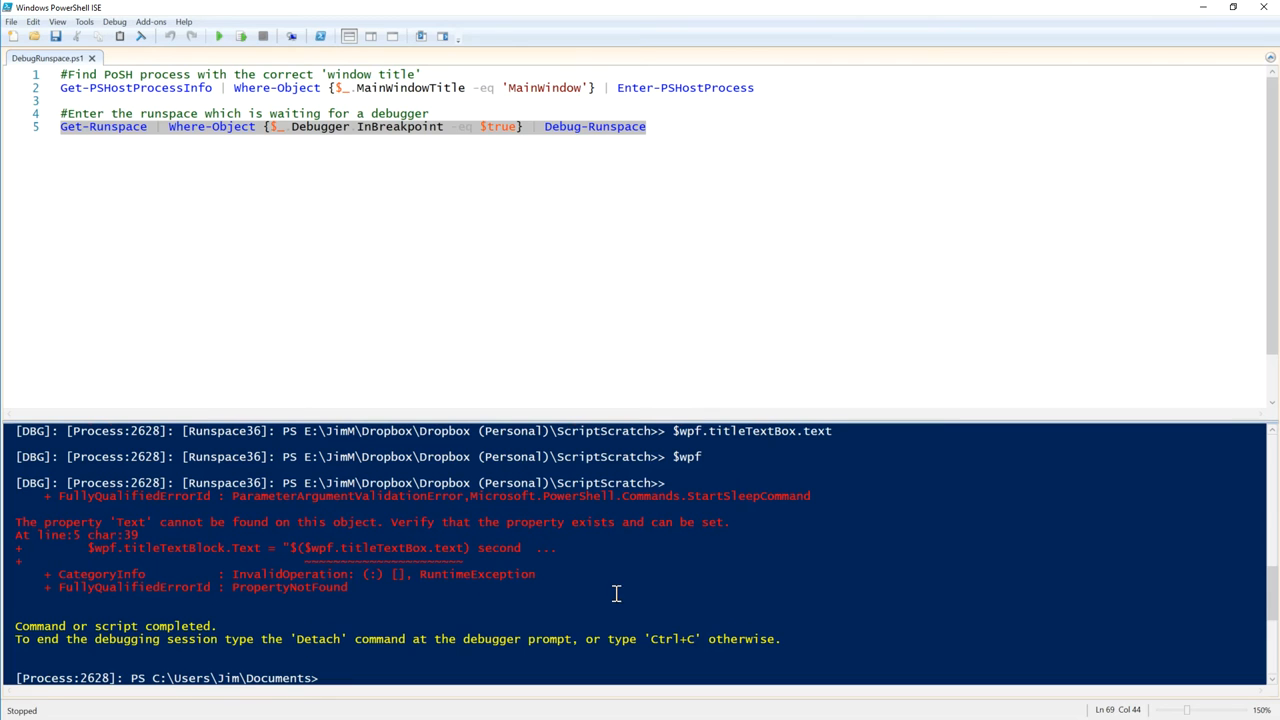
type("ex")
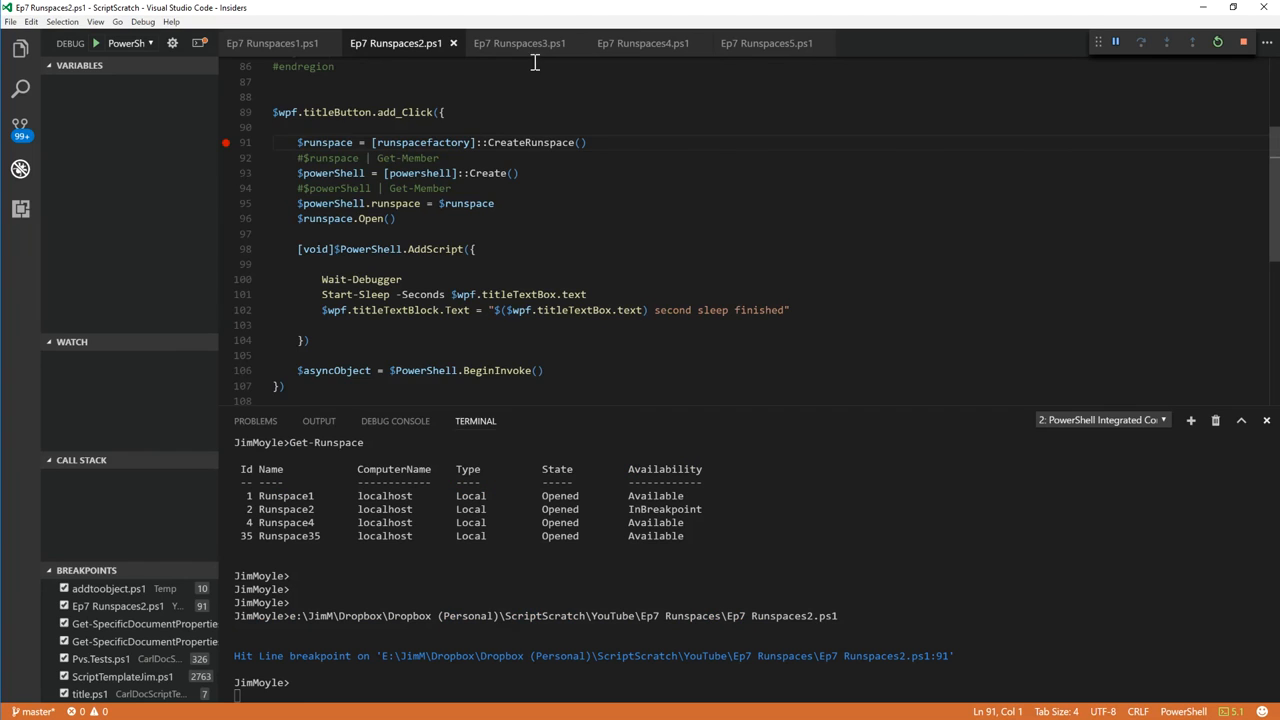
Switch to Ep7 Runspaces3.ps1 and highlight the synchronized syncHash hashtable
left_click(530, 42)
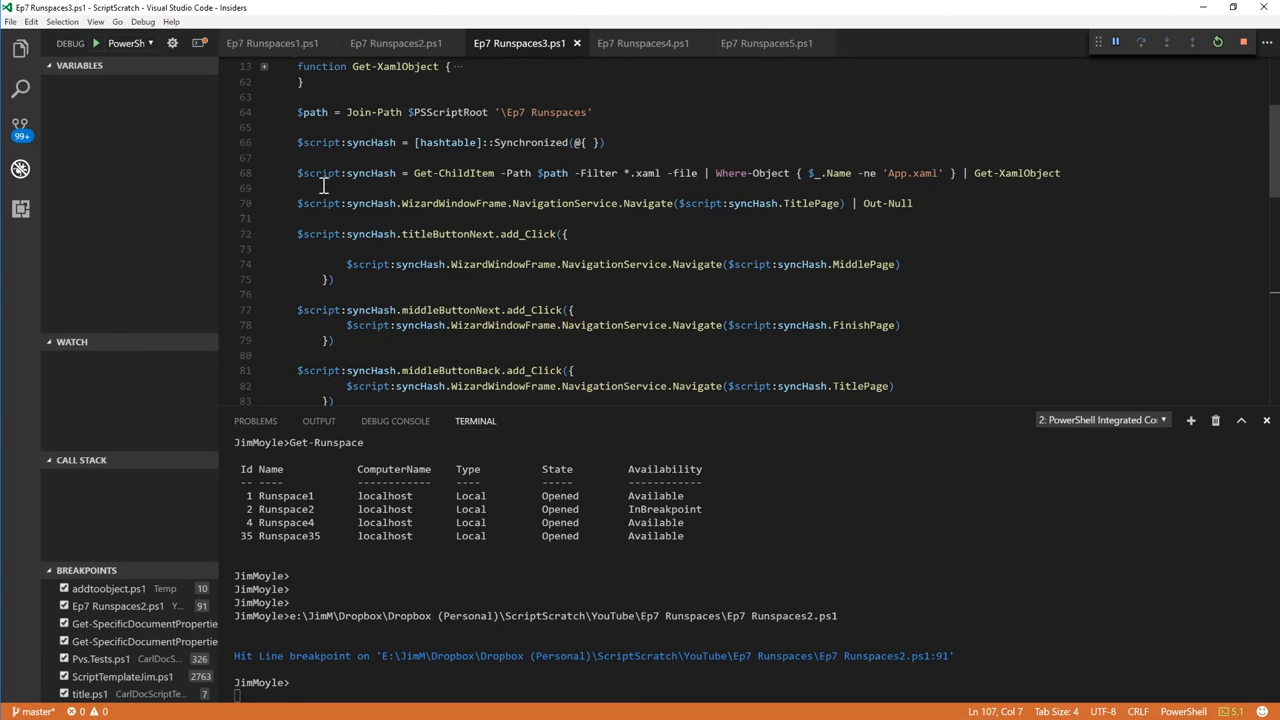
double_click(440, 142)
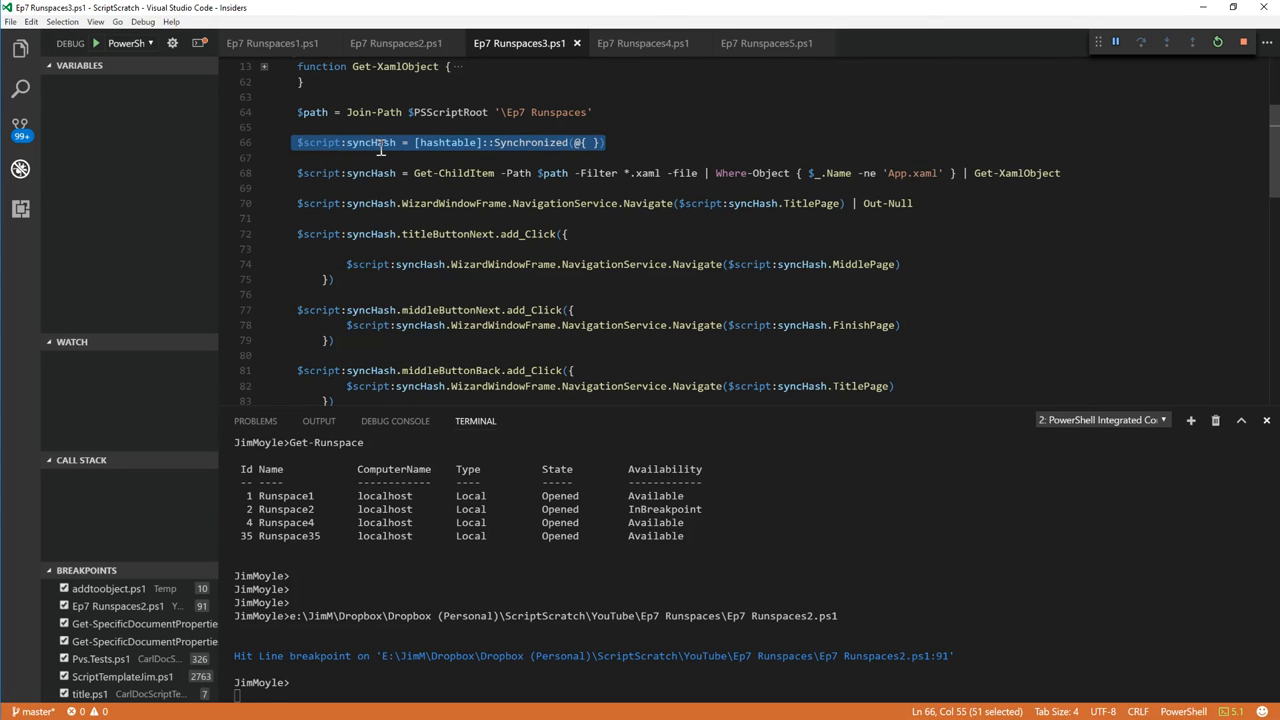
left_click(298, 142)
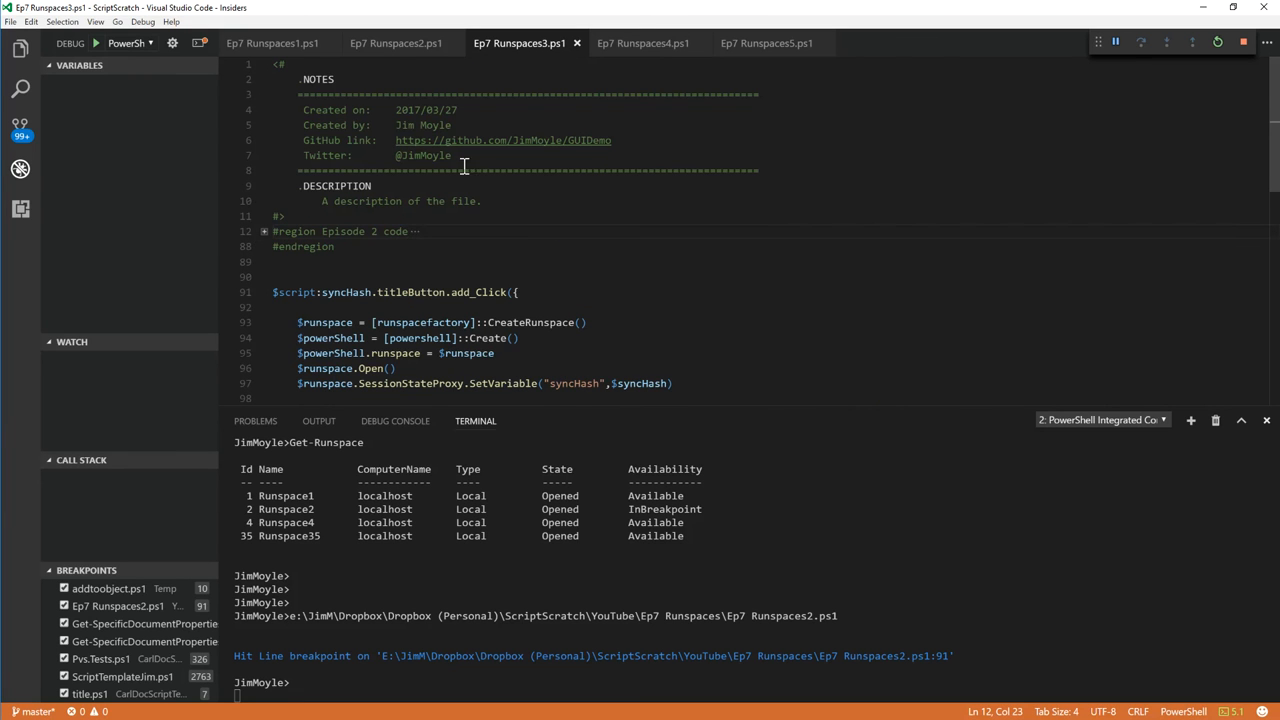
mouse_move(476, 160)
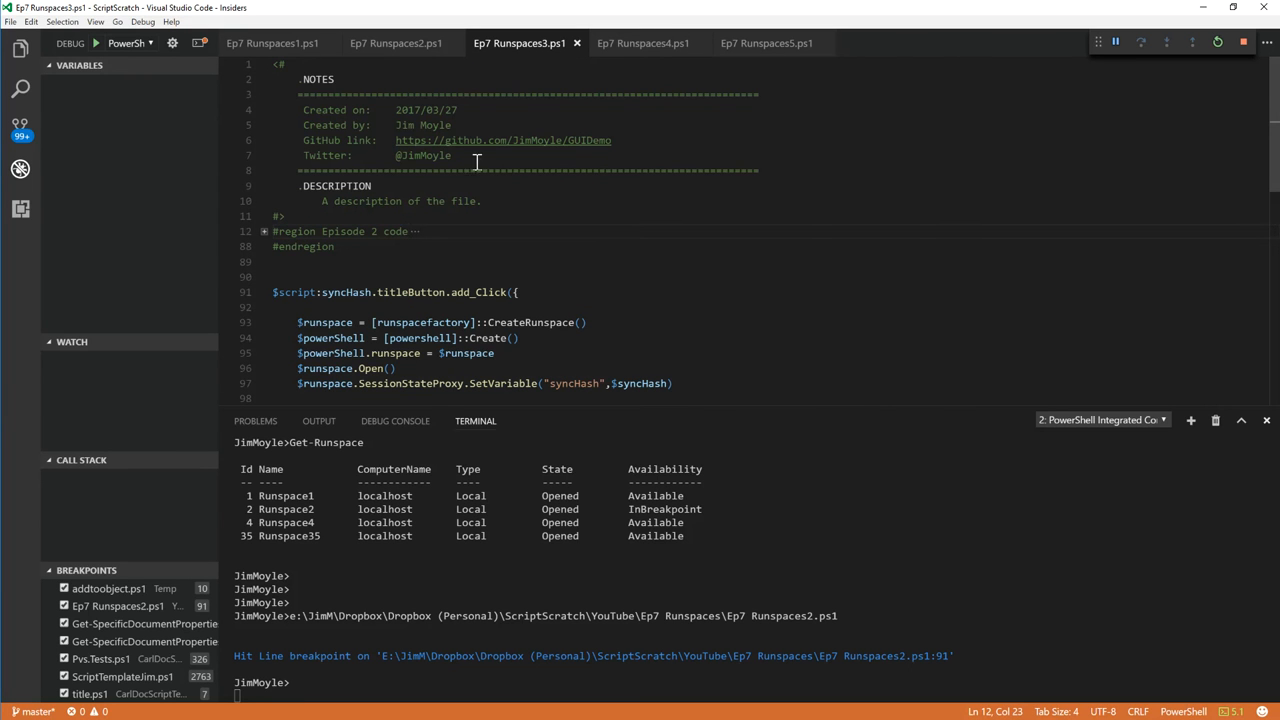
mouse_move(408, 94)
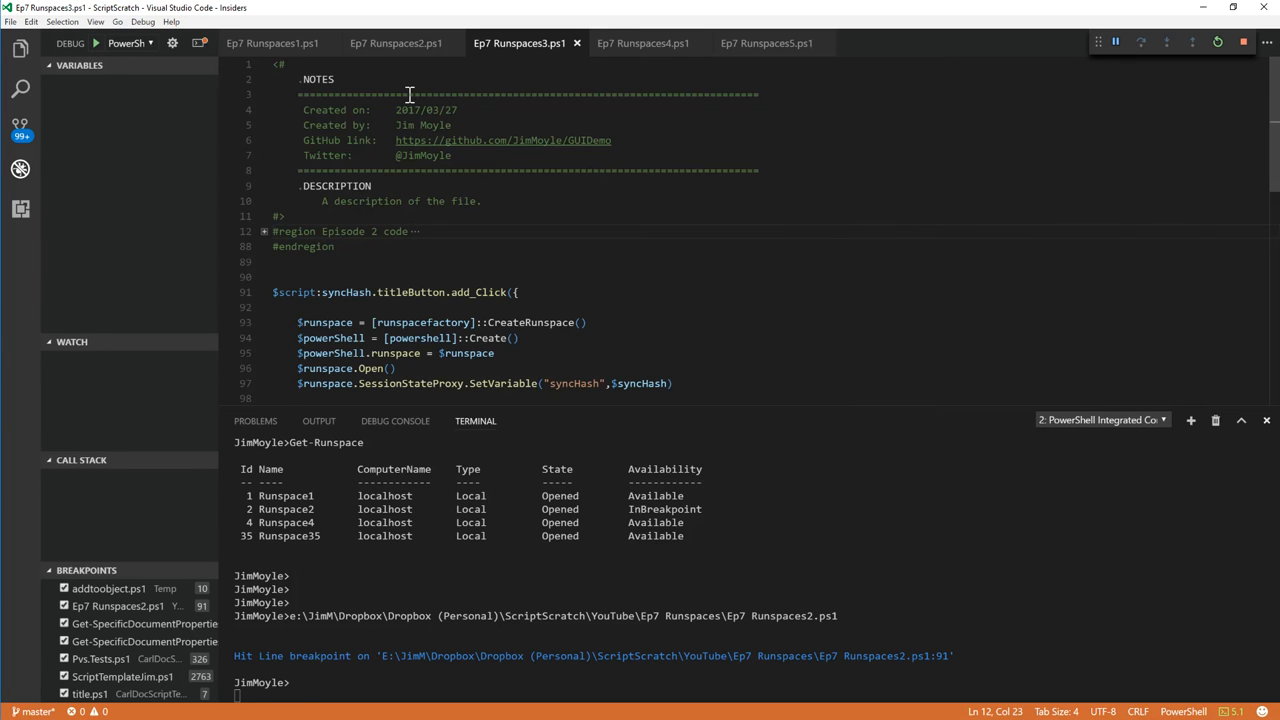
Highlight $runspace.SessionStateProxy.SetVariable on line 97 passing syncHash into the runspace
scroll("down", 3)
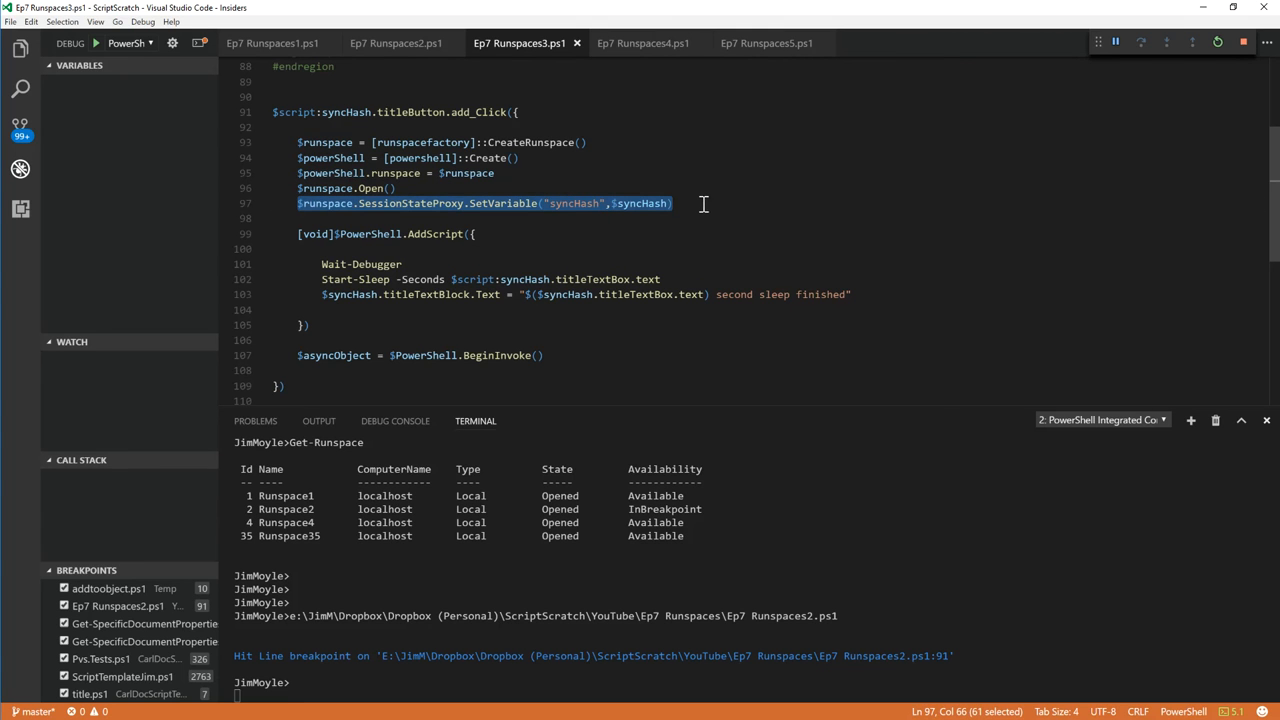
left_click(276, 200)
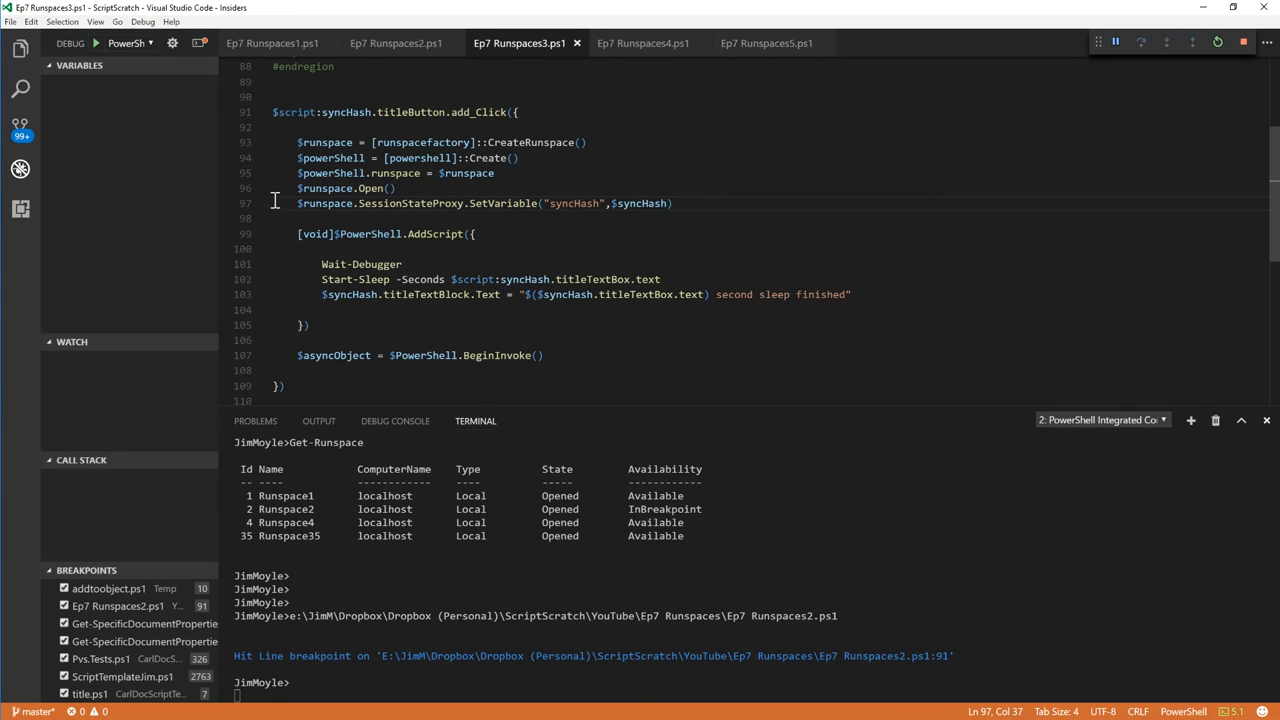
left_click_drag(296, 204, 462, 204)
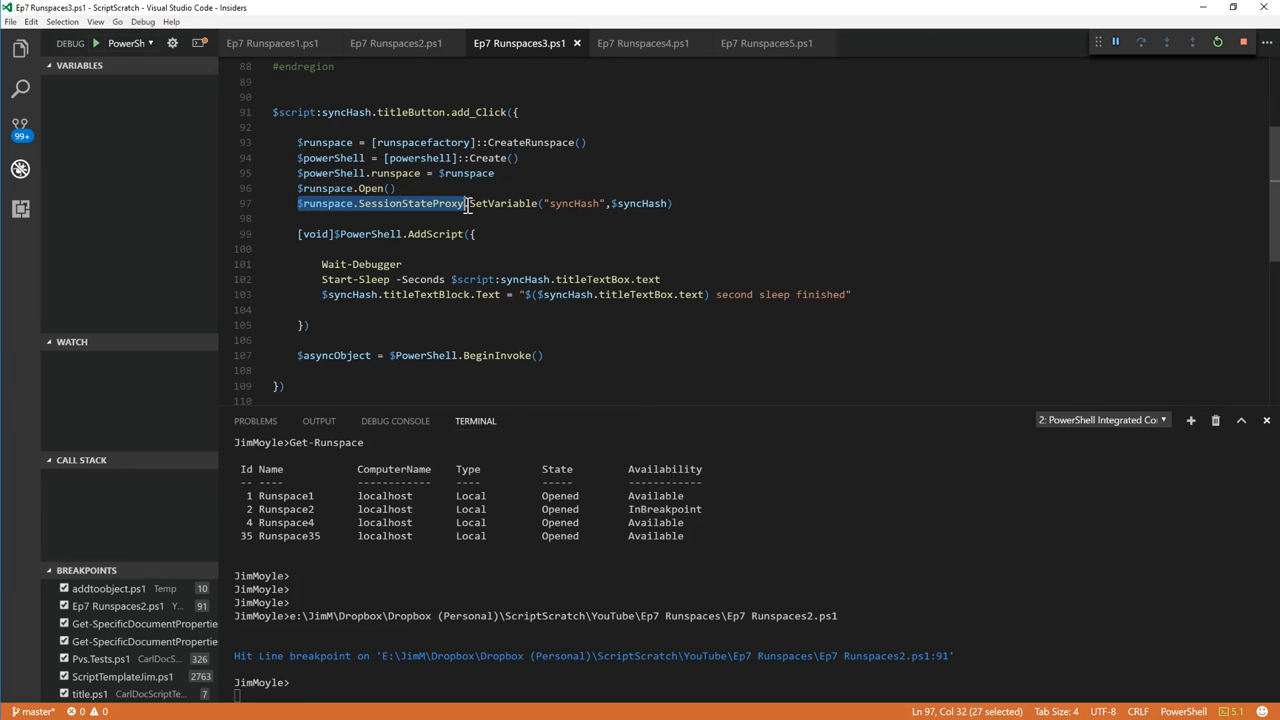
left_click(672, 204)
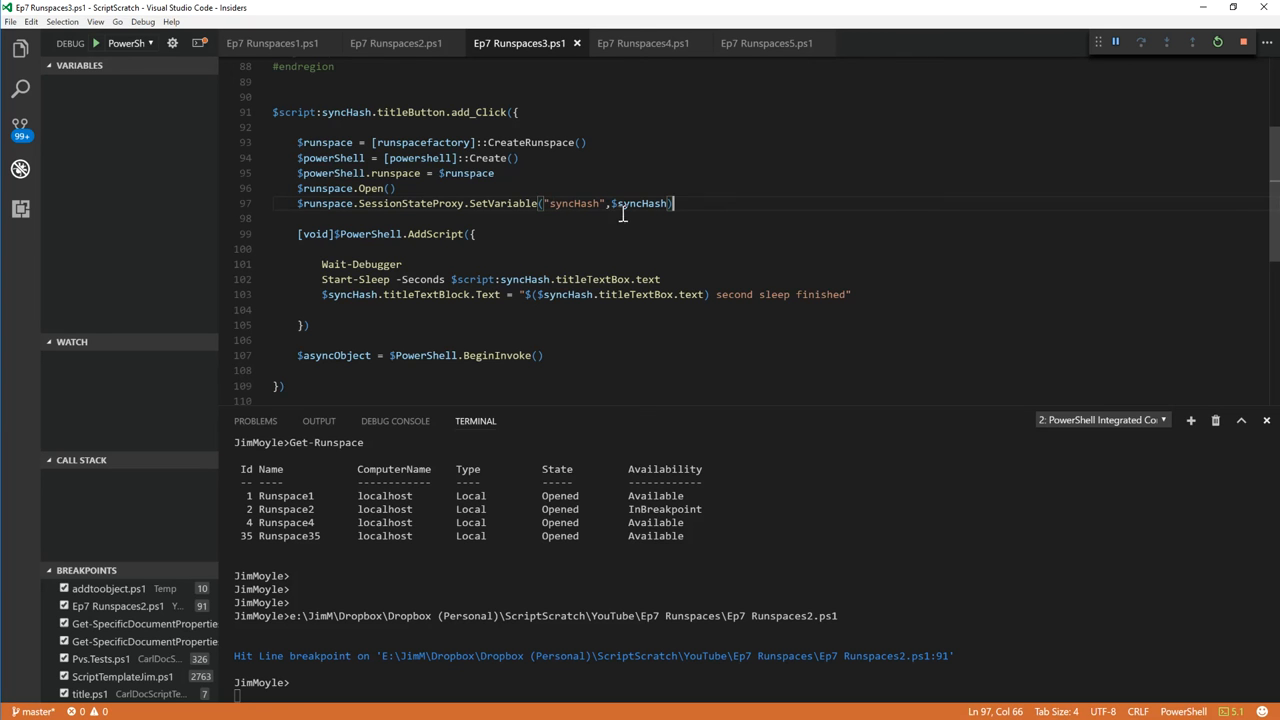
mouse_move(400, 380)
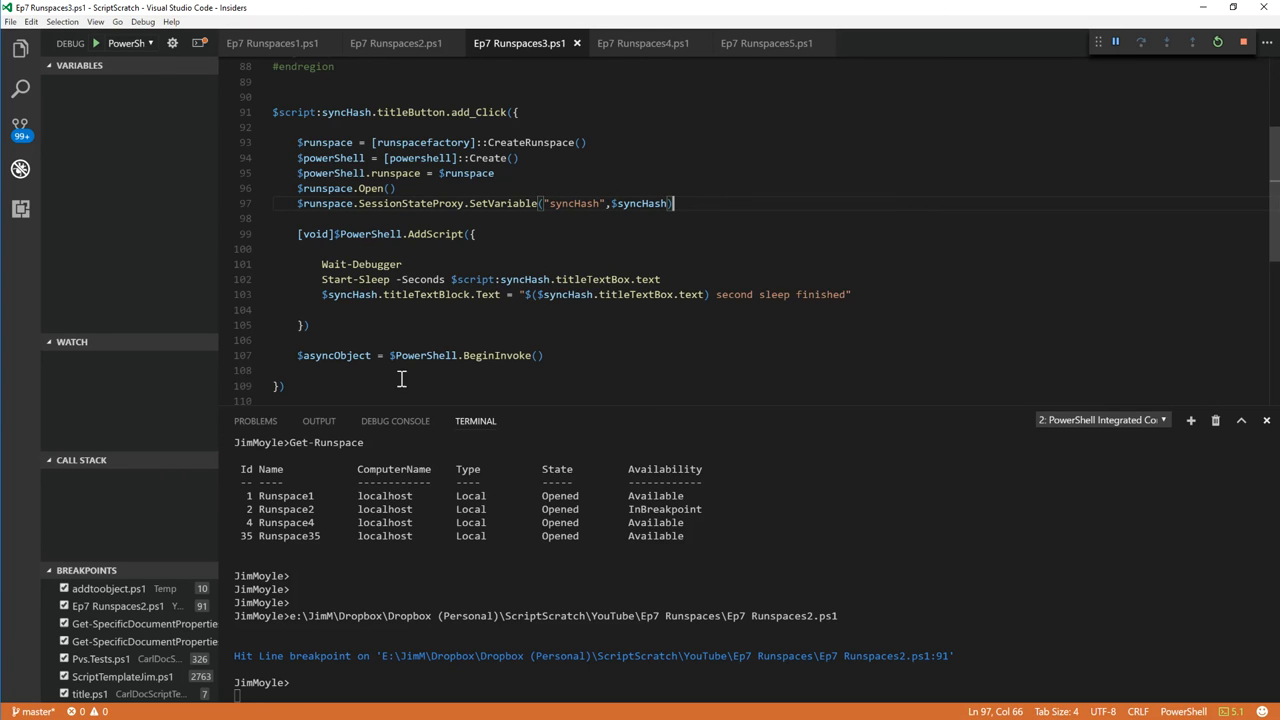
mouse_move(384, 294)
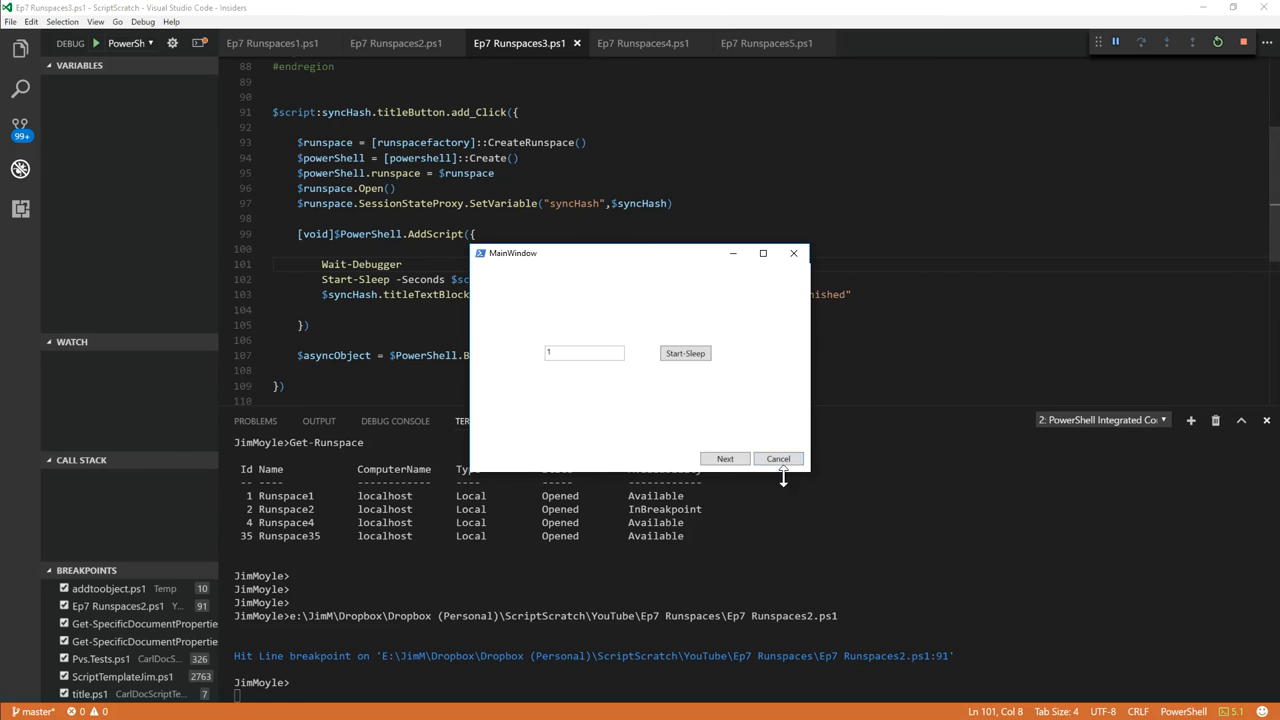
Run Ep7 Runspaces3.ps1 and start the sleep in its MainWindow's background runspace
left_click(776, 458)
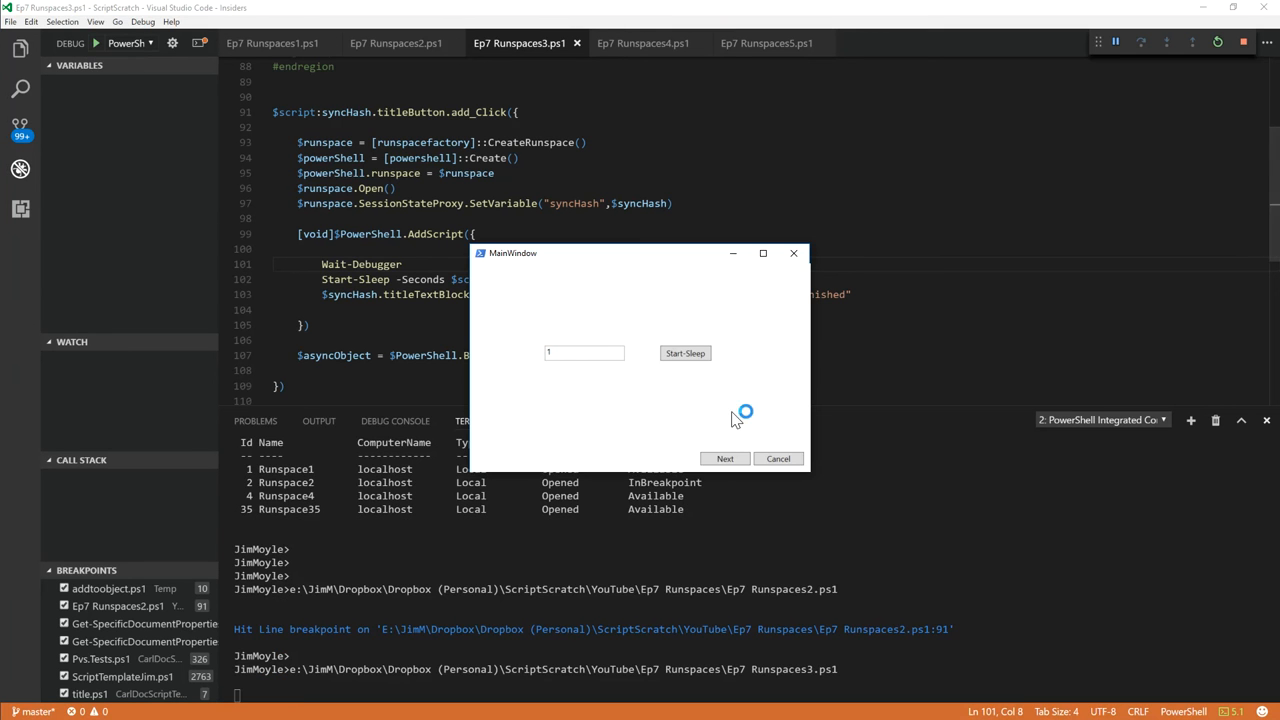
left_click(684, 352)
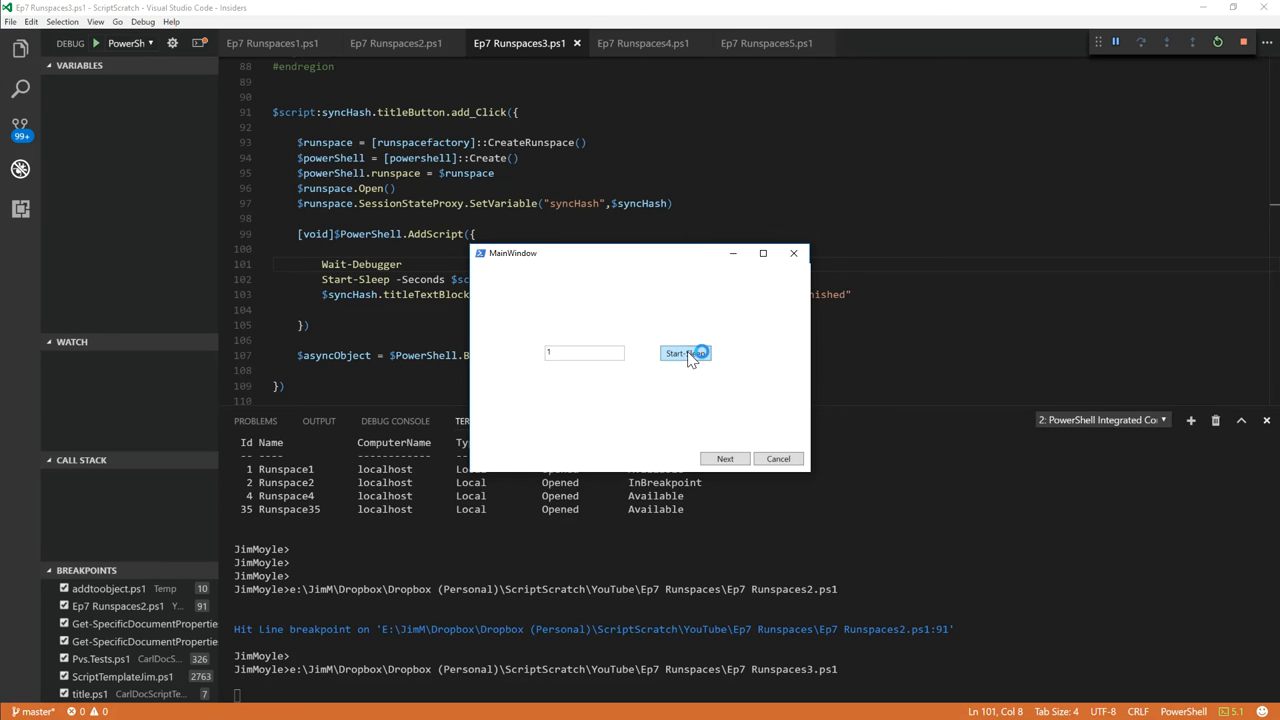
left_click(684, 352)
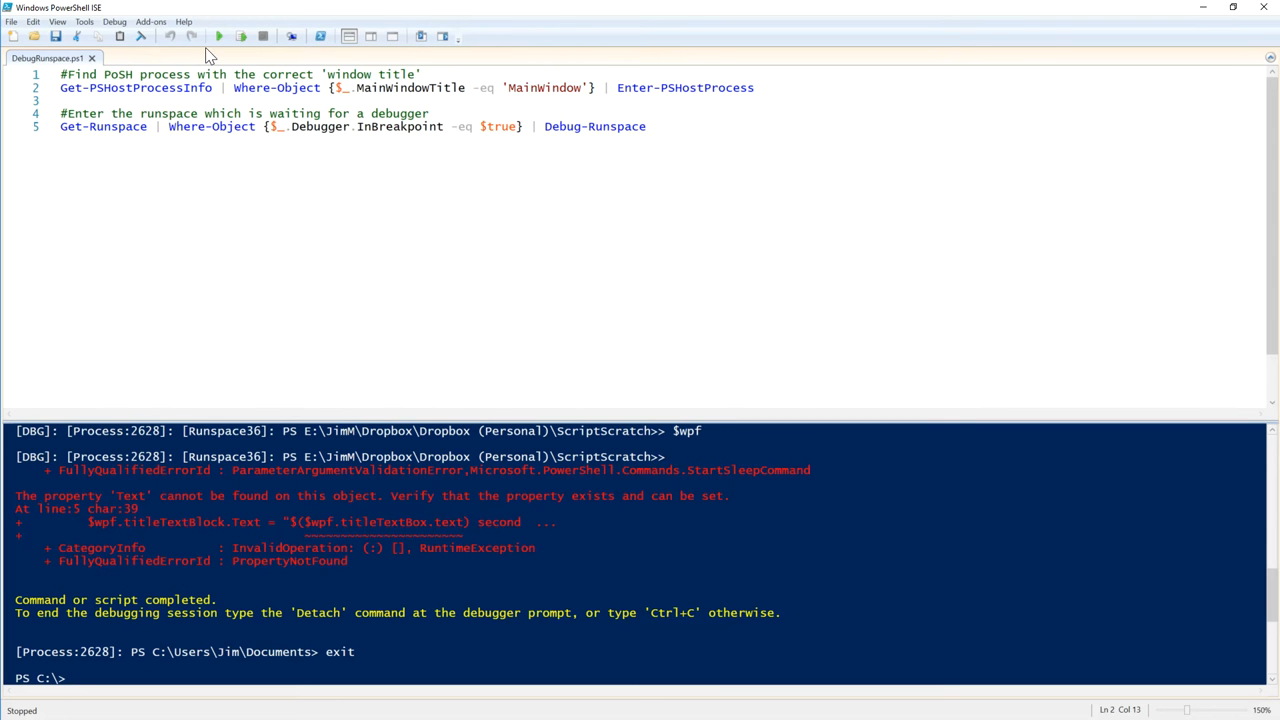
Run DebugRunspace.ps1 to attach to the paused runspace and list $syncHash at the DBG prompt
left_click(218, 36)
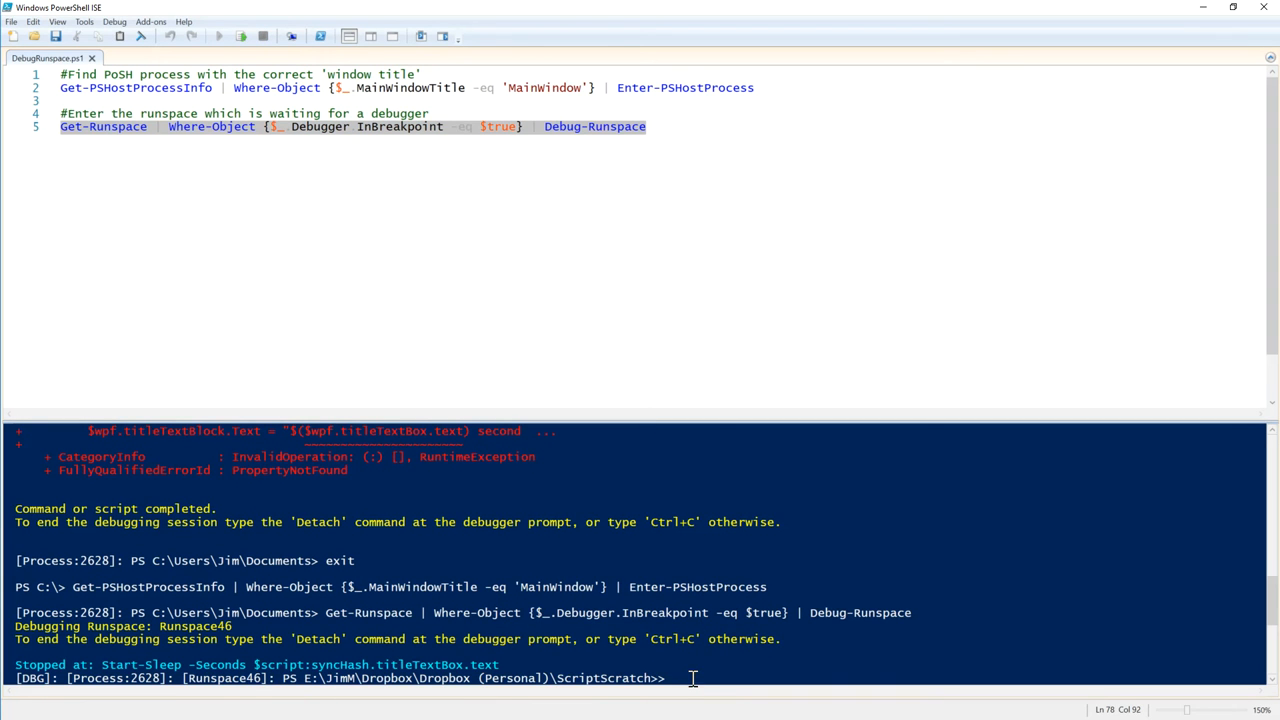
type("$s")
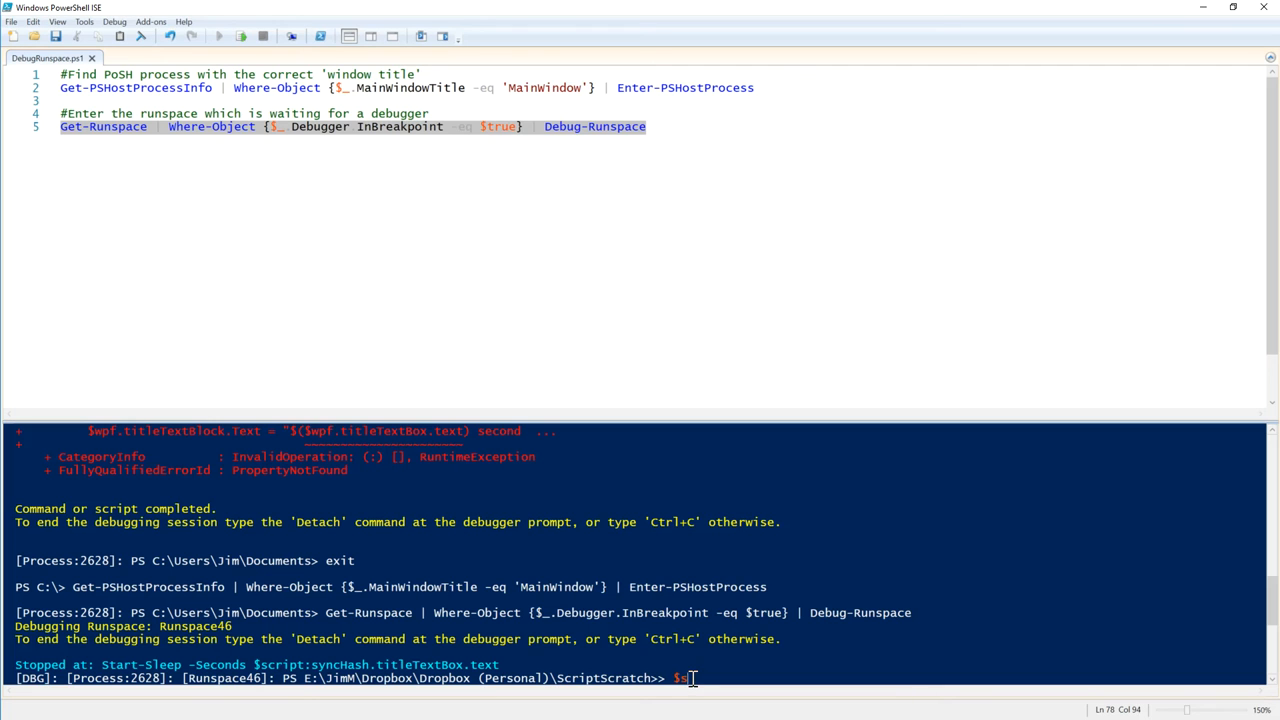
type("yncHash")
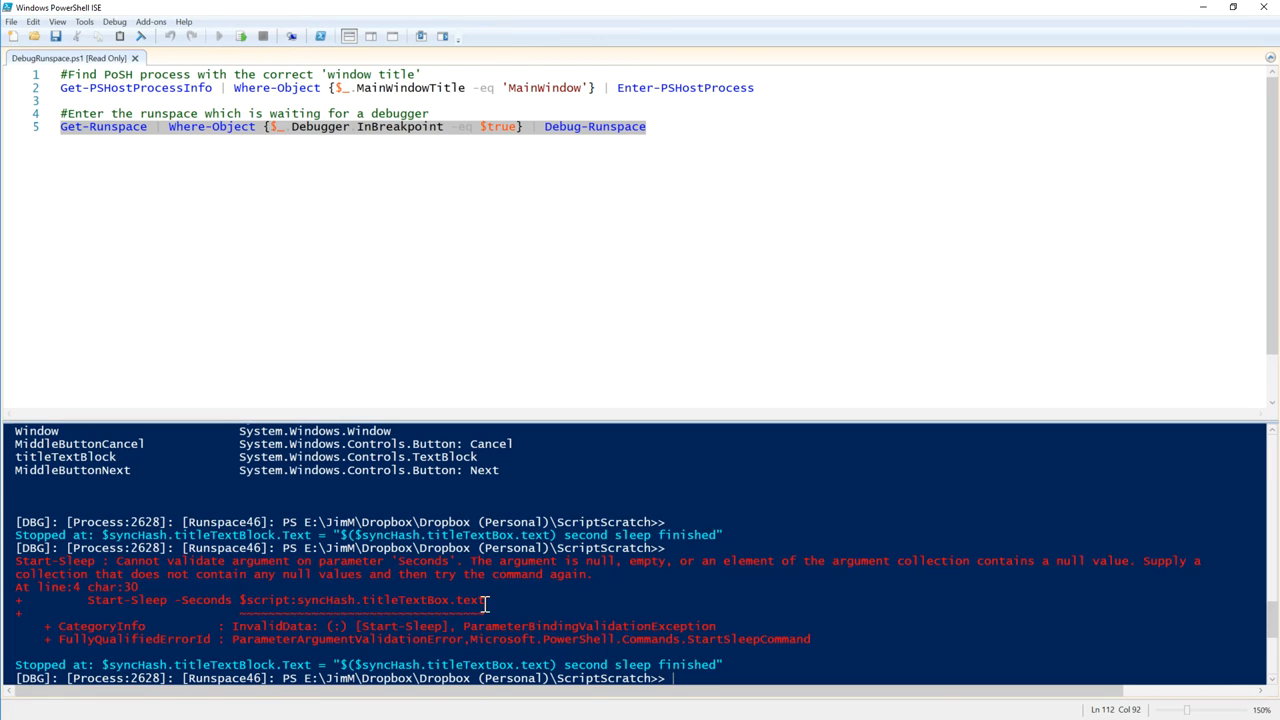
mouse_move(322, 610)
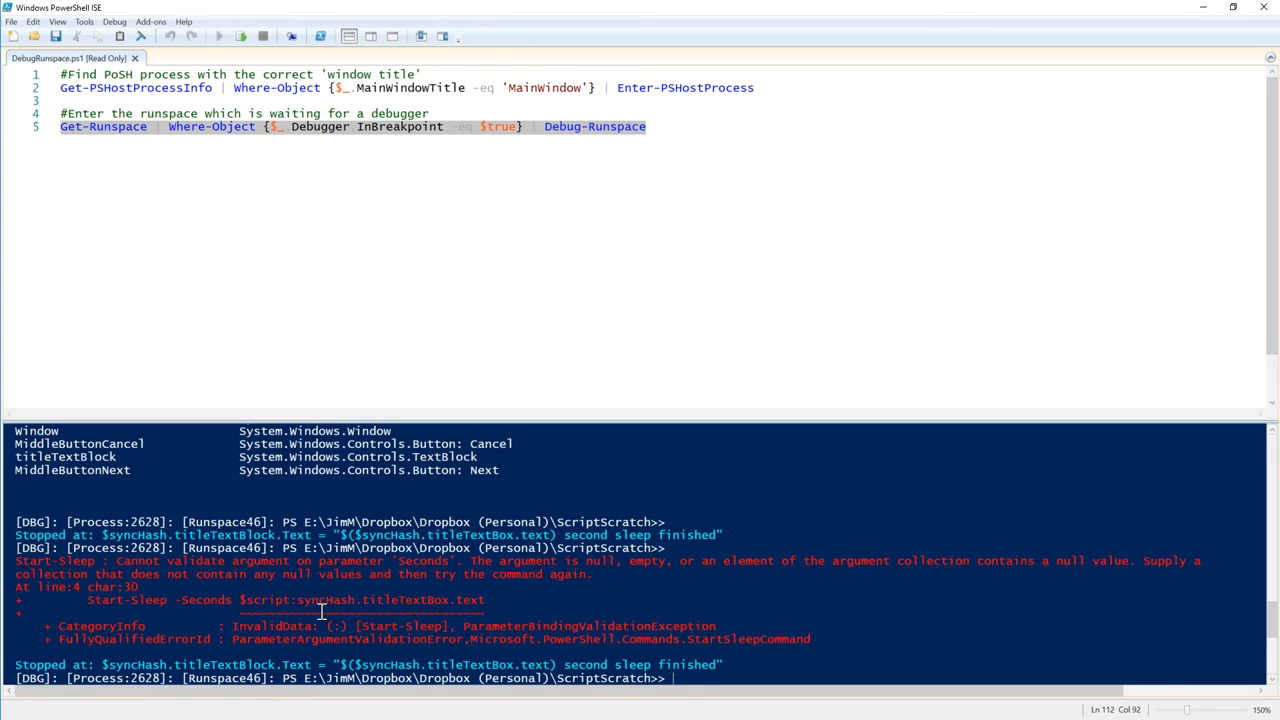
Copy the $script:syncHash.titleTextBox expression from the error message
left_click_drag(240, 600, 390, 600)
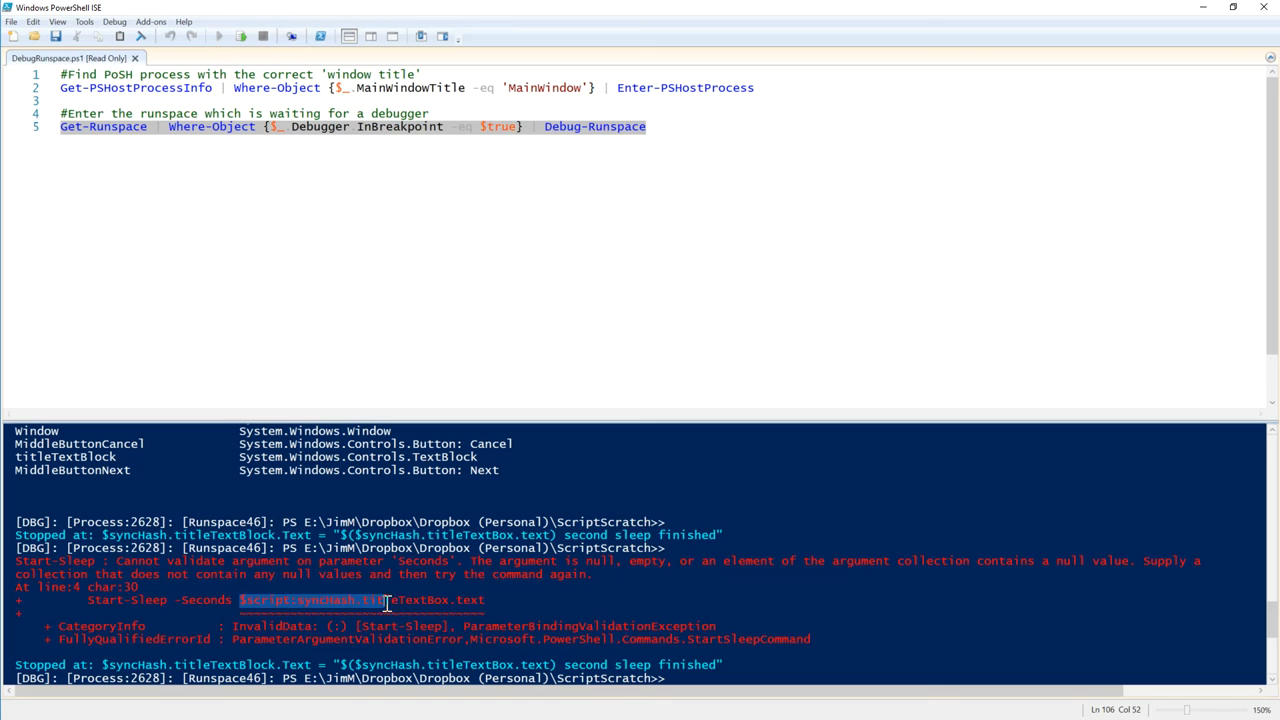
right_click(384, 600)
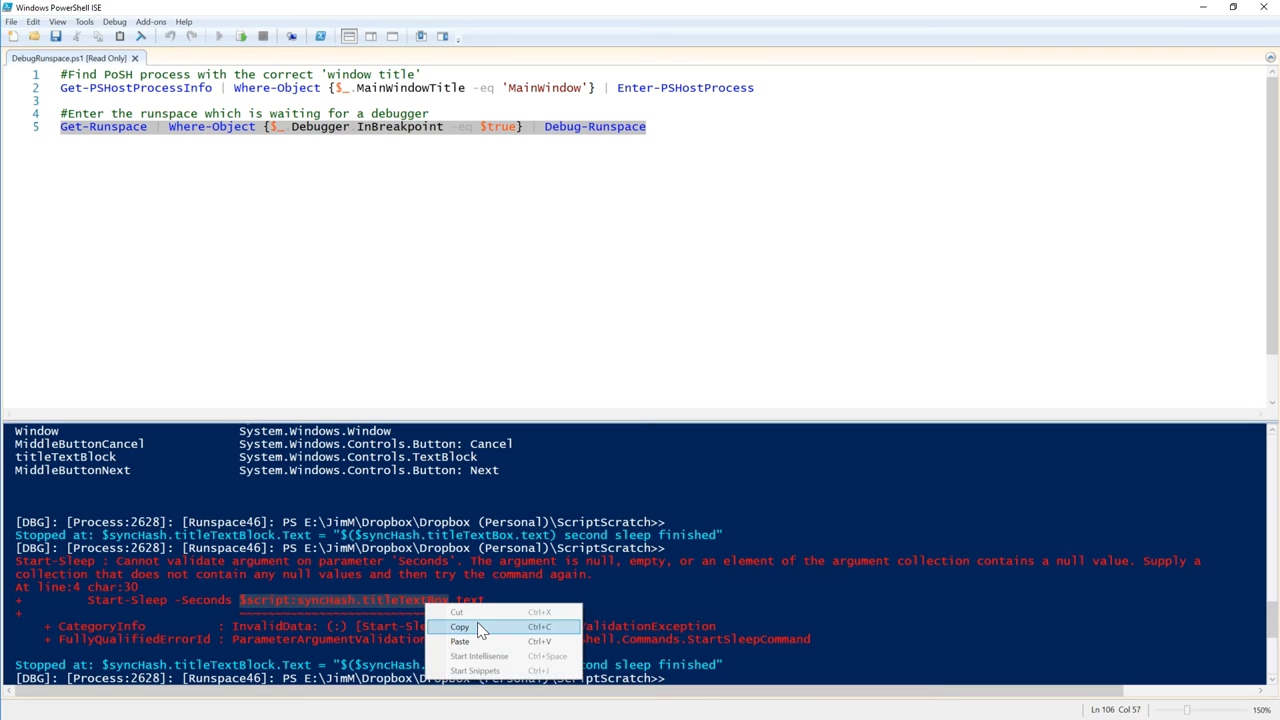
left_click(466, 626)
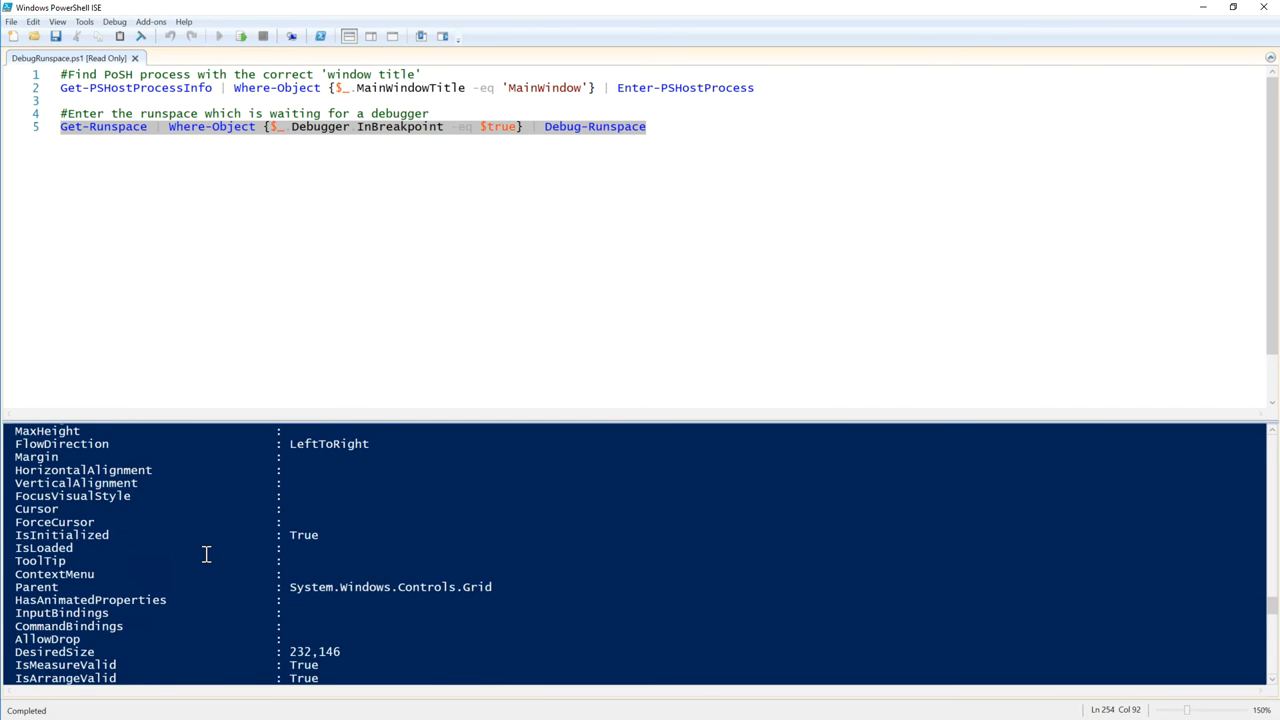
Inspect the titleTextBox properties, select the thread-ownership error, and exit the session
scroll("down", 3)
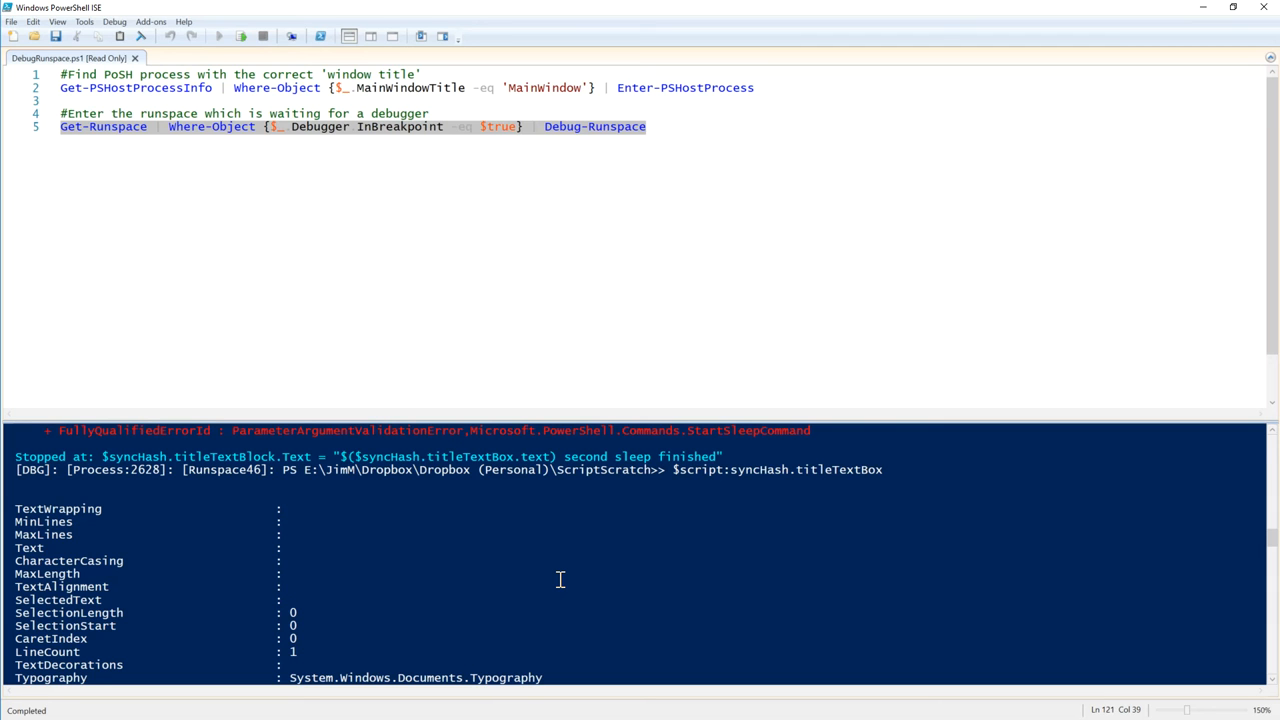
mouse_move(560, 560)
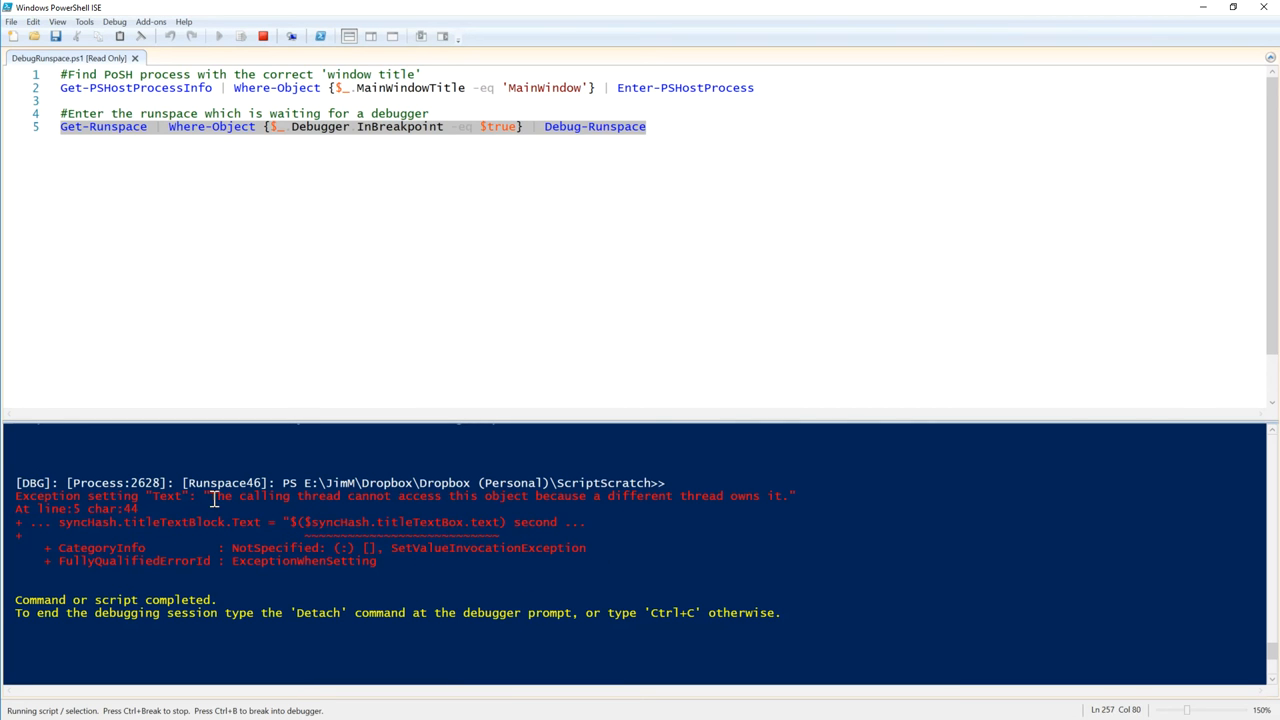
left_click_drag(210, 496, 290, 496)
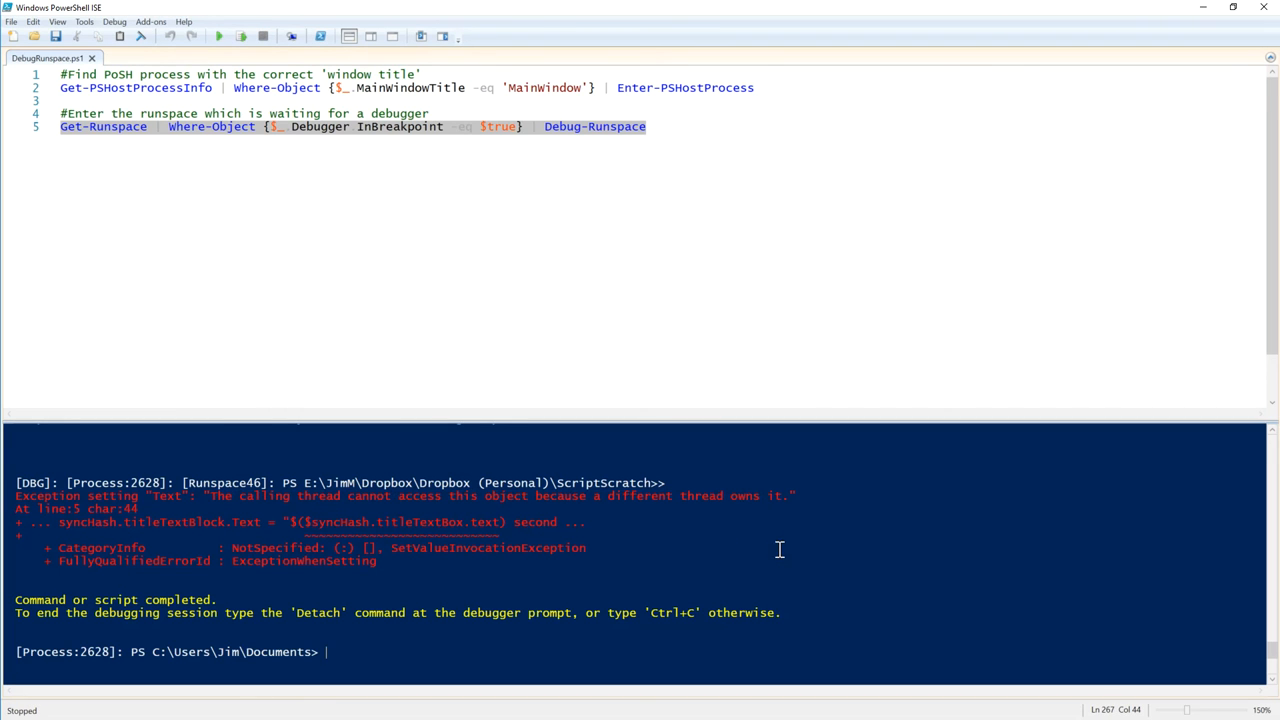
type("exi")
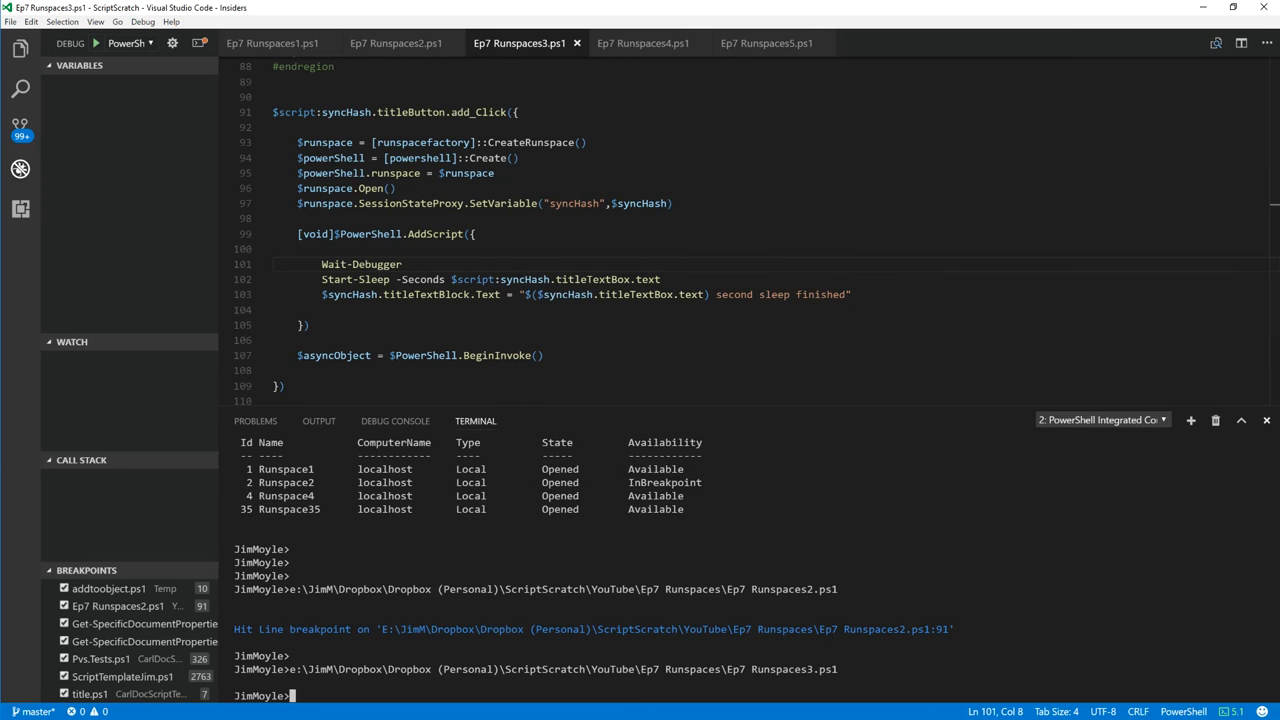
mouse_move(644, 50)
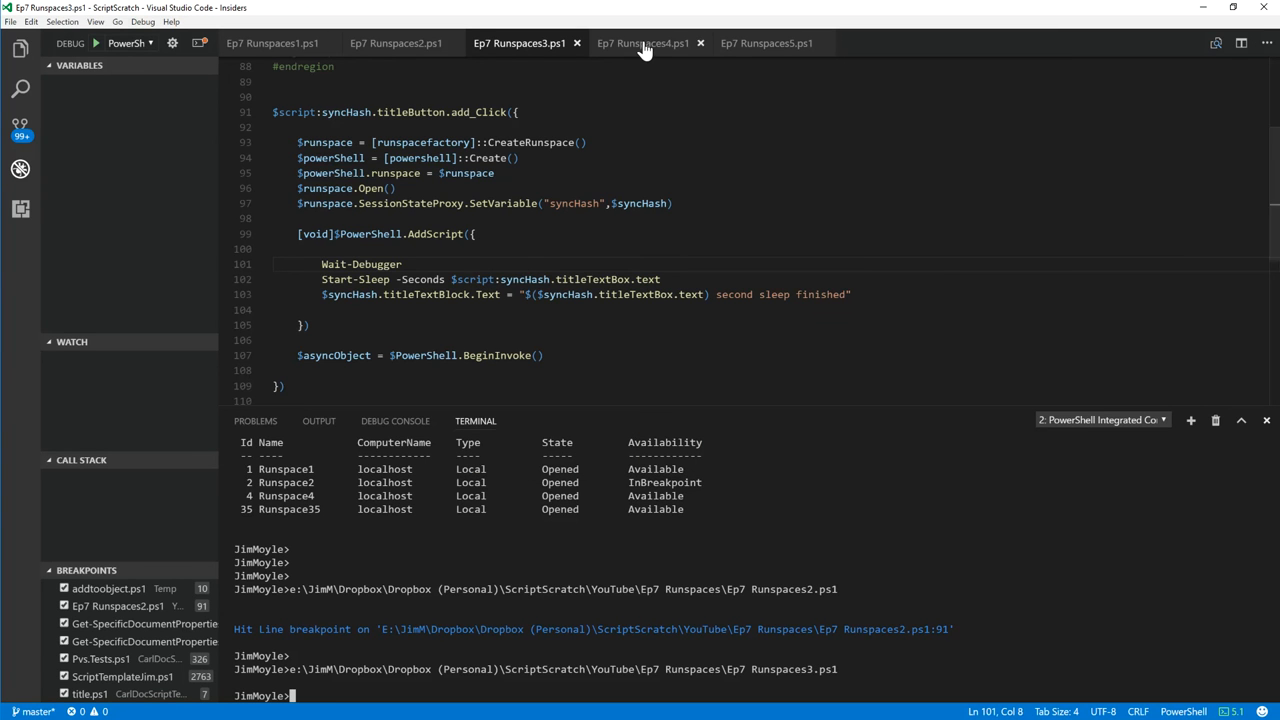
Show Ep7 Runspaces4.ps1's titleButton add_Click block and select its Start-Sleep line
left_click(644, 44)
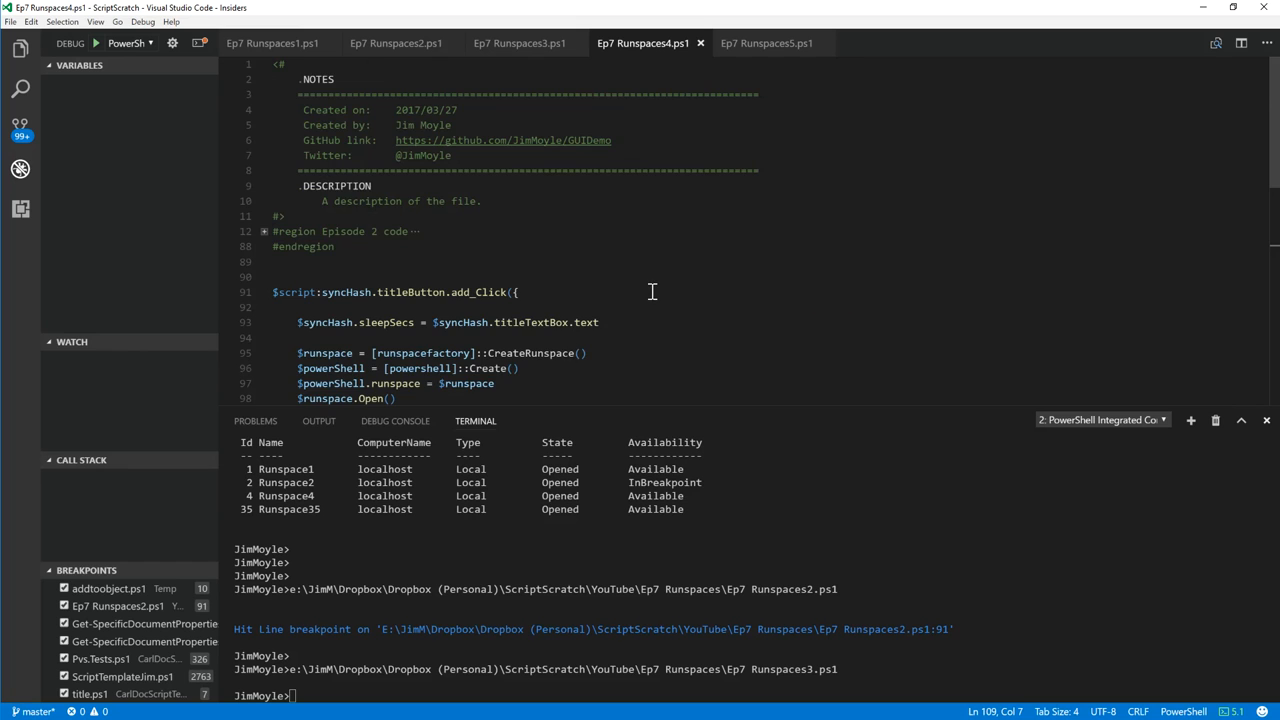
scroll("down", 3)
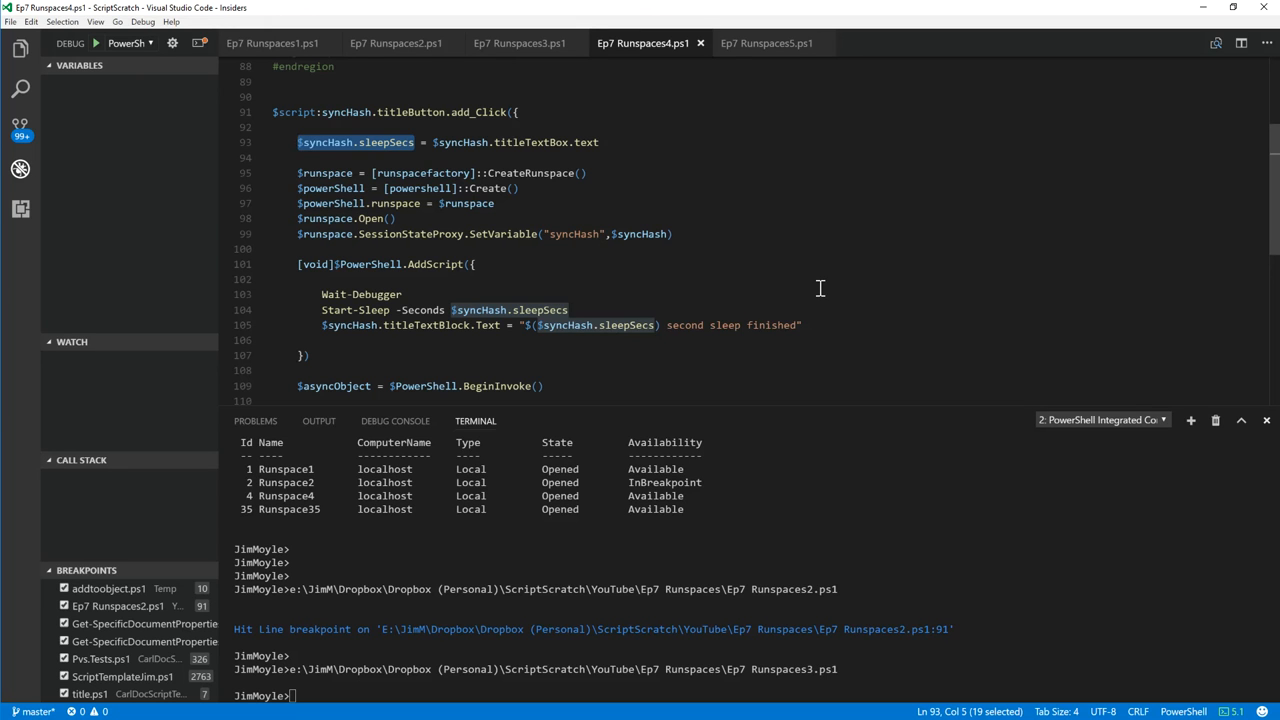
mouse_move(444, 148)
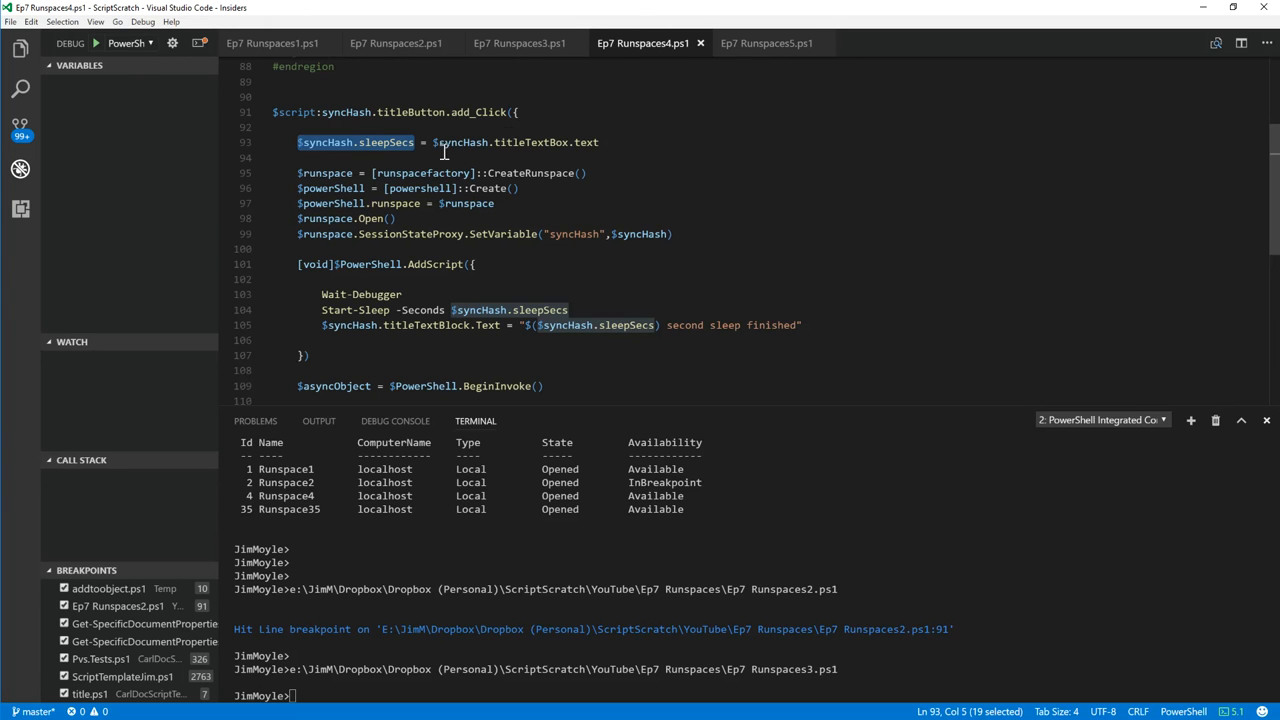
mouse_move(404, 136)
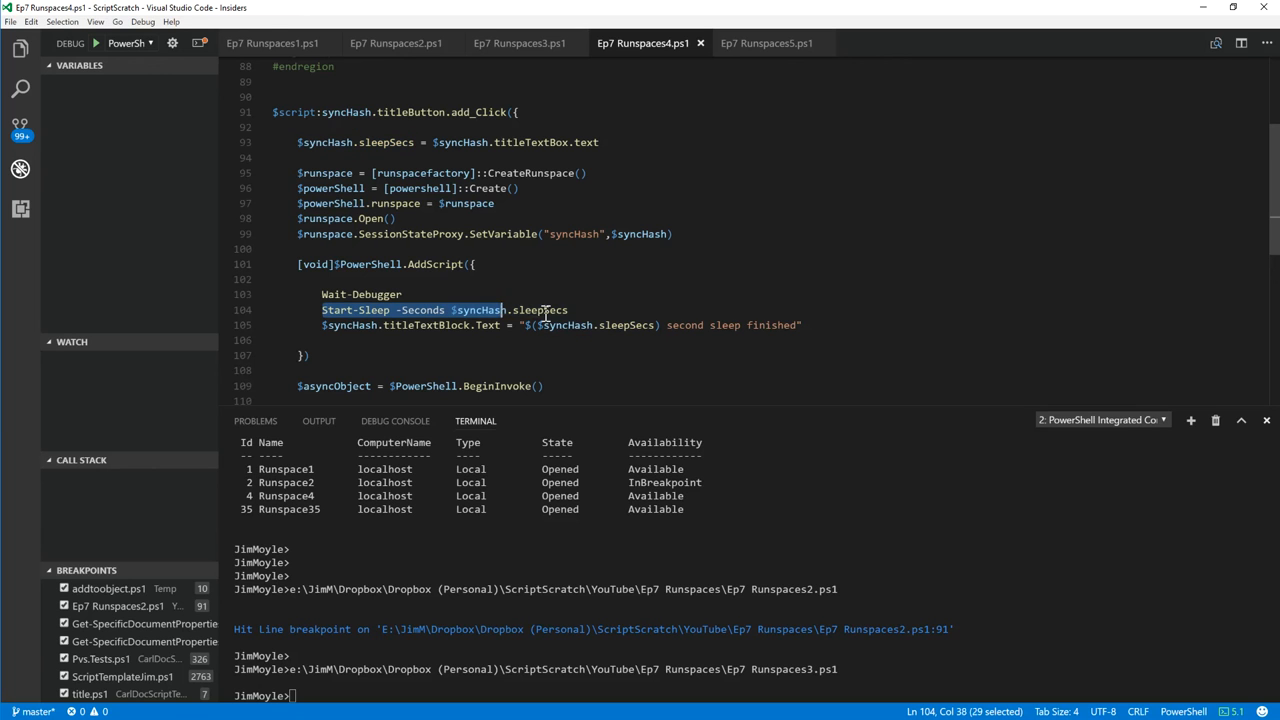
left_click_drag(504, 310, 568, 310)
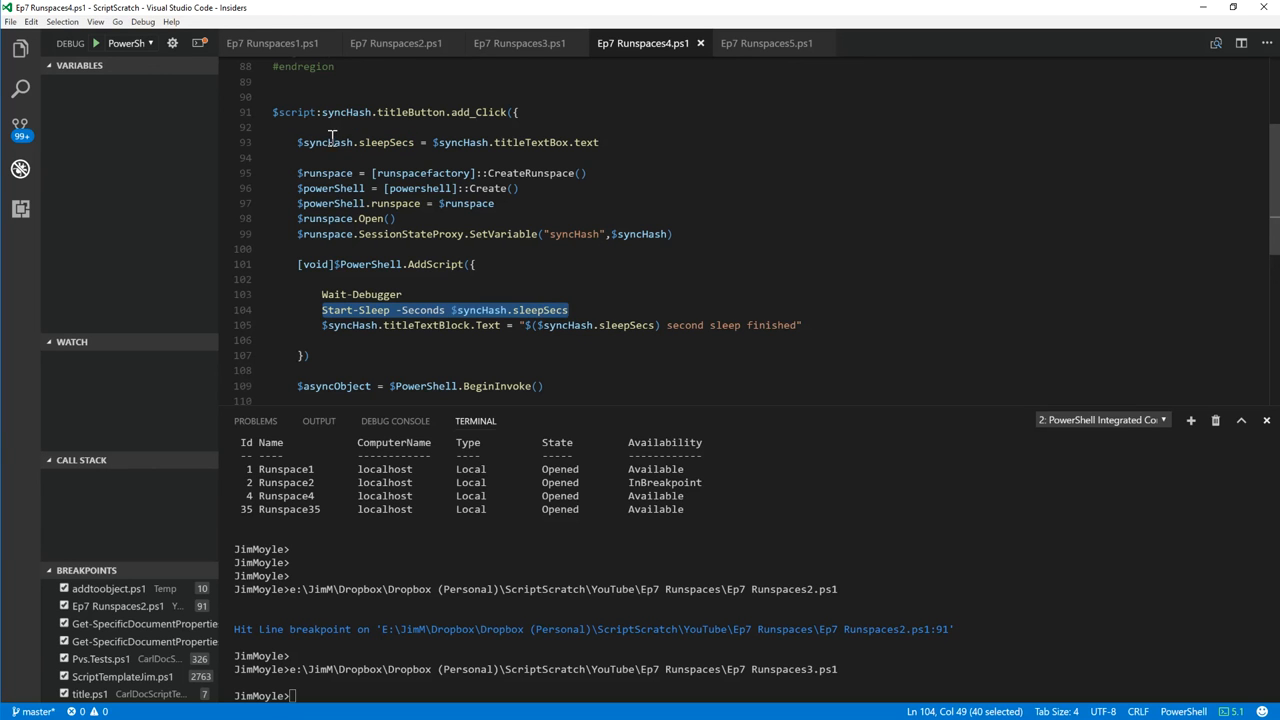
mouse_move(476, 354)
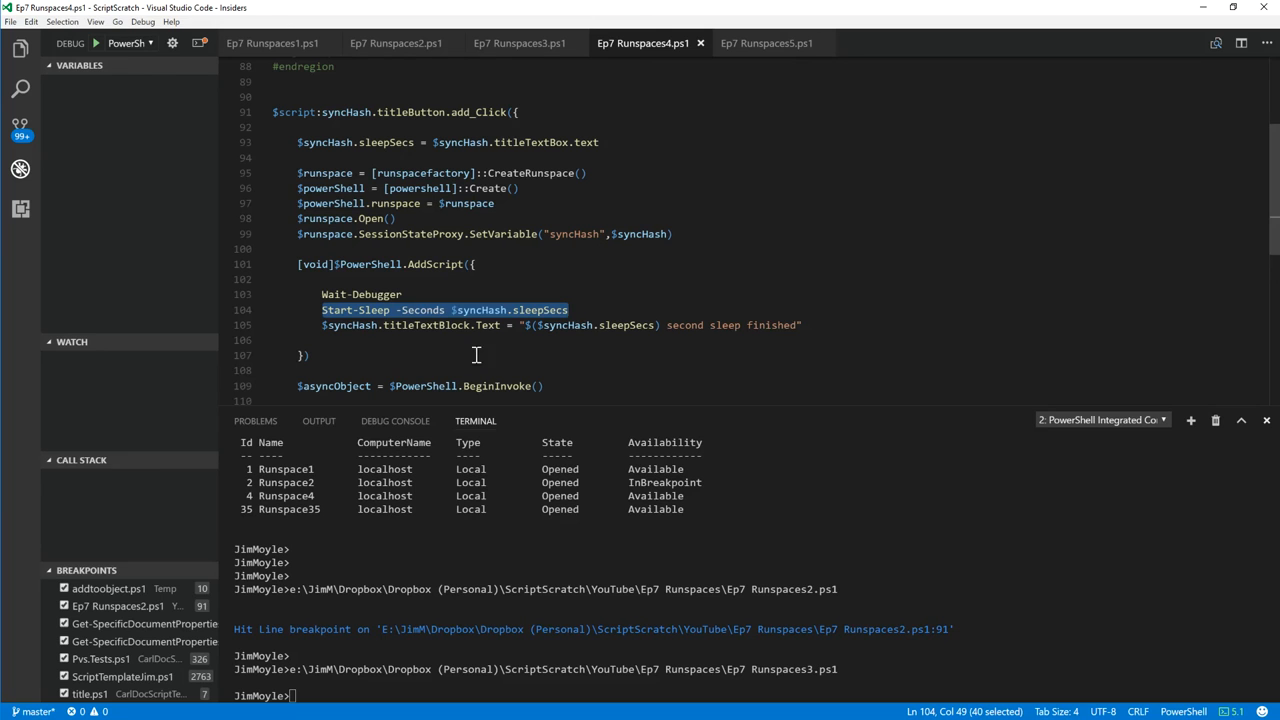
mouse_move(108, 108)
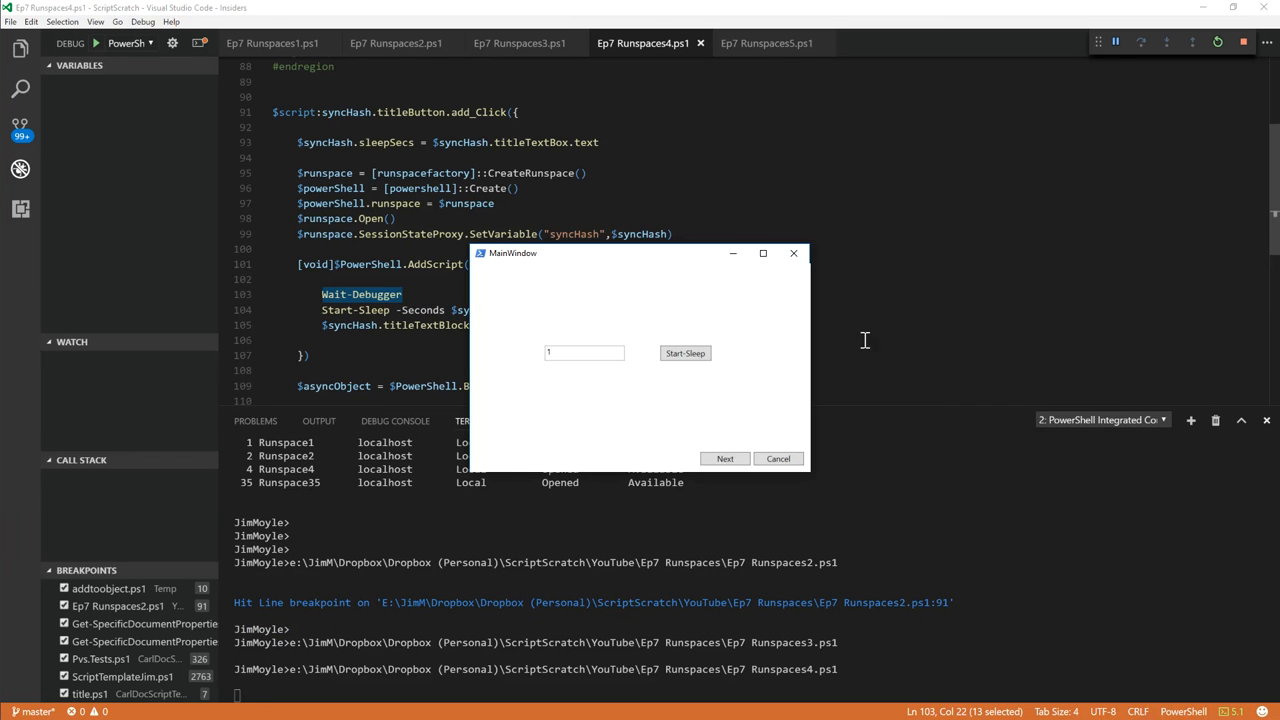
Trigger Start Sleep, select the cross-thread error from Debug-Runspace, and exit the process session
left_click(684, 352)
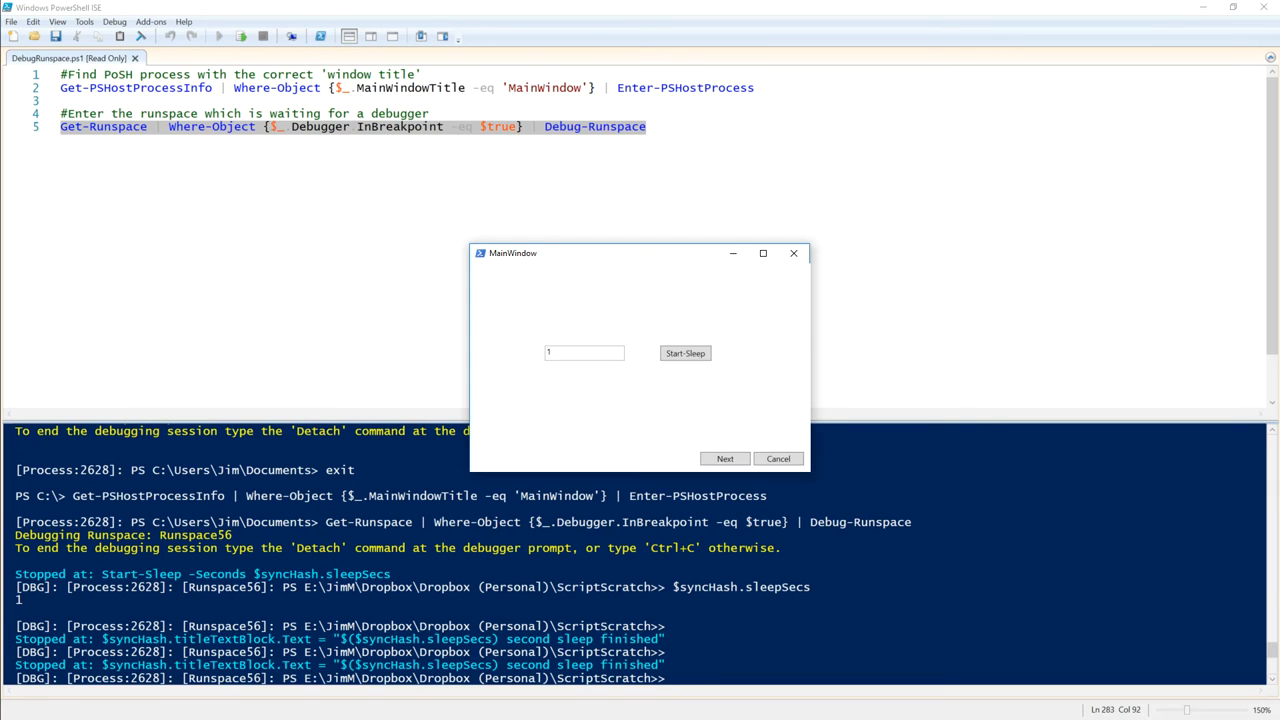
mouse_move(610, 260)
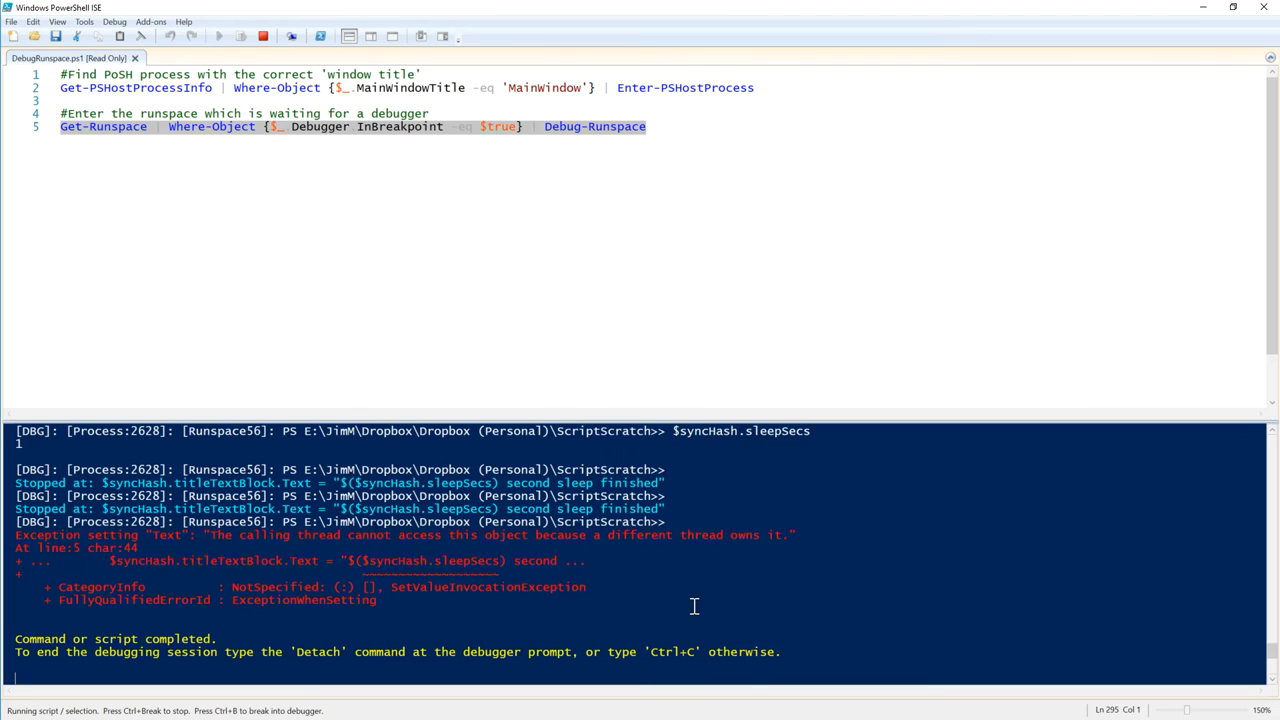
mouse_move(208, 534)
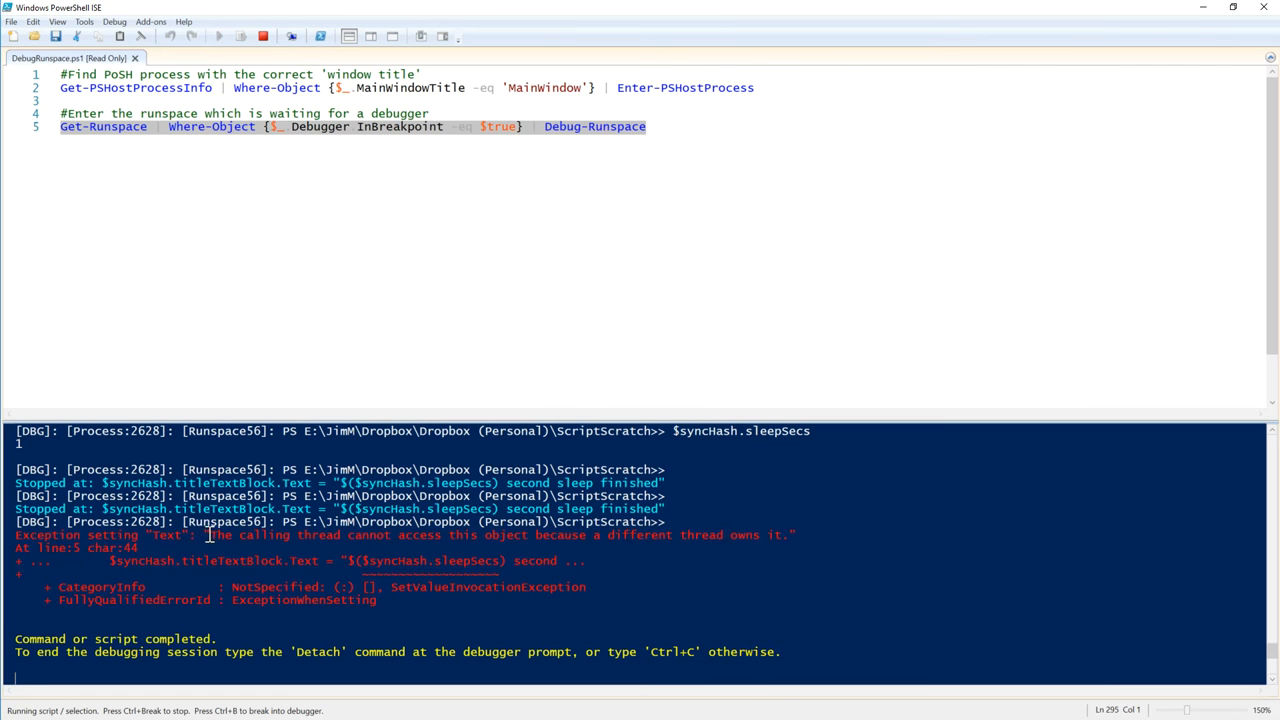
left_click_drag(210, 536, 784, 536)
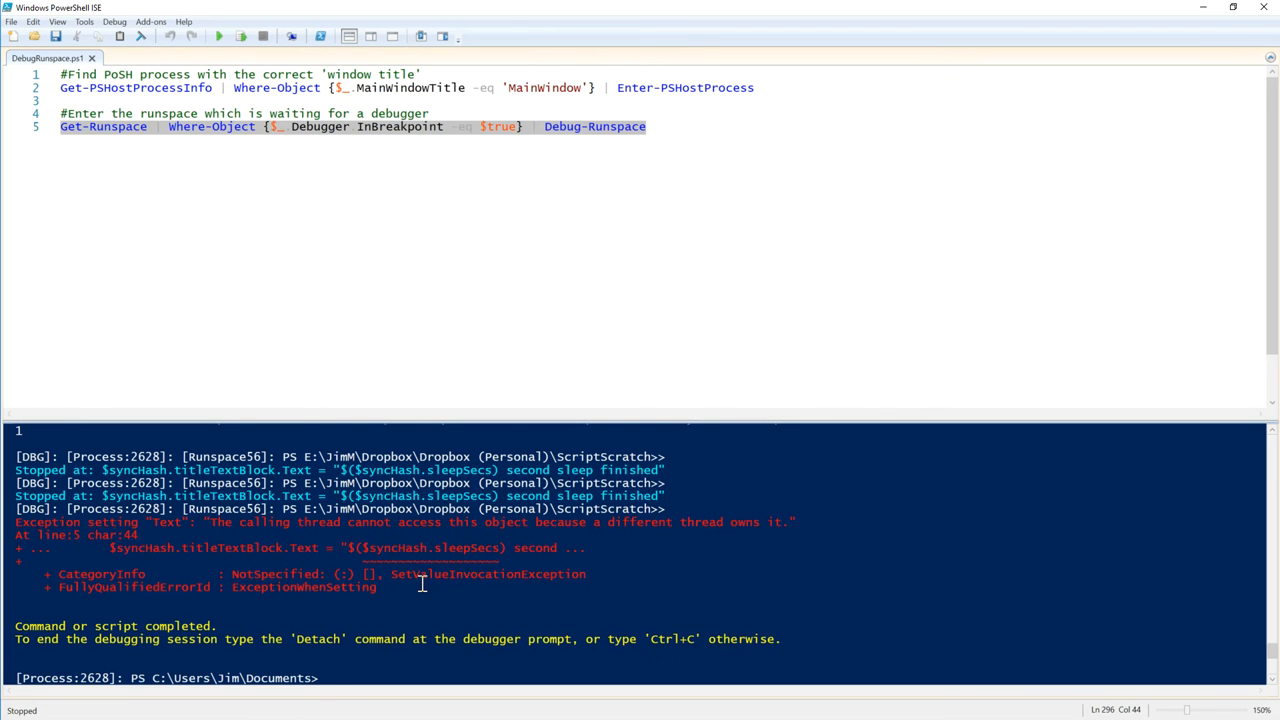
type("exit")
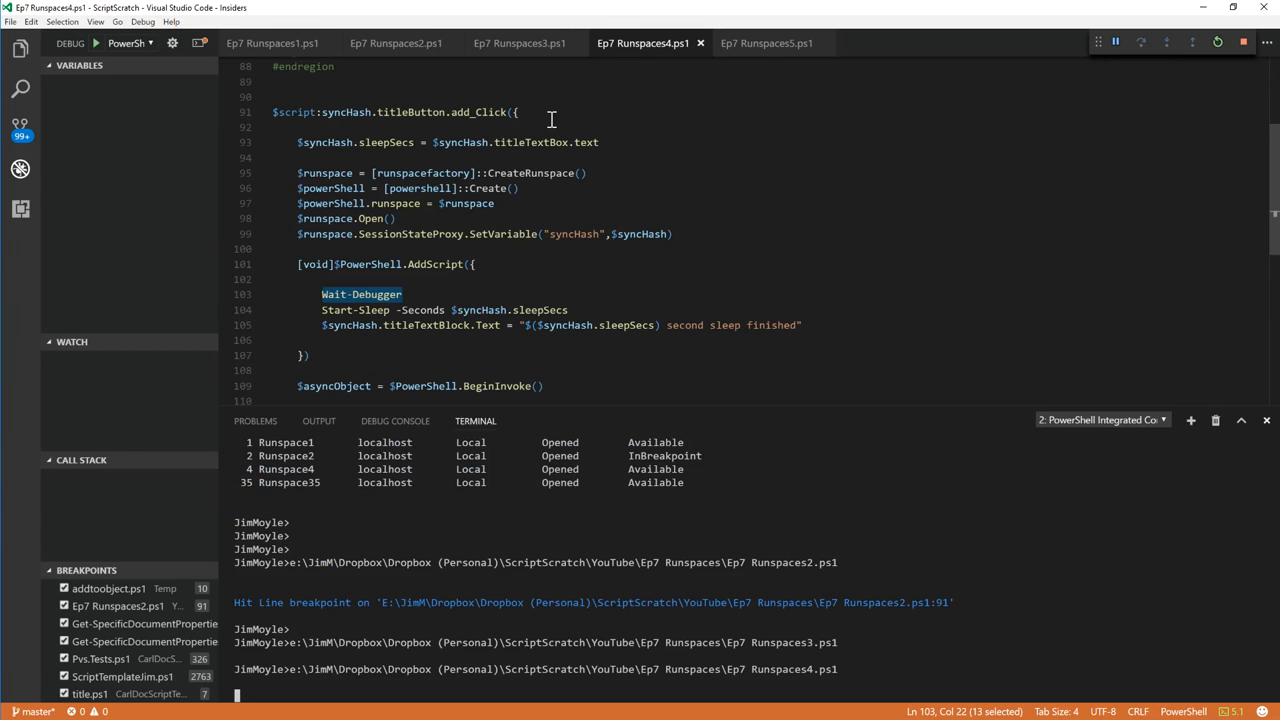
Show Ep7 Runspaces5.ps1 and focus the Dispatcher.Invoke text update line
left_click(766, 42)
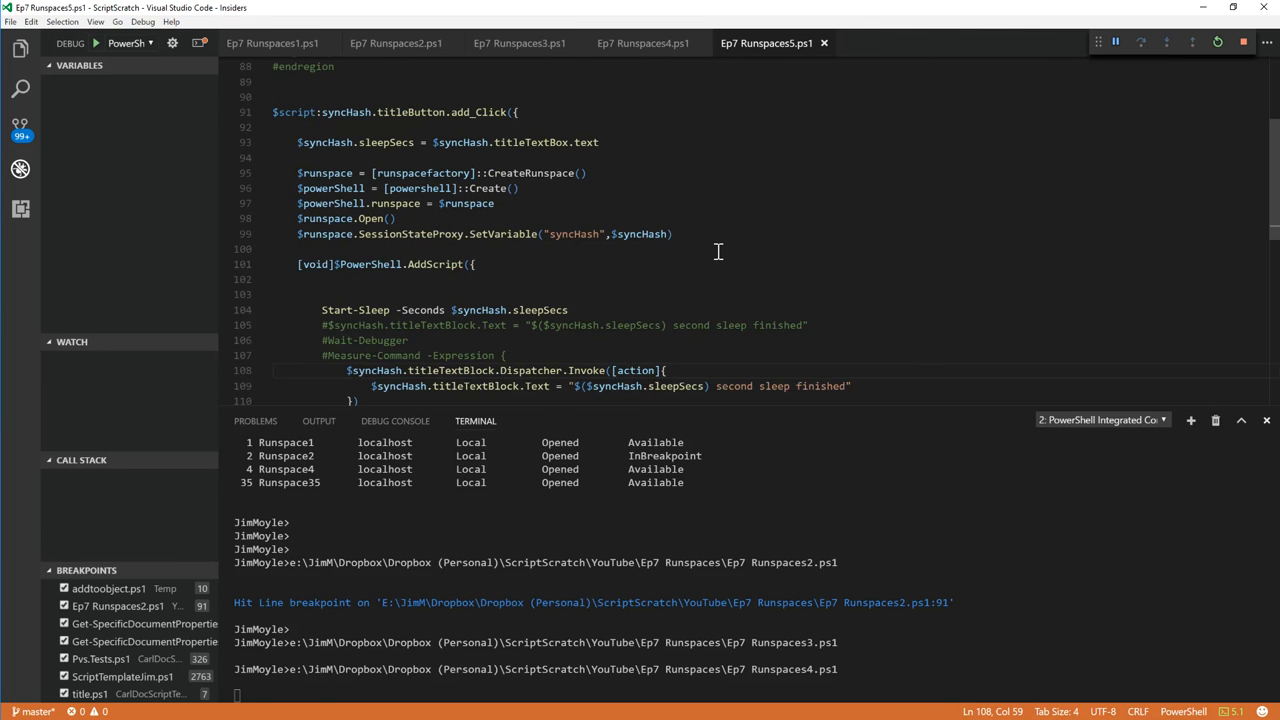
scroll("down", 3)
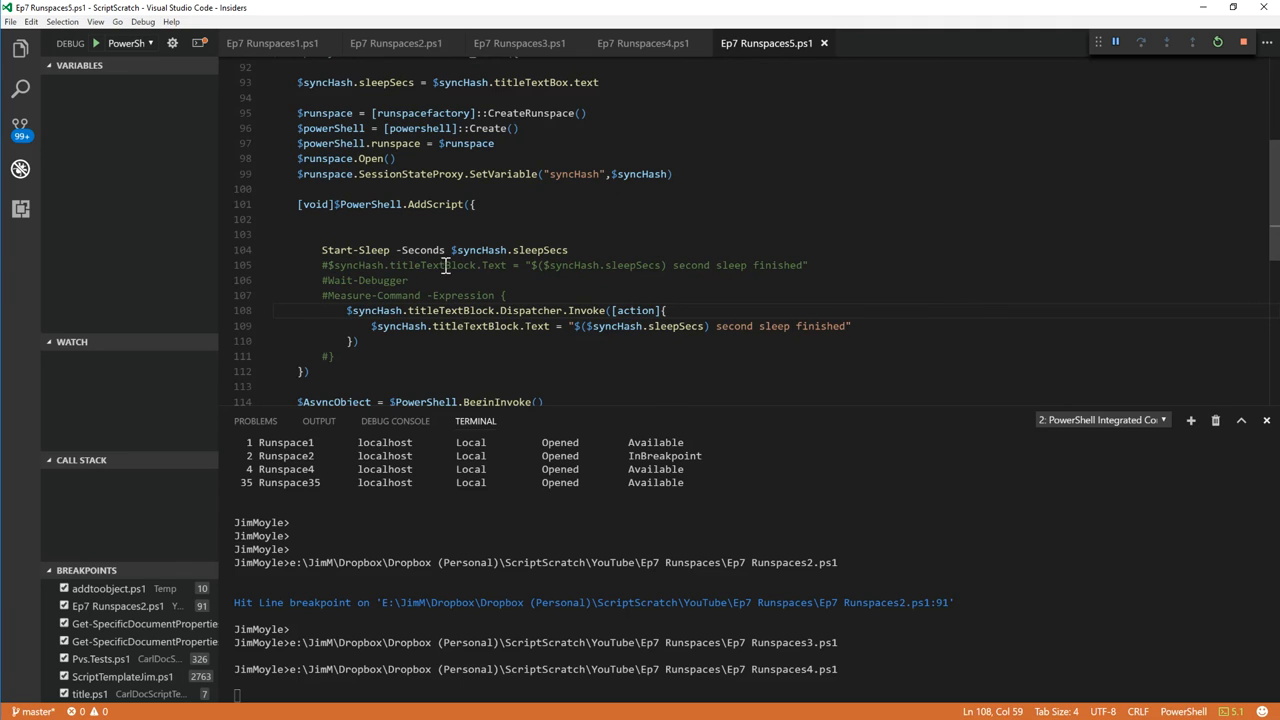
mouse_move(356, 280)
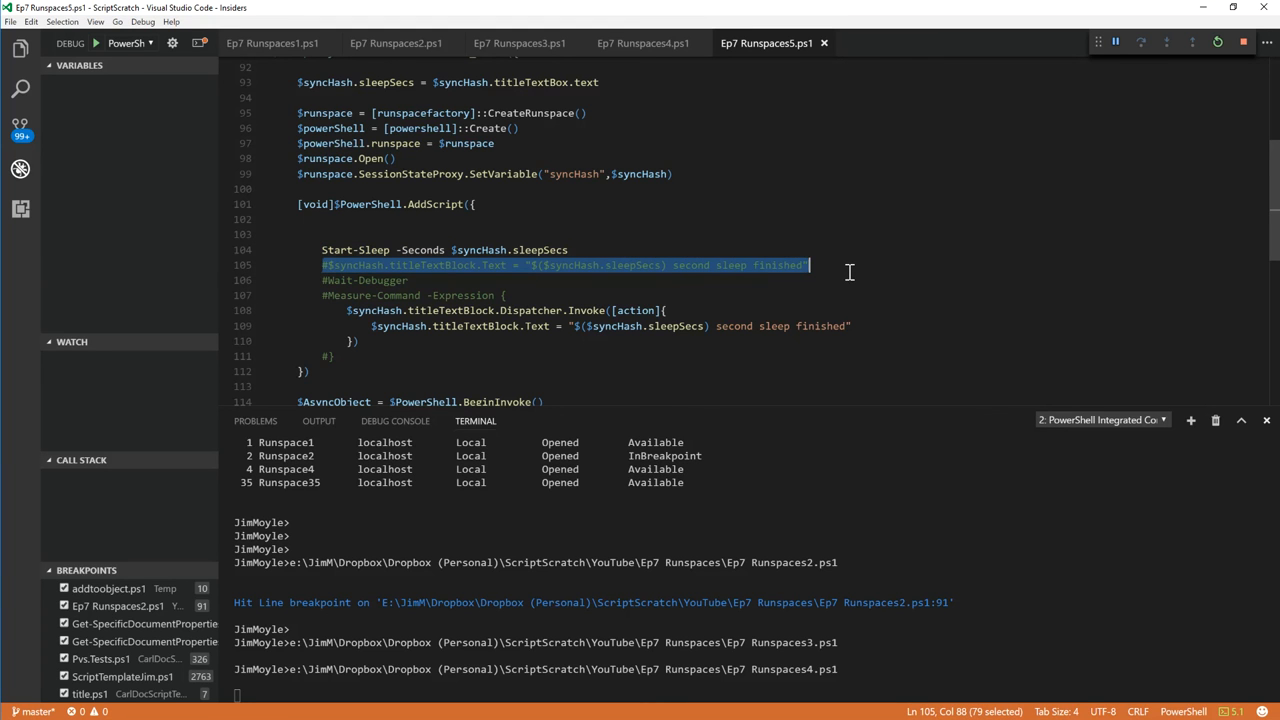
mouse_move(836, 296)
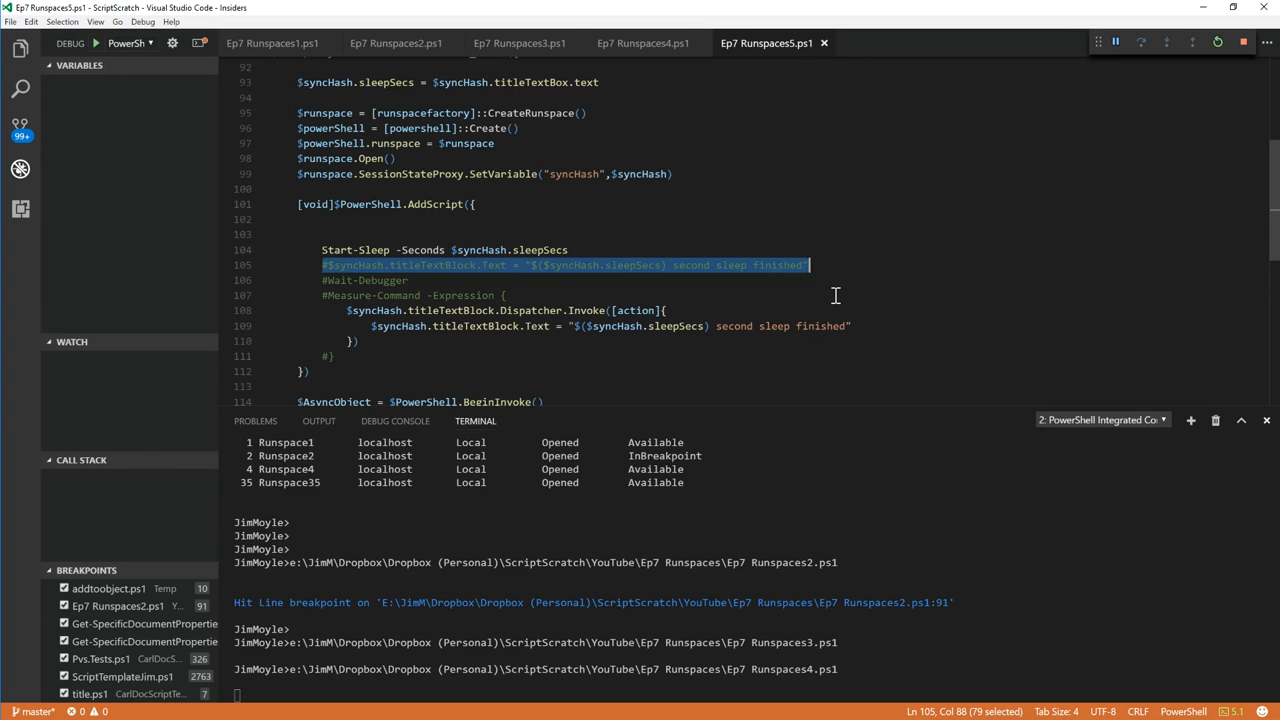
mouse_move(434, 352)
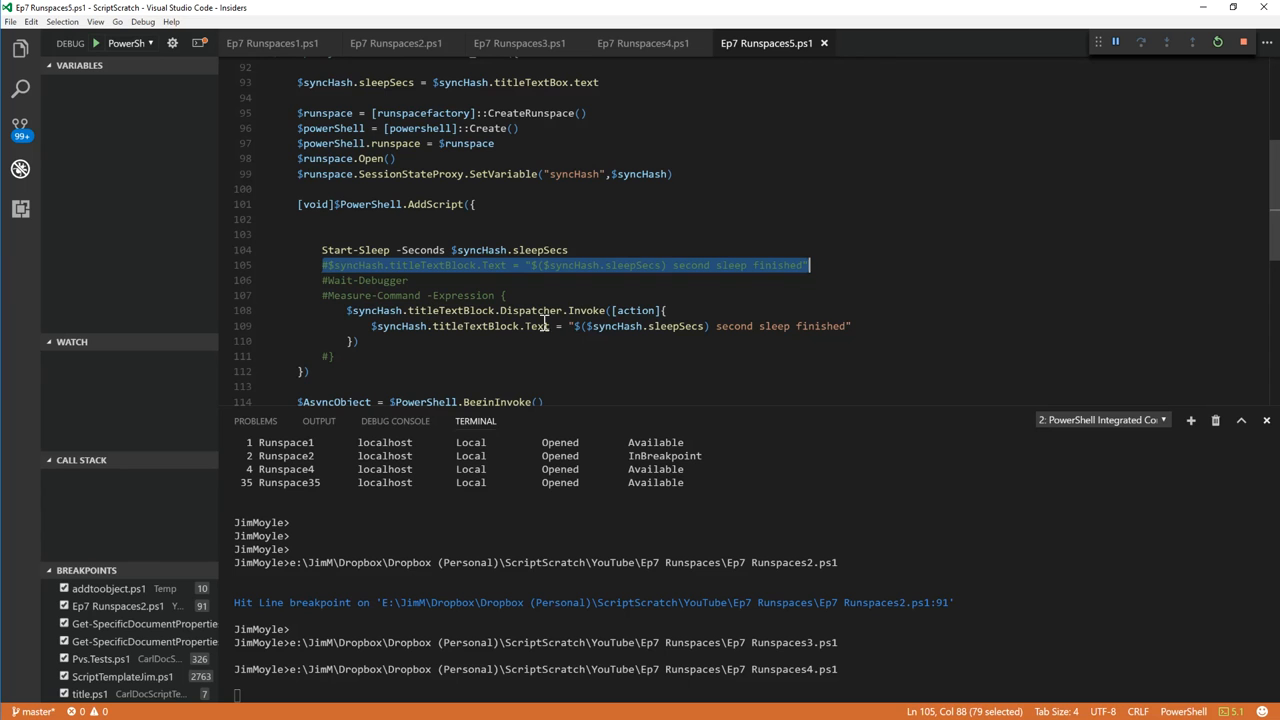
mouse_move(372, 310)
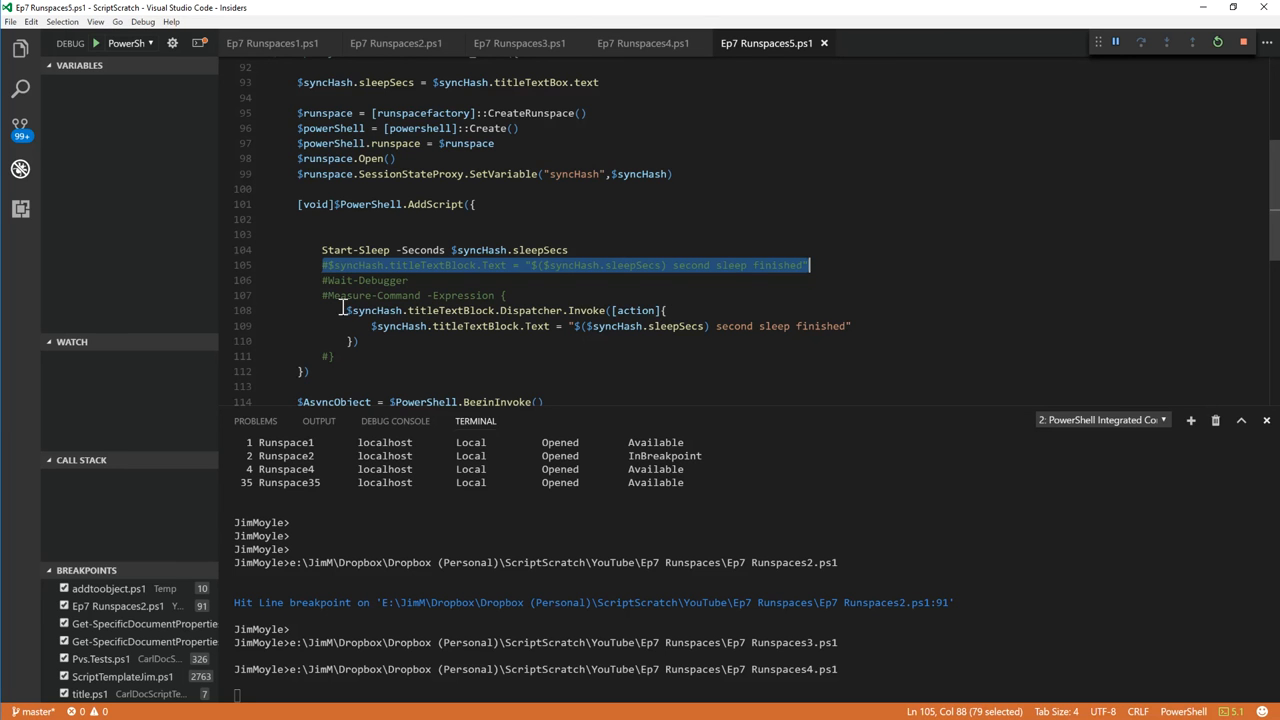
left_click(490, 310)
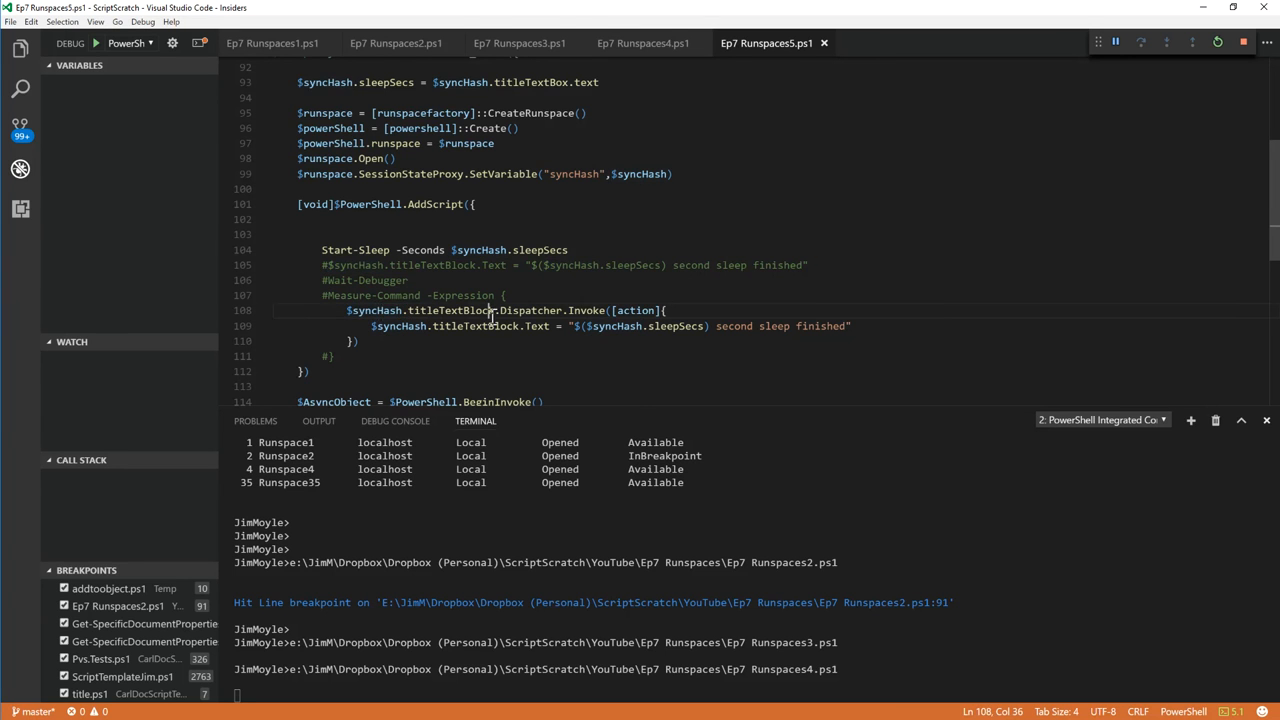
mouse_move(450, 332)
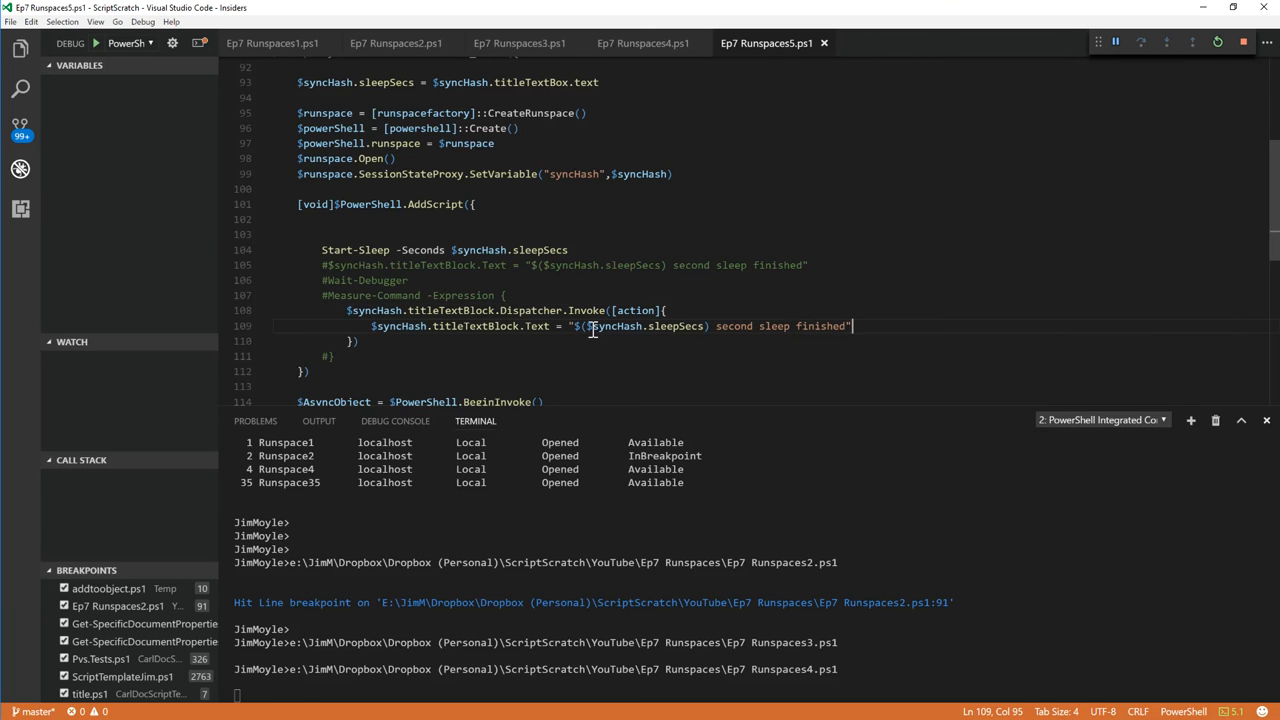
mouse_move(720, 290)
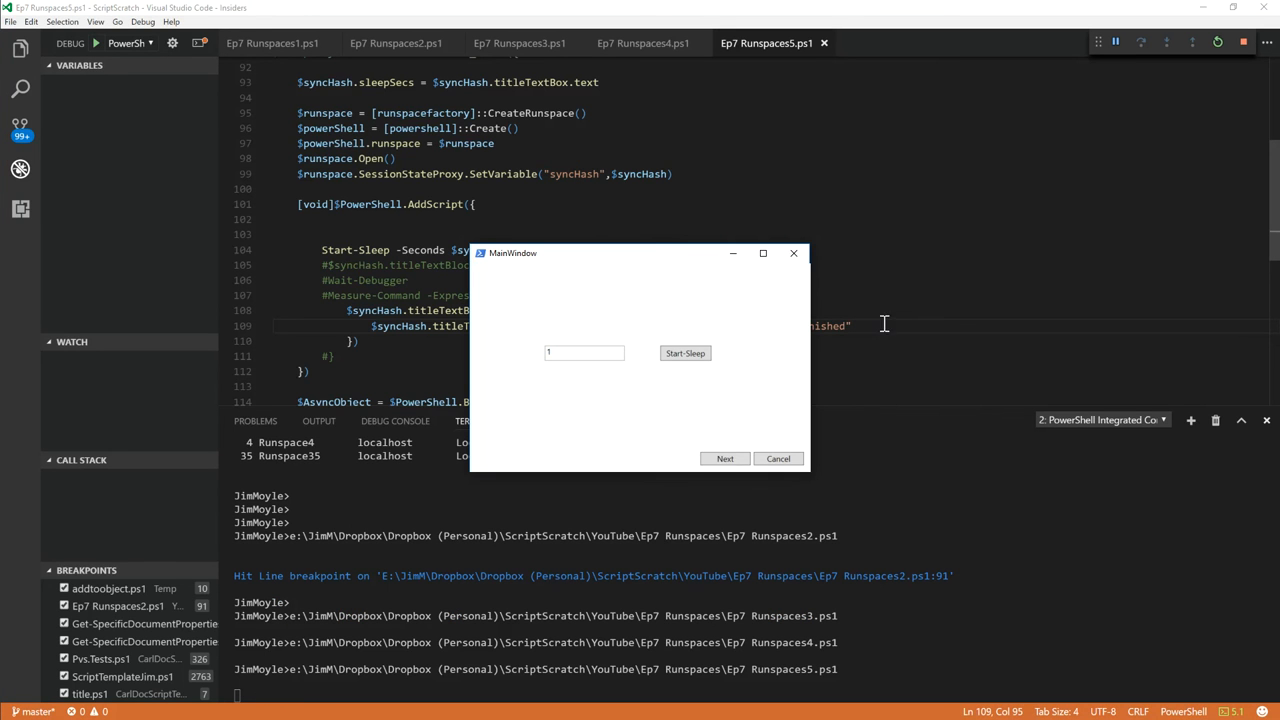
Move the MainWindow aside, start the 1-second sleep, and close the window with Cancel
left_click_drag(512, 252, 718, 130)
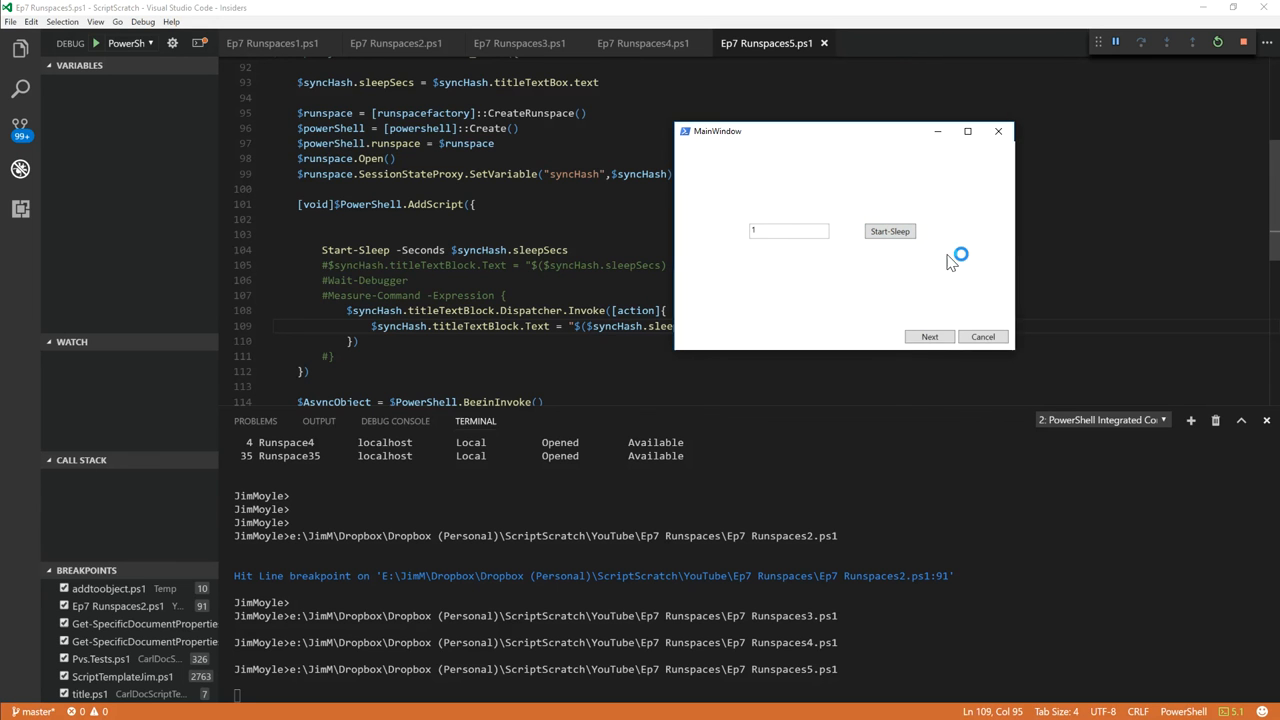
left_click(888, 232)
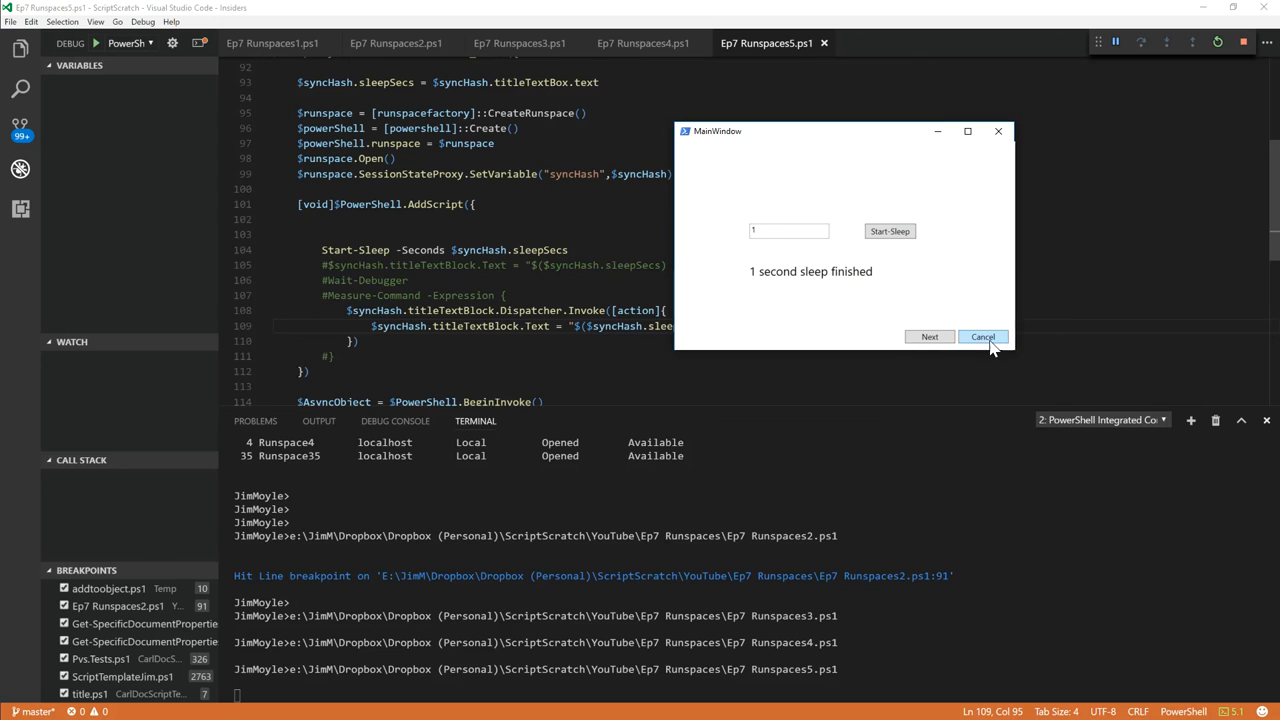
left_click(984, 336)
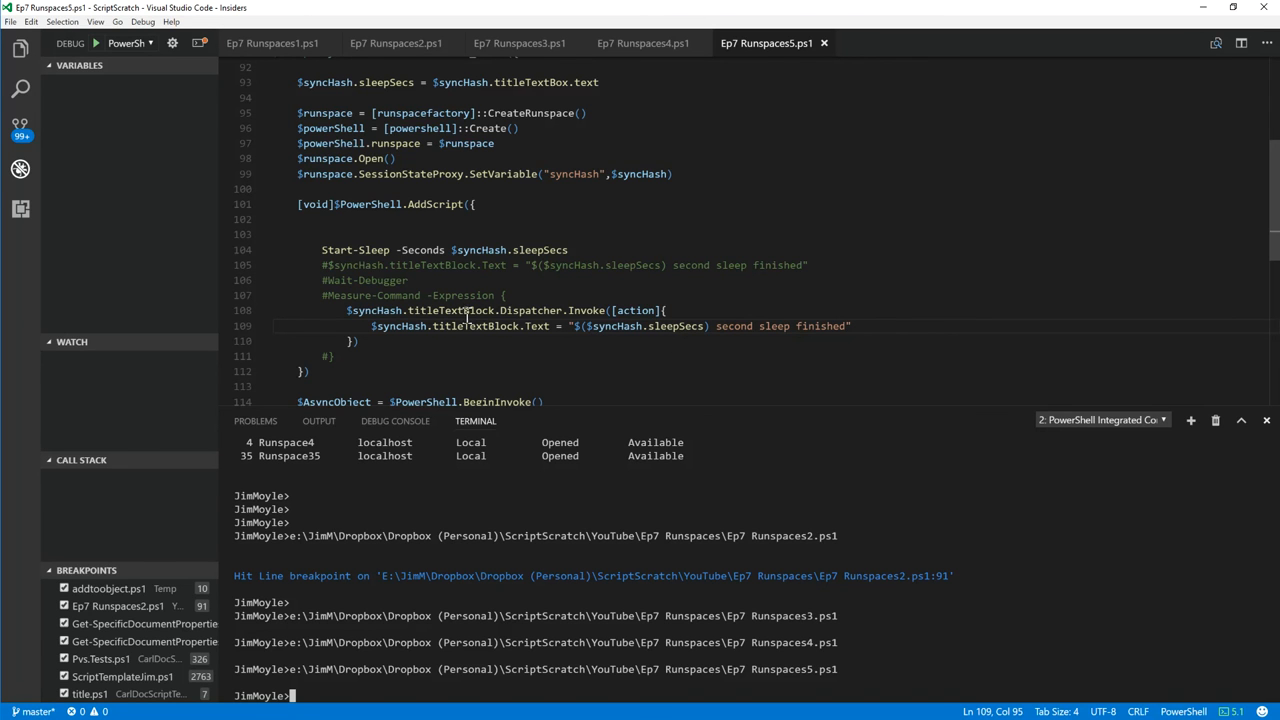
mouse_move(948, 340)
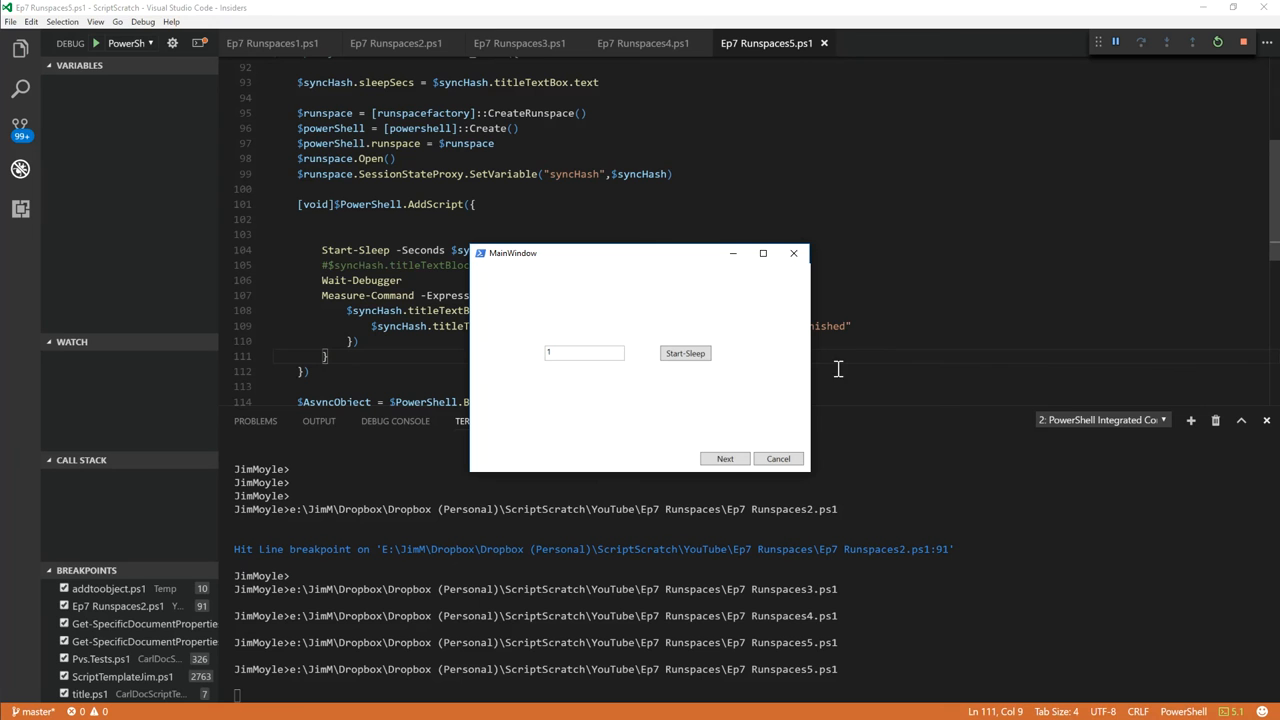
Trigger Start Sleep and select the measured TotalMilliseconds value of about 292
left_click(684, 352)
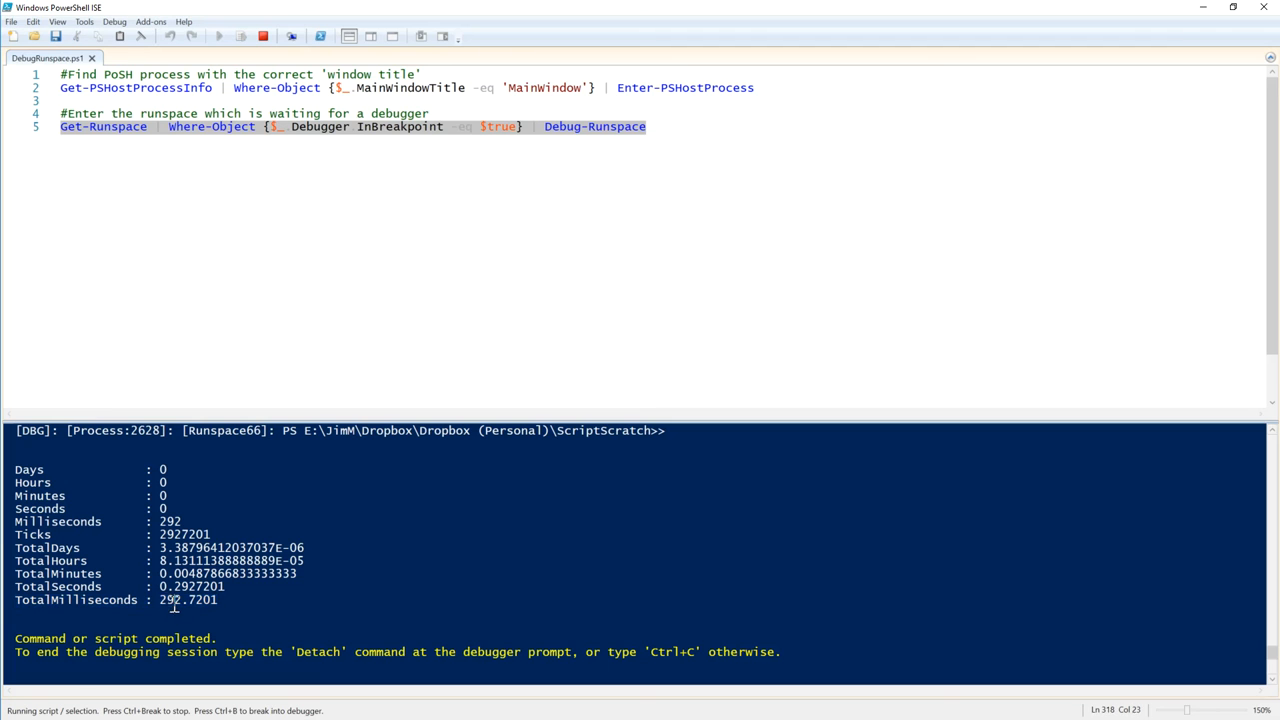
double_click(170, 600)
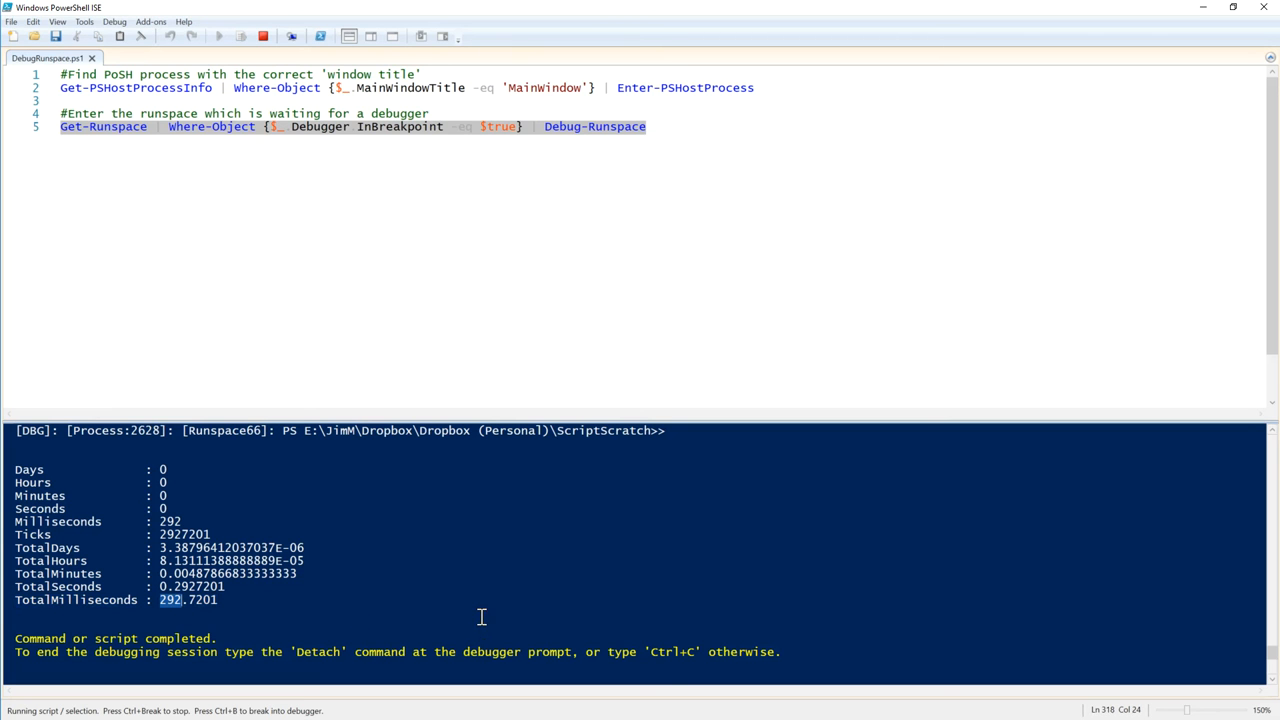
mouse_move(512, 596)
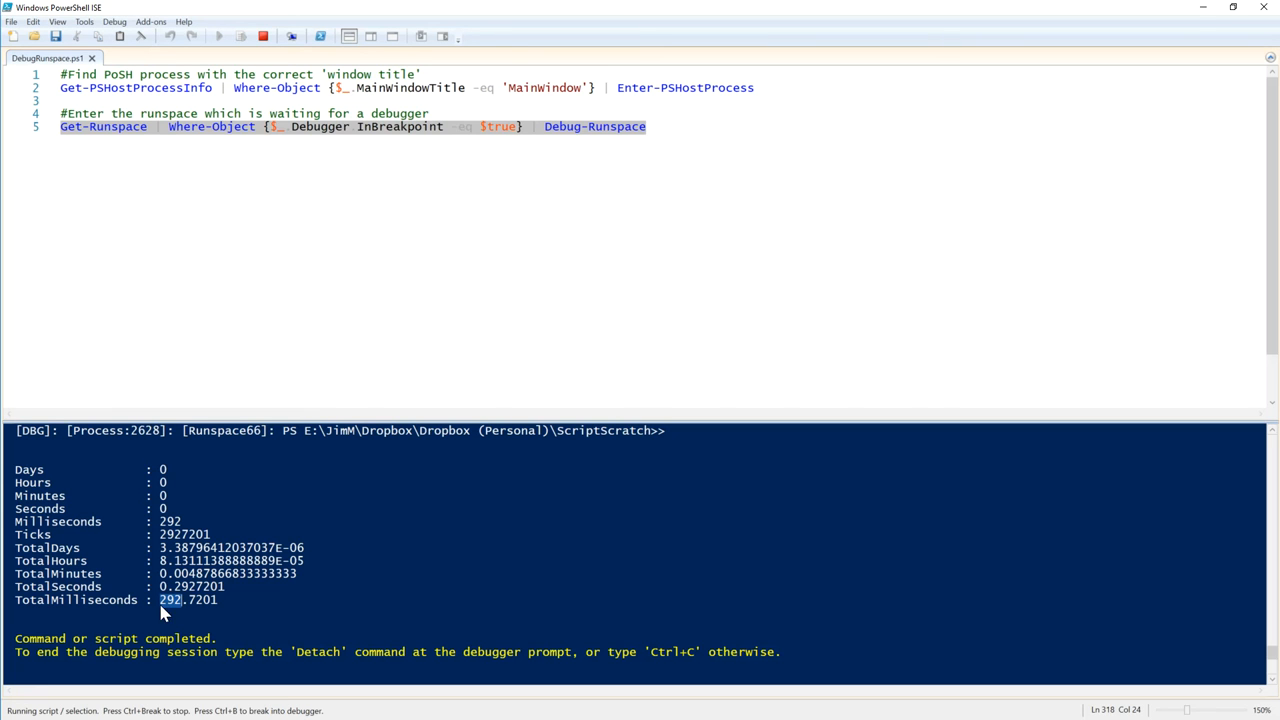
mouse_move(358, 604)
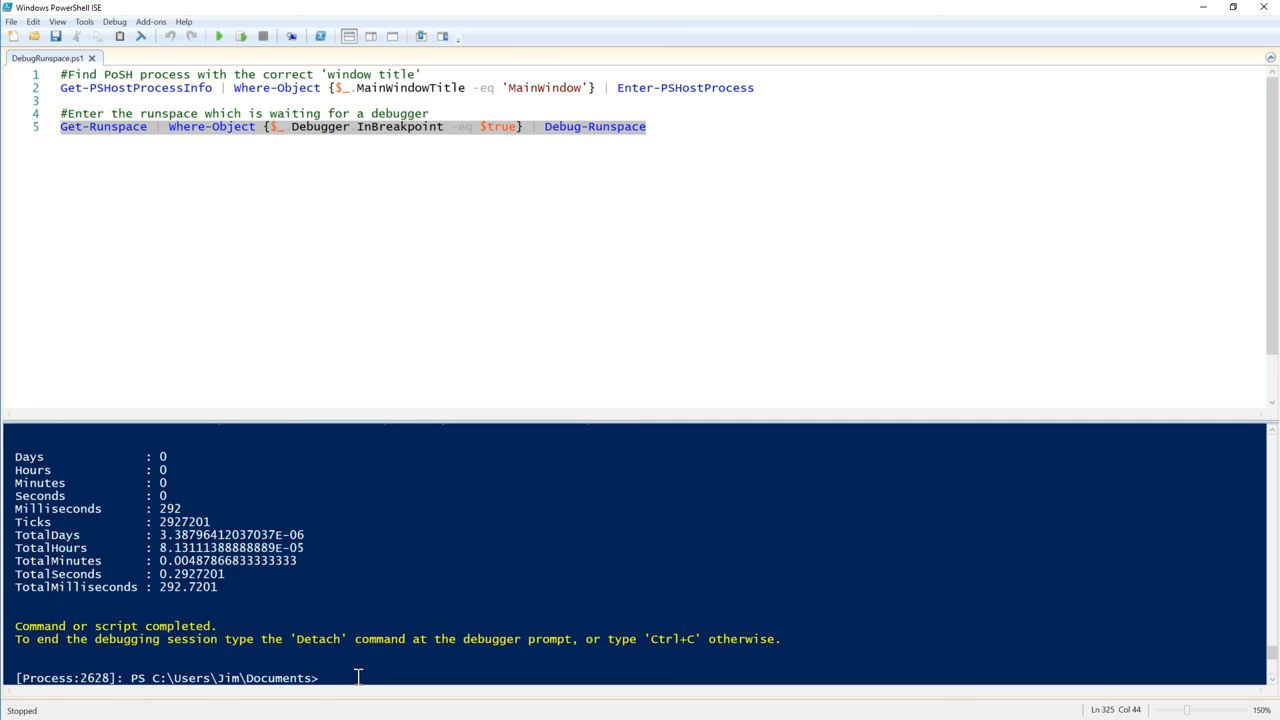
mouse_move(482, 576)
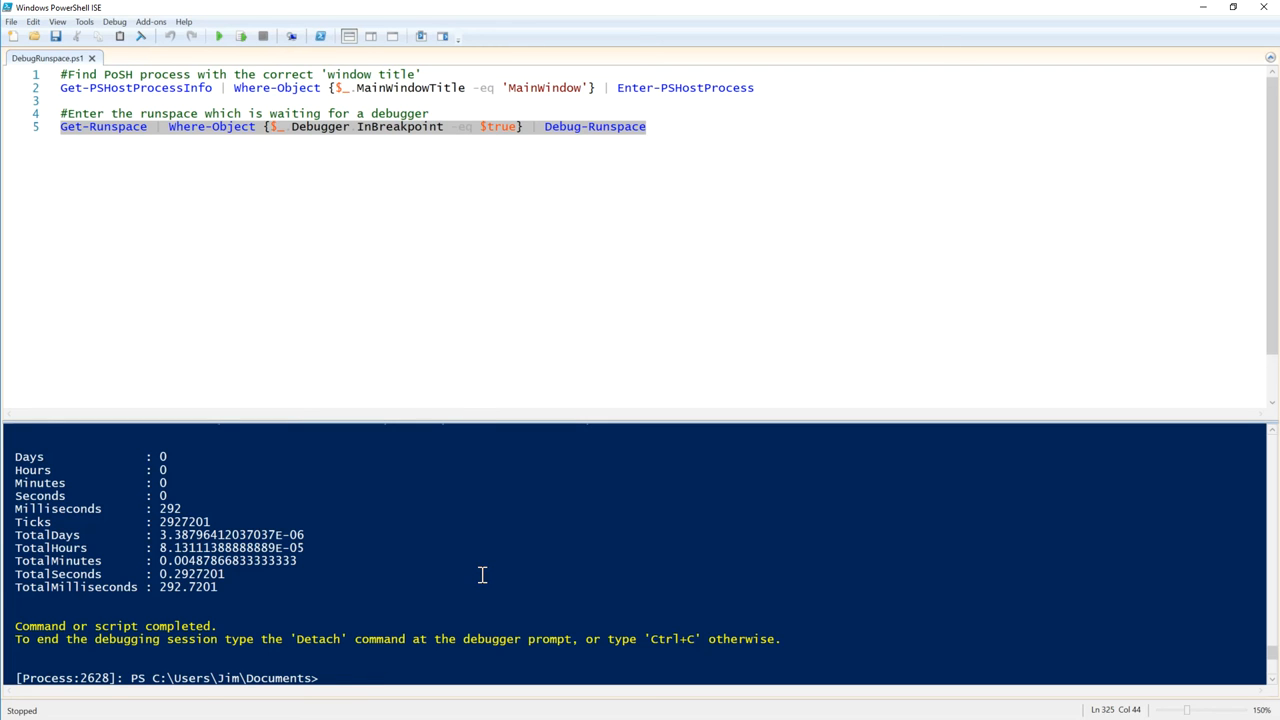